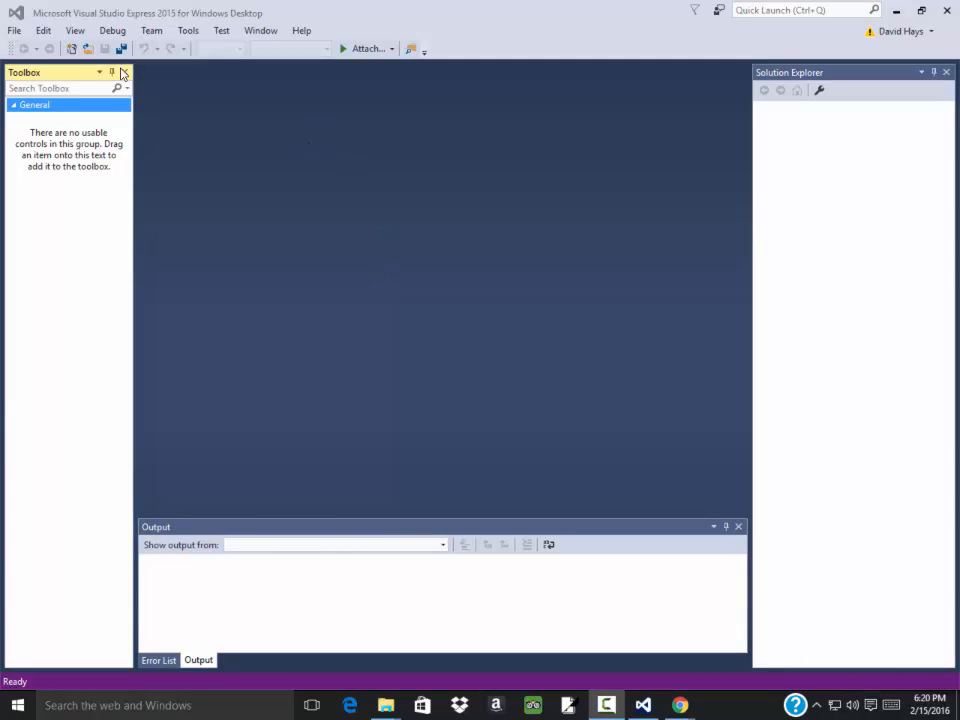
pyautogui.moveTo(42, 30)
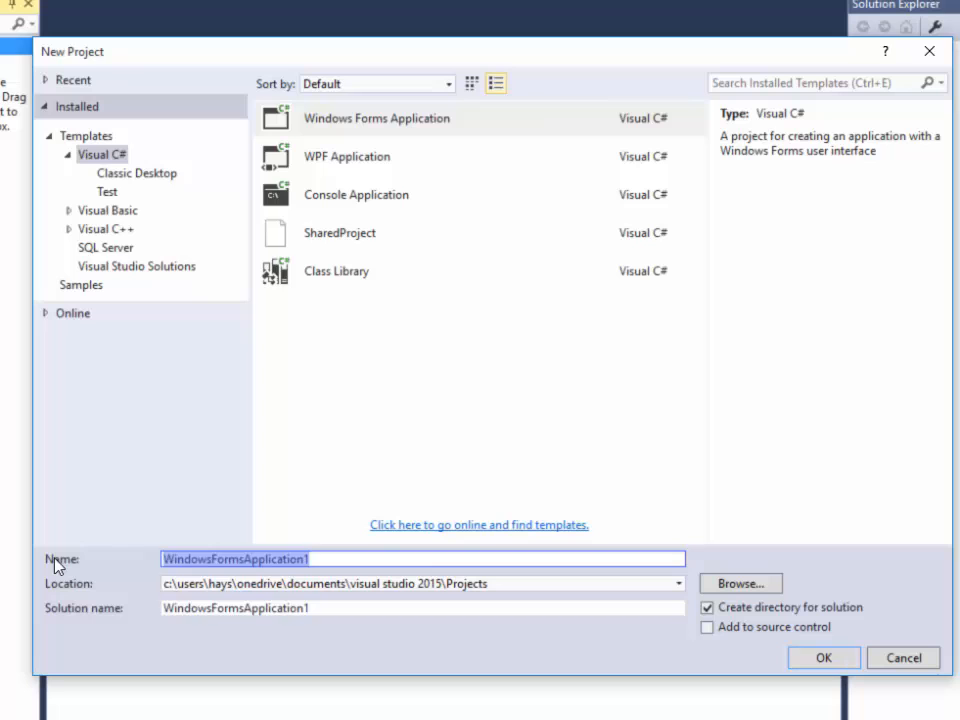
# - Name the new Windows Forms project Example_Summing_Using_For_Loop and create it
pyautogui.write('Example_Summing')
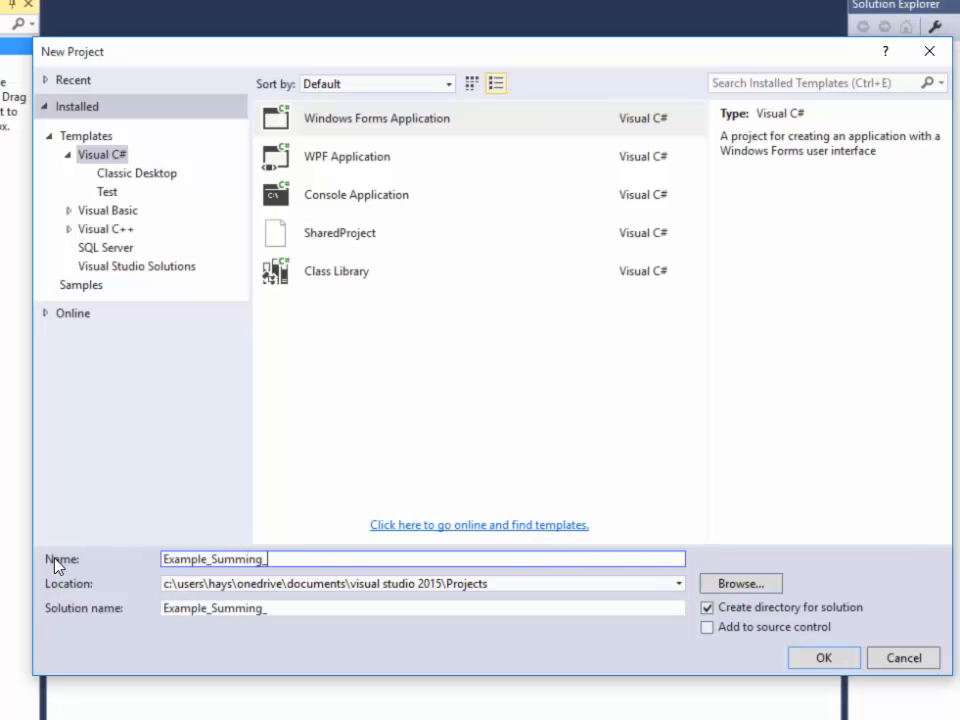
pyautogui.write('_Using_')
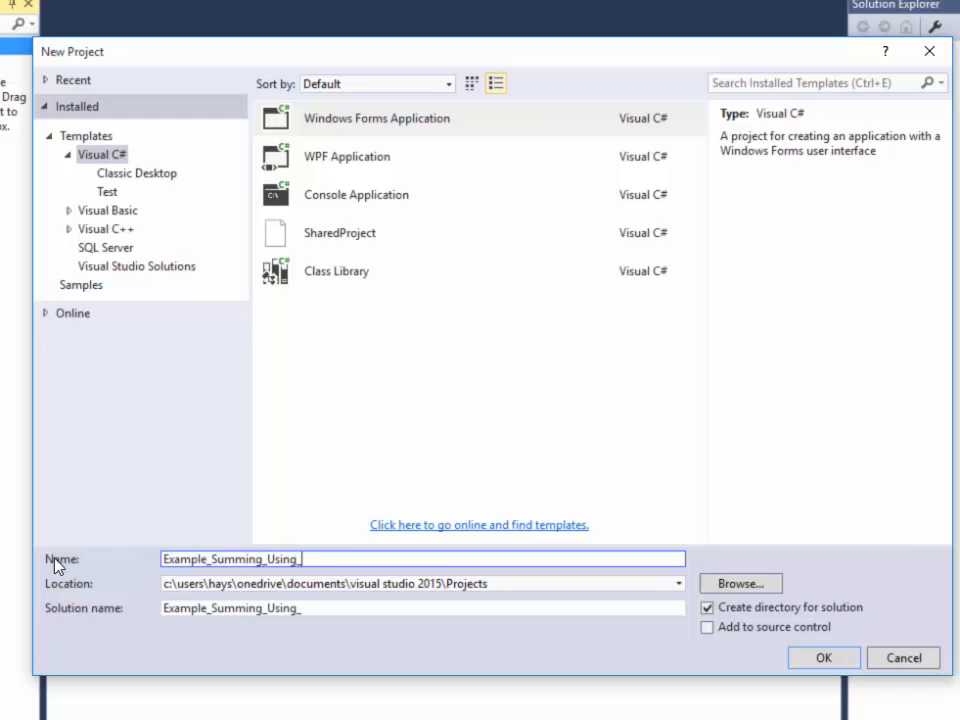
pyautogui.write('For_Loop')
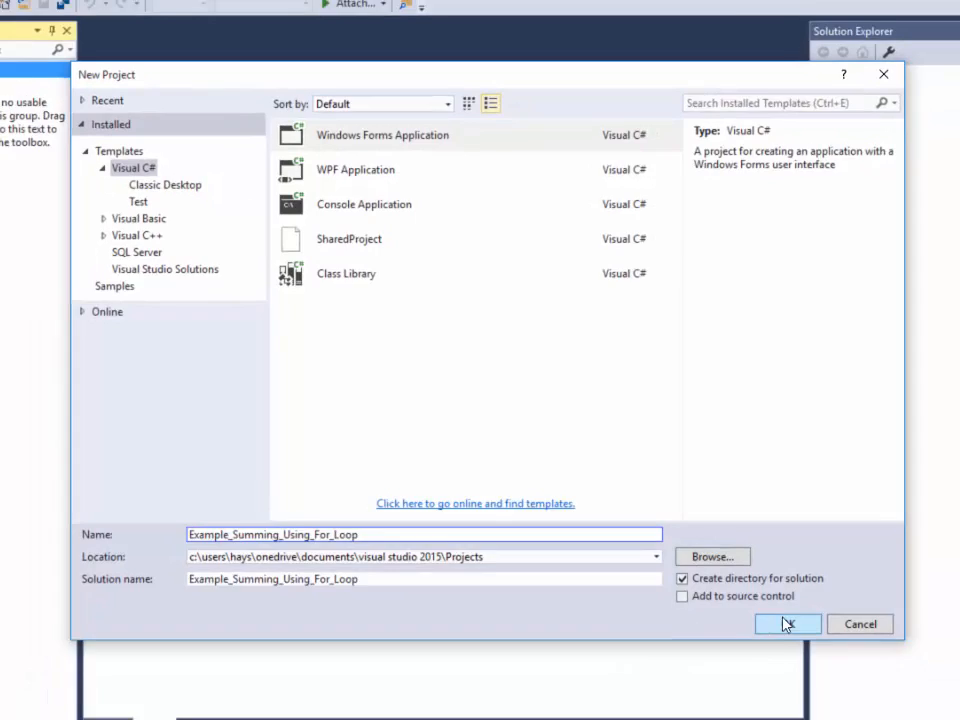
pyautogui.click(788, 623)
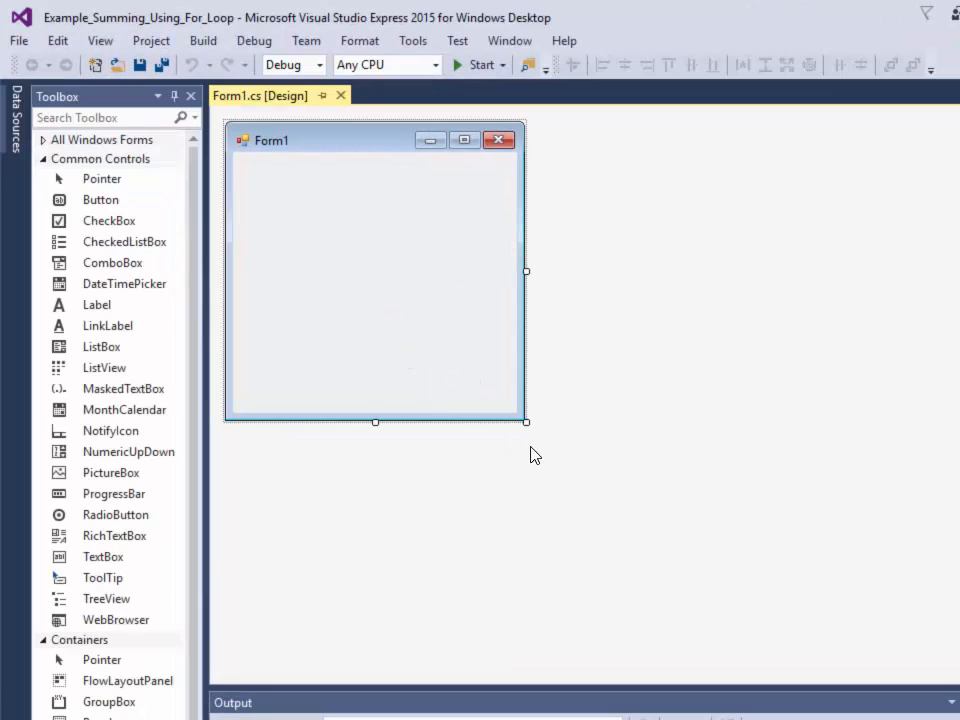
# - Drag Form1's corner to enlarge it, then add a label from the Toolbox
pyautogui.moveTo(527, 422); pyautogui.dragTo(655, 595)
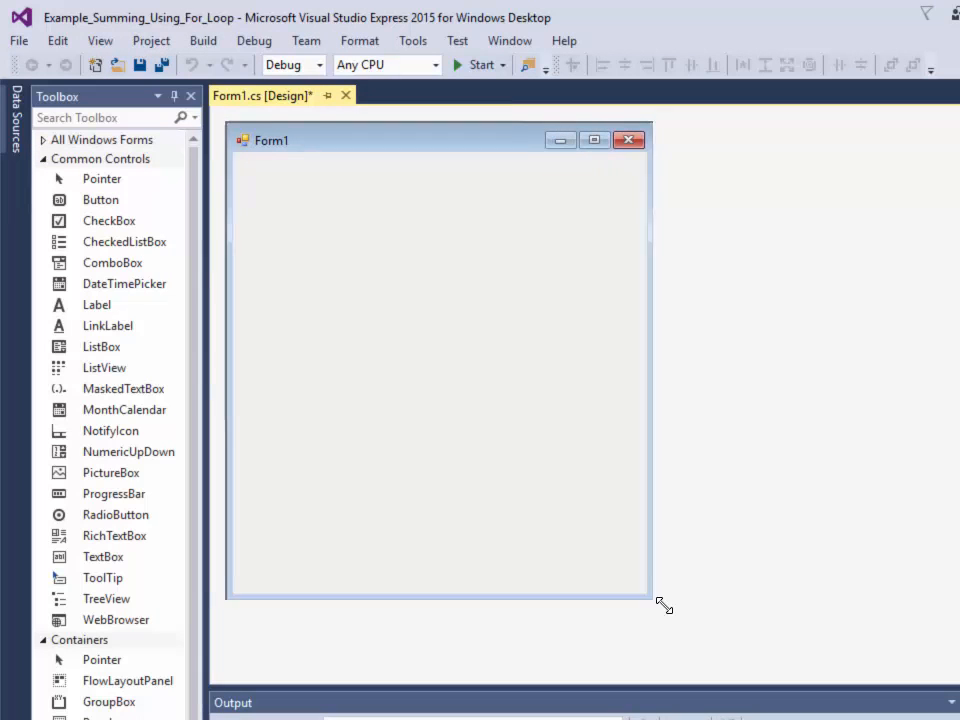
pyautogui.moveTo(651, 604); pyautogui.dragTo(675, 614)
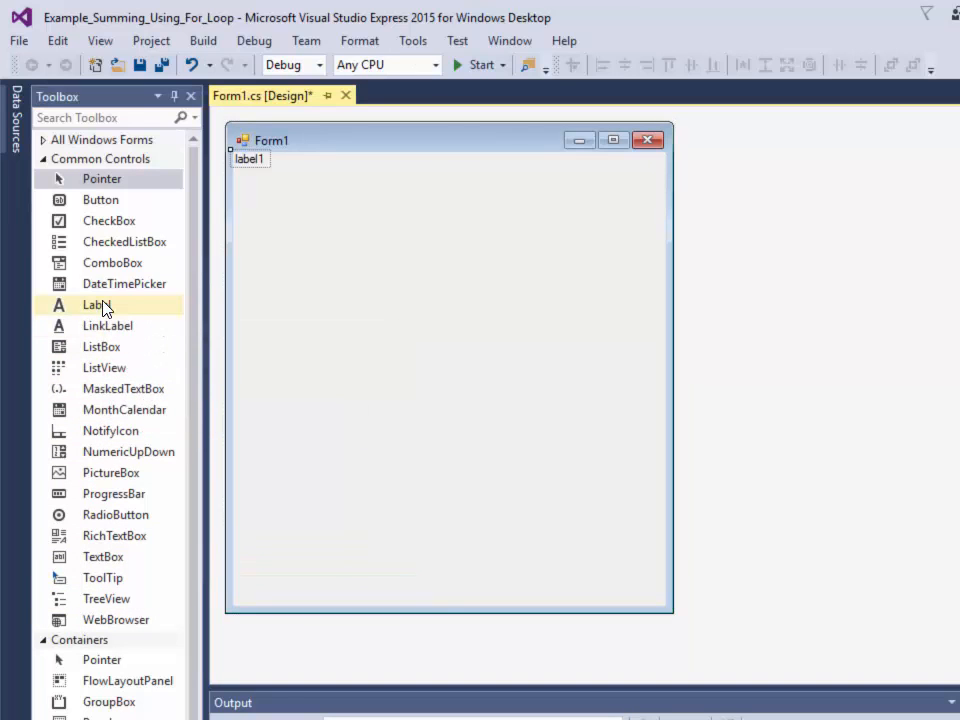
pyautogui.click(103, 556)
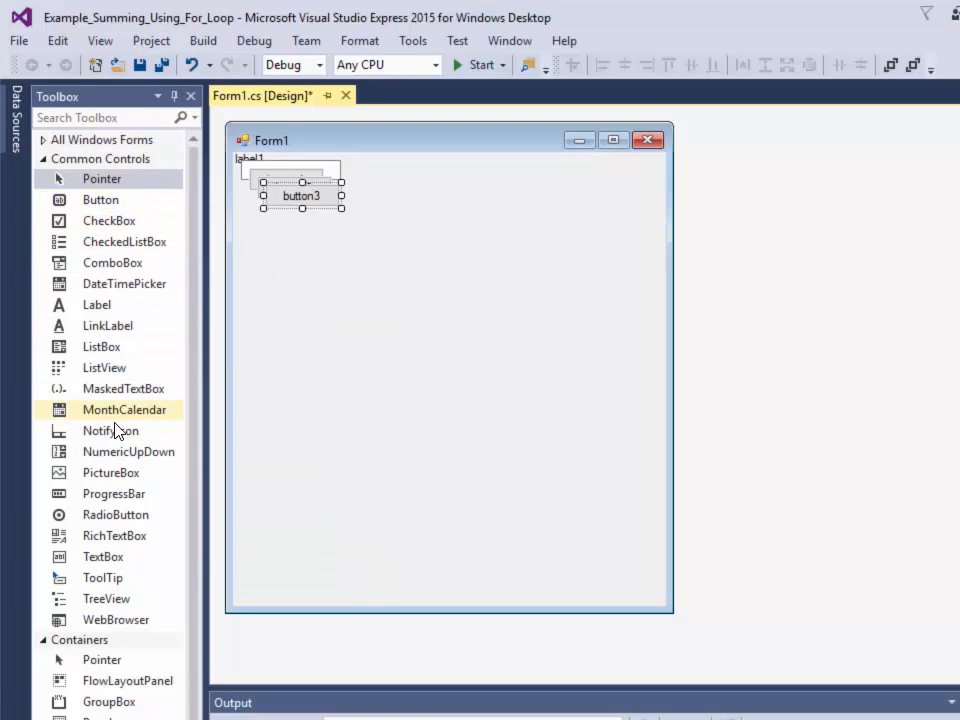
pyautogui.moveTo(96, 305)
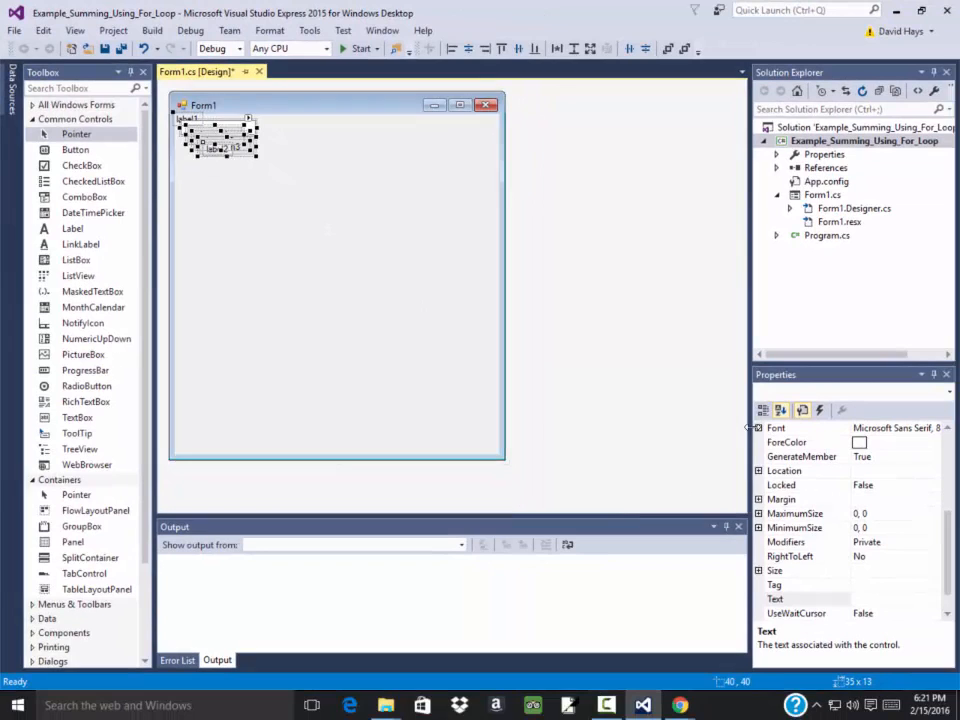
# - Set the selected controls' font size to 20 and move a stacked control into place
pyautogui.click(761, 428)
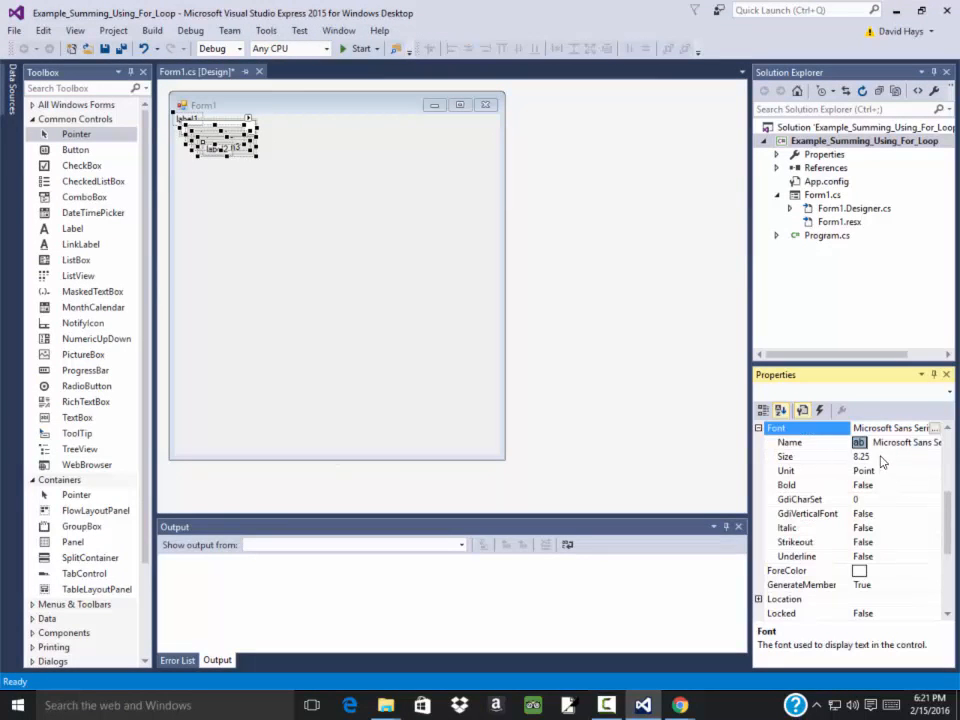
pyautogui.click(800, 456)
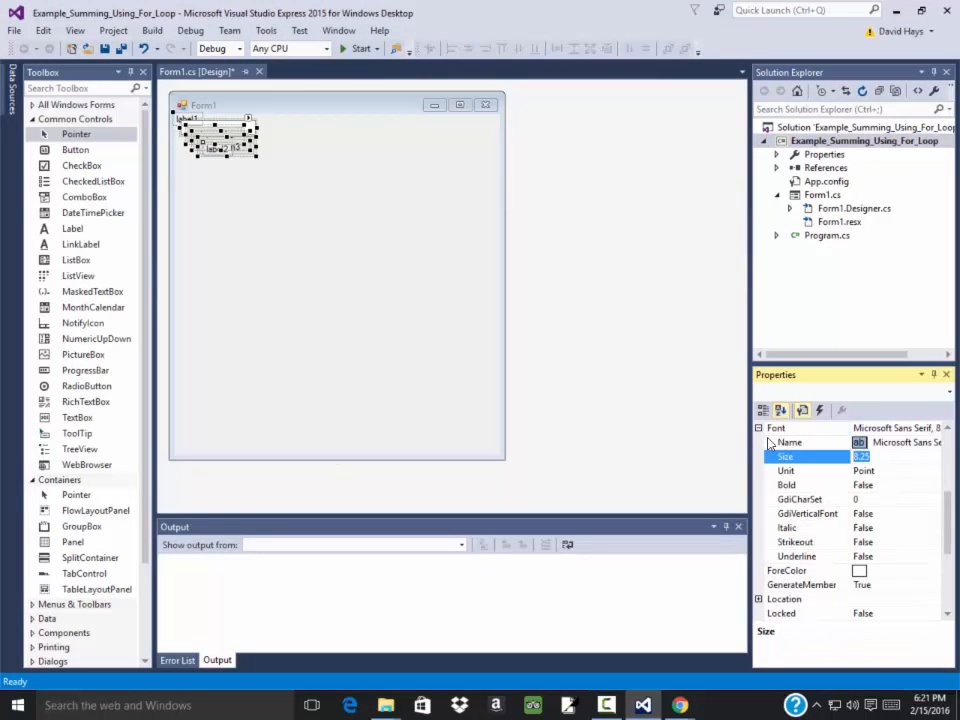
pyautogui.write('20')
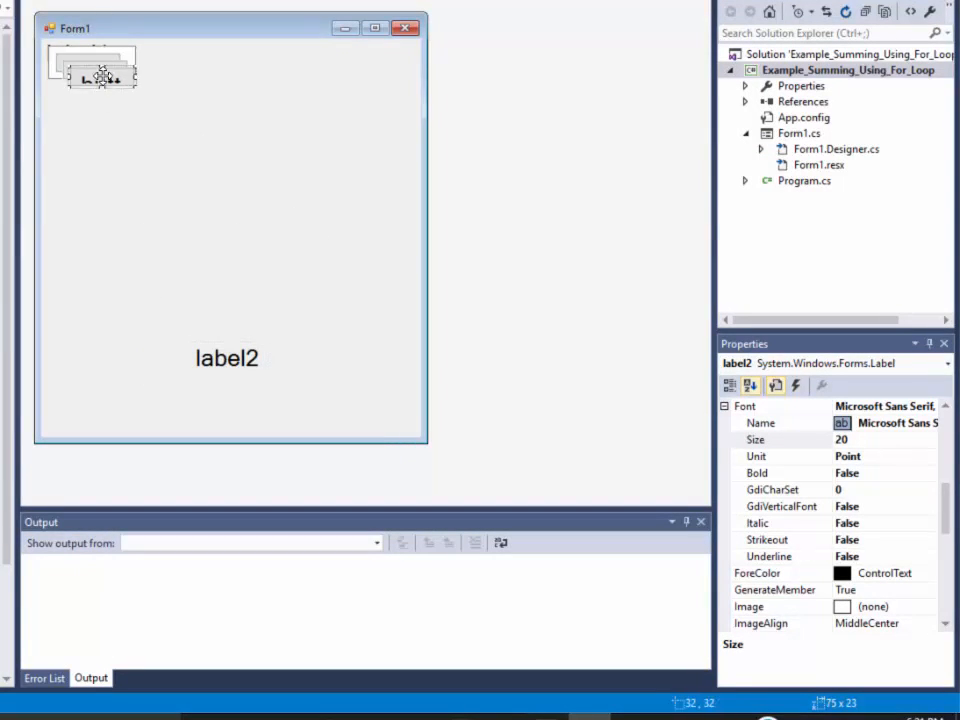
pyautogui.moveTo(90, 70); pyautogui.dragTo(340, 277)
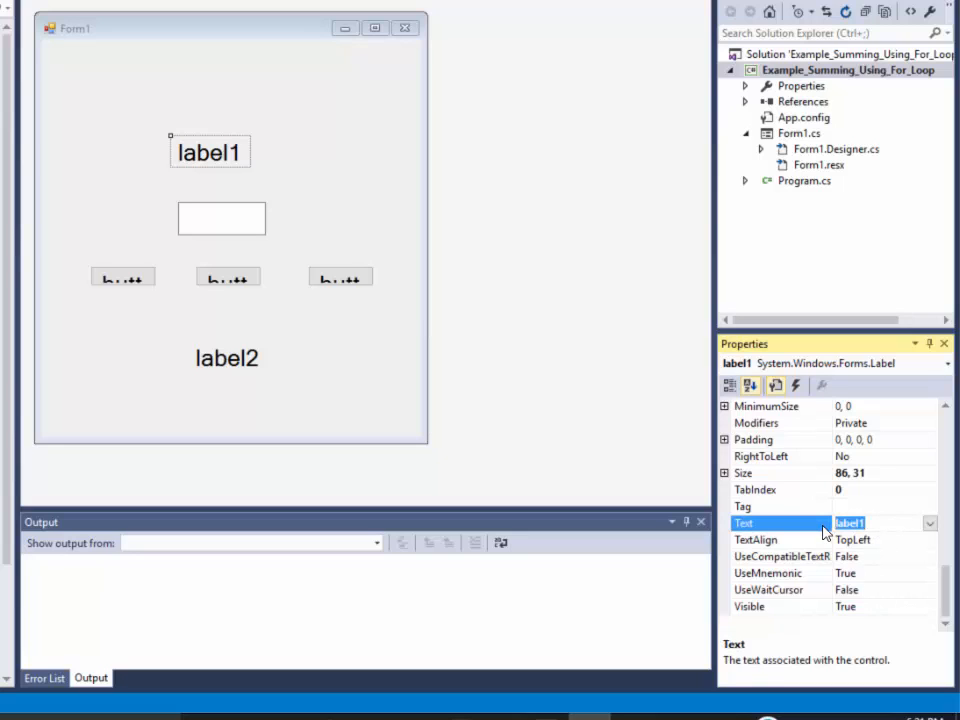
# - Set label1's Text to 'Add all the Numbers from 1 to' and reselect the form
pyautogui.write('Add')
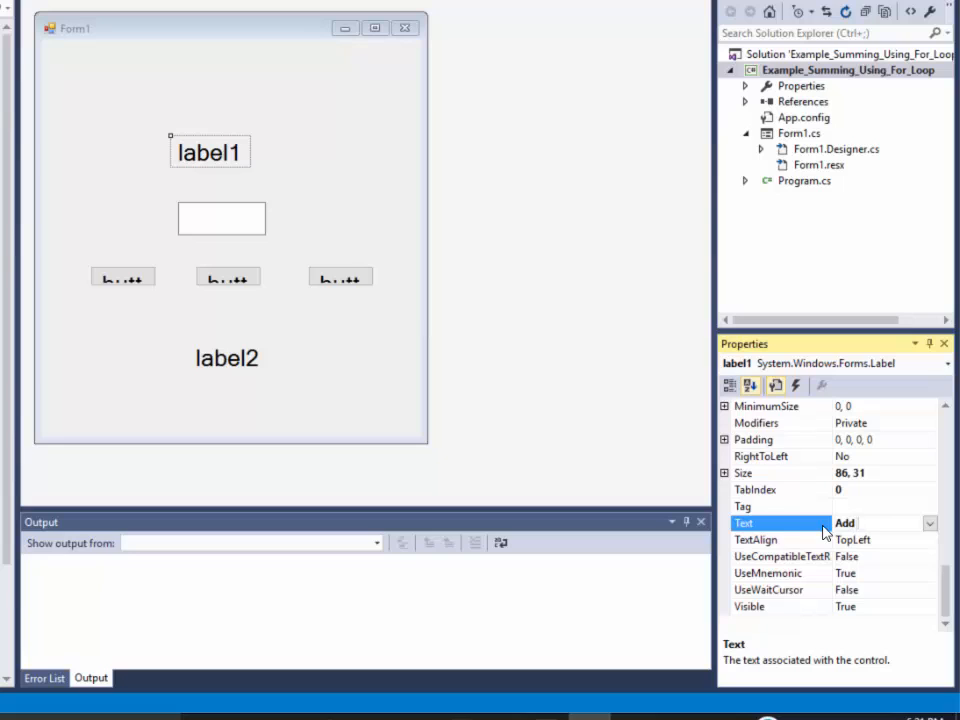
pyautogui.write('dd all the Numbers')
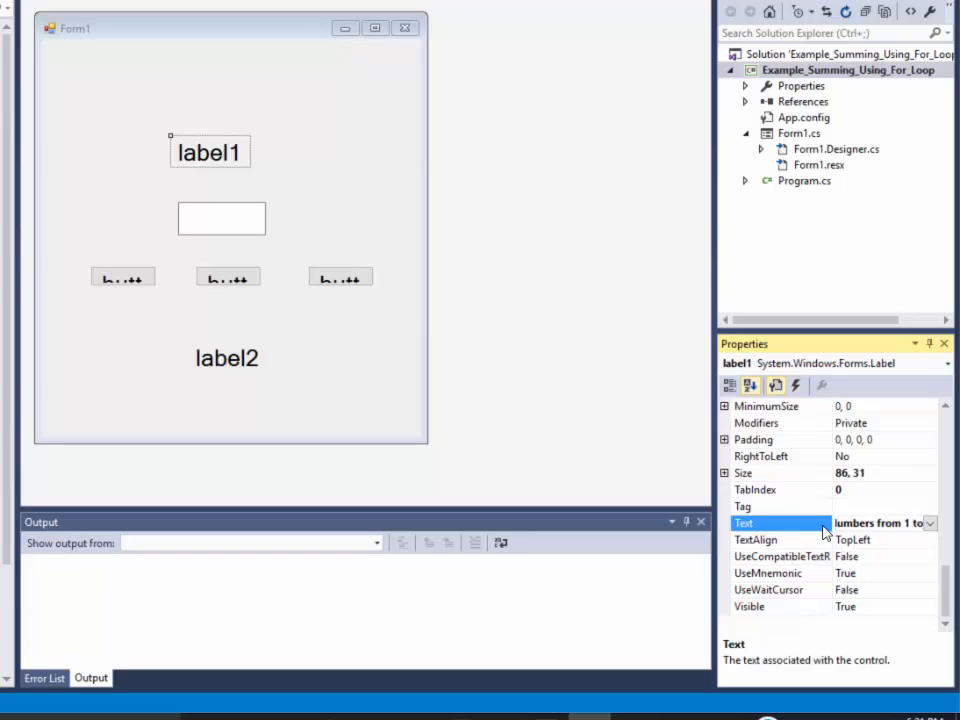
pyautogui.click(880, 523)
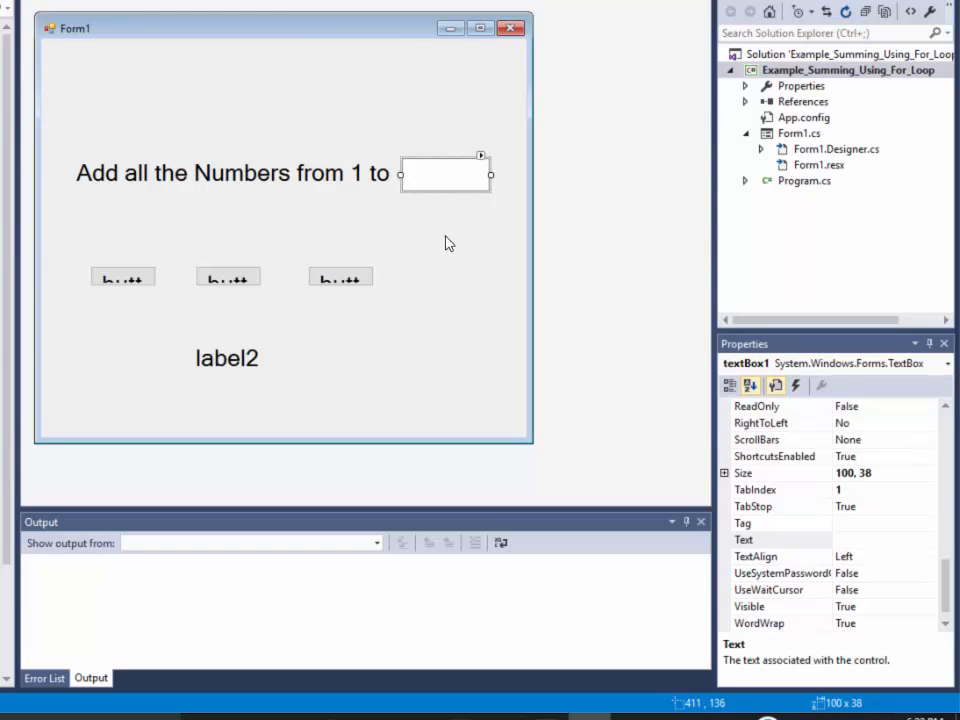
pyautogui.click(123, 277)
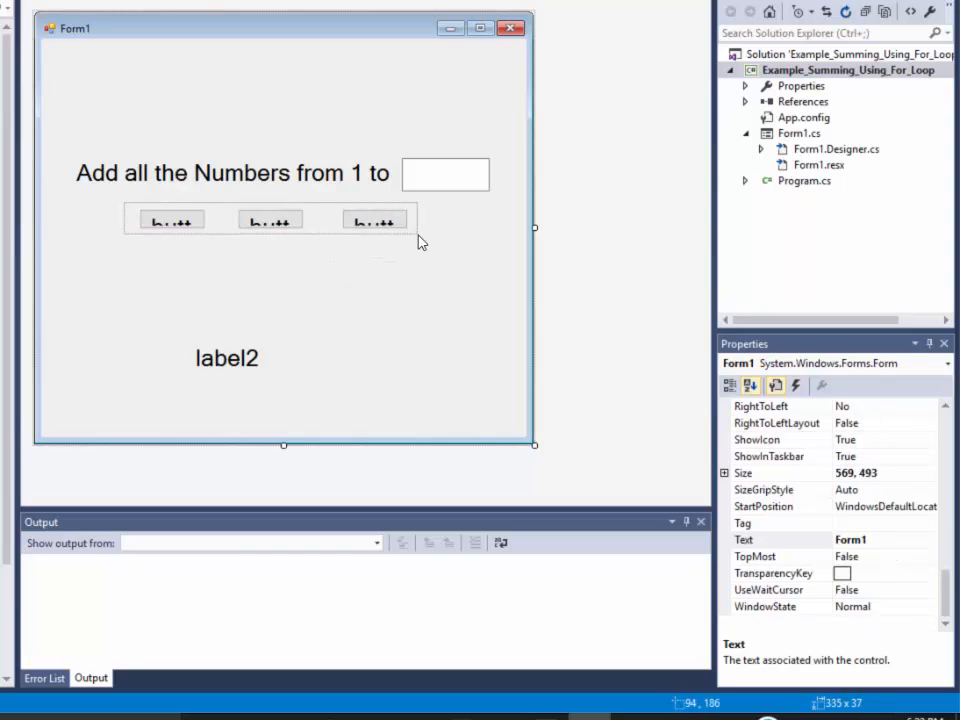
# - Set the Text of the first, second and third buttons to By Ones, By Twos and By 5's
pyautogui.click(374, 226)
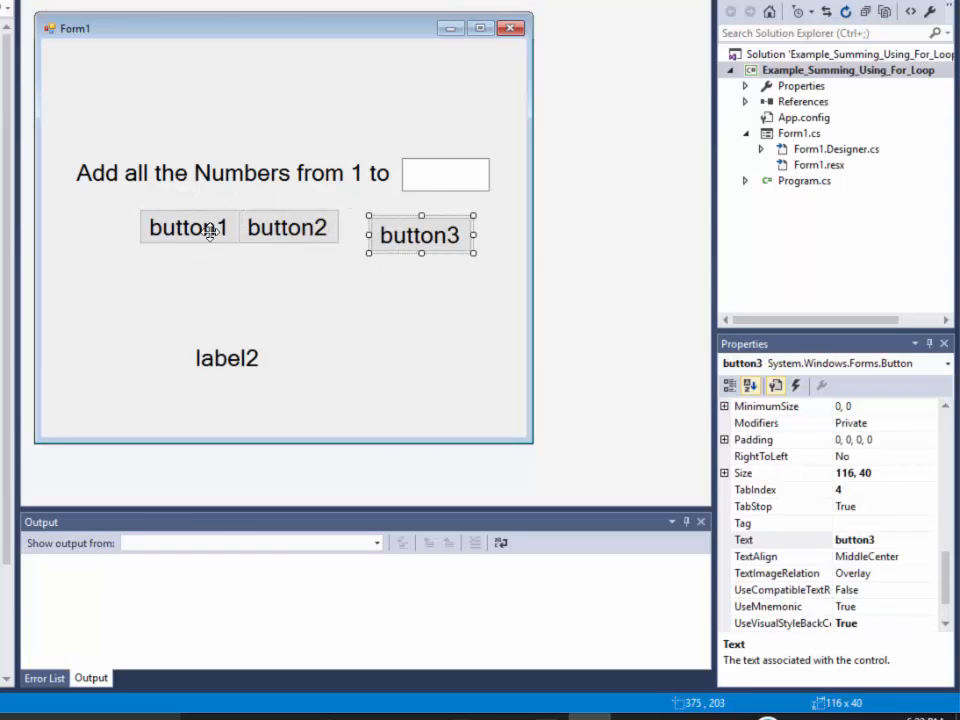
pyautogui.click(188, 227)
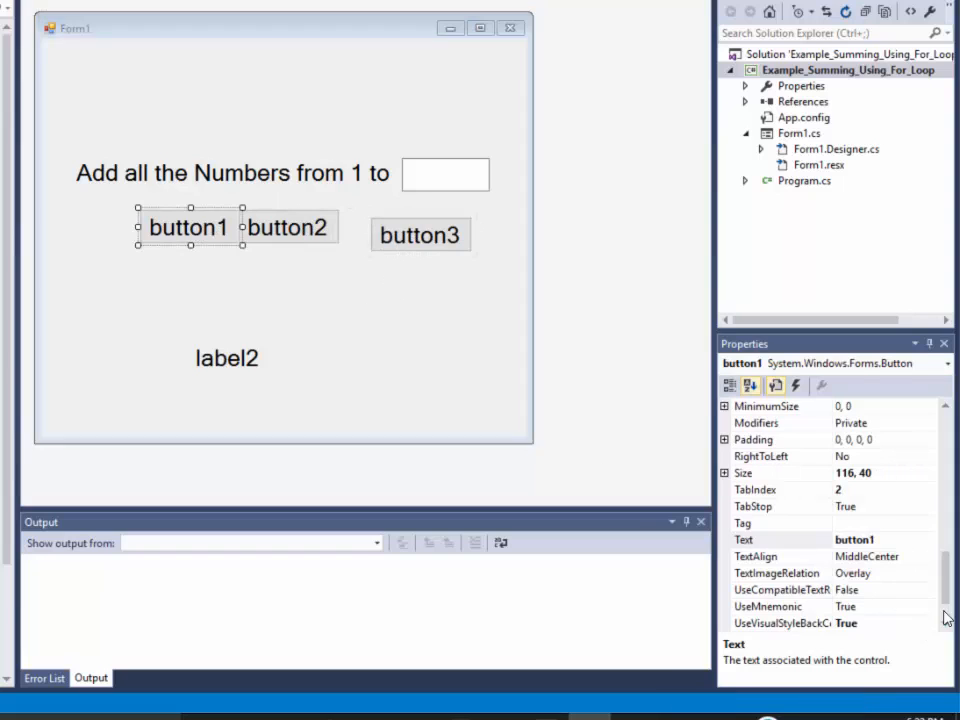
pyautogui.click(855, 489)
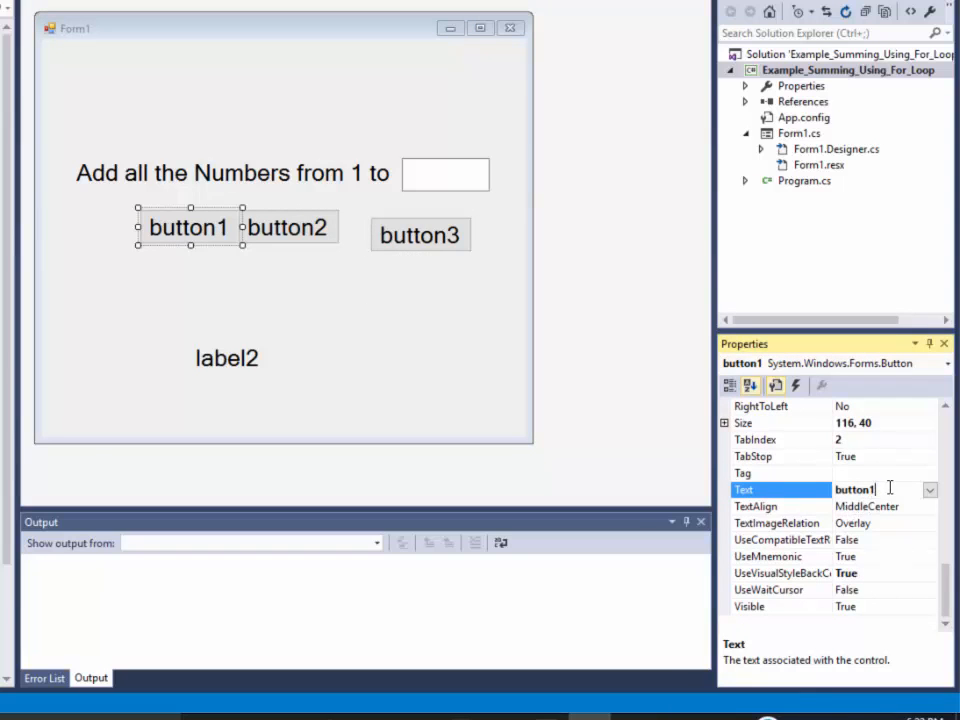
pyautogui.write('By Ones')
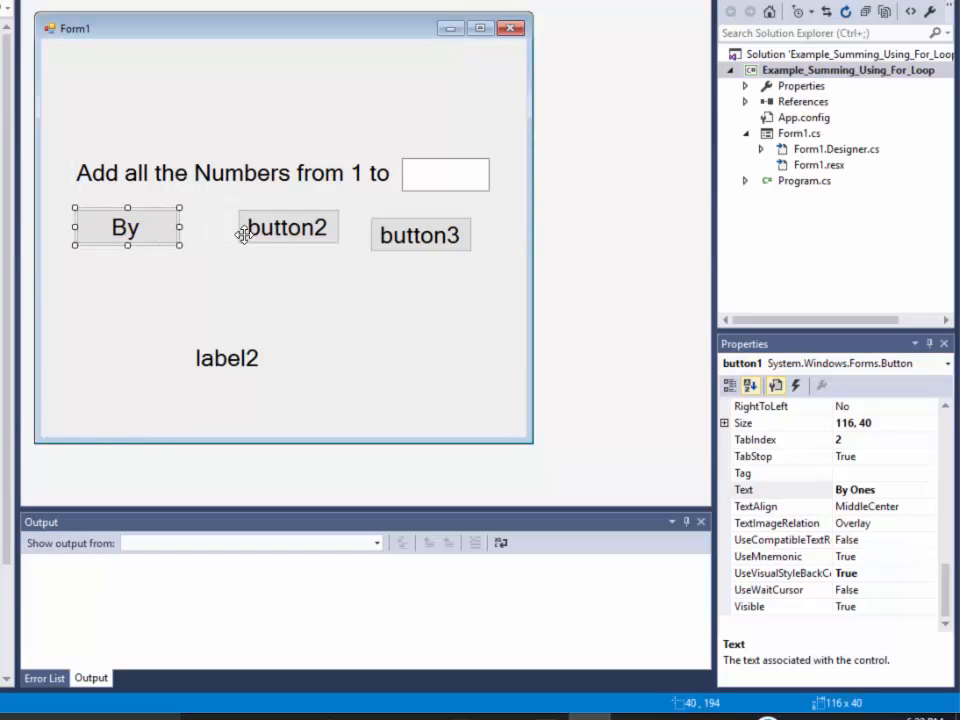
pyautogui.click(288, 226)
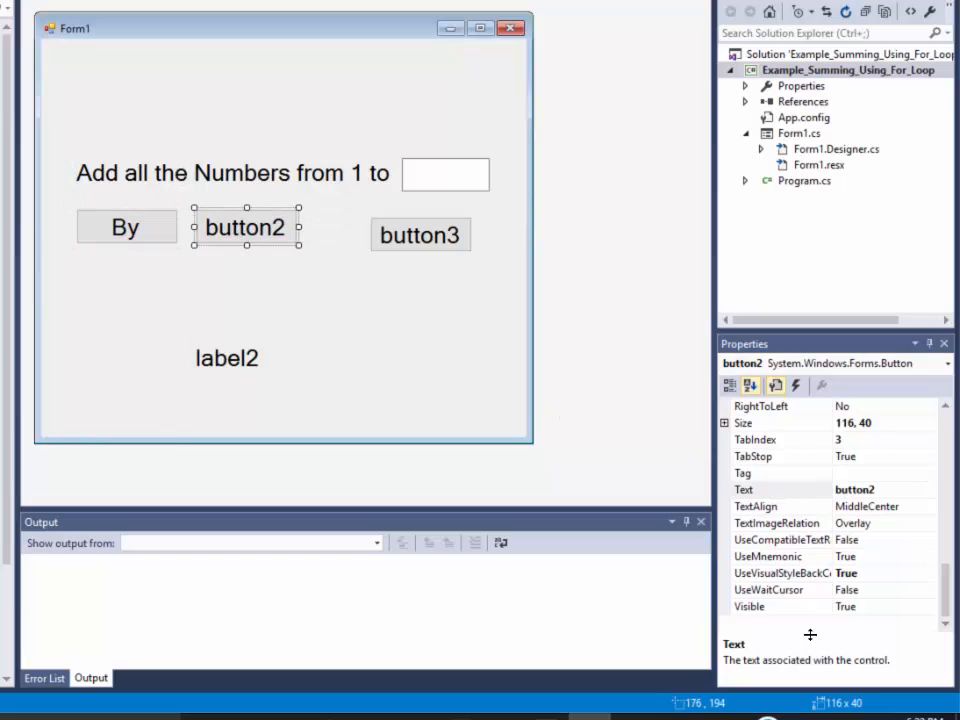
pyautogui.click(880, 489)
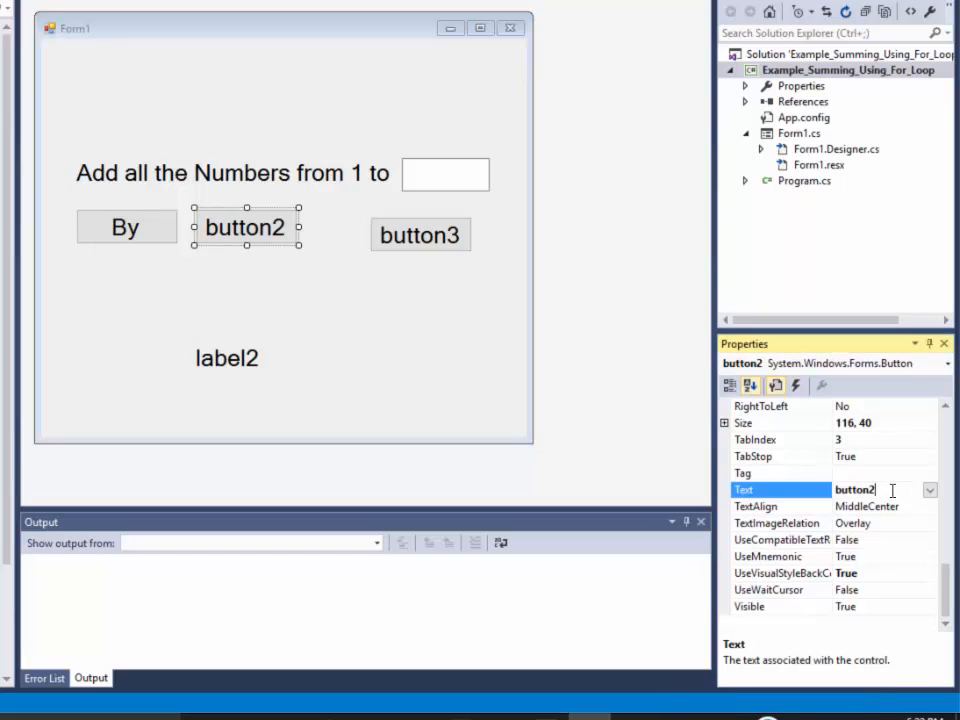
pyautogui.write('By Twos')
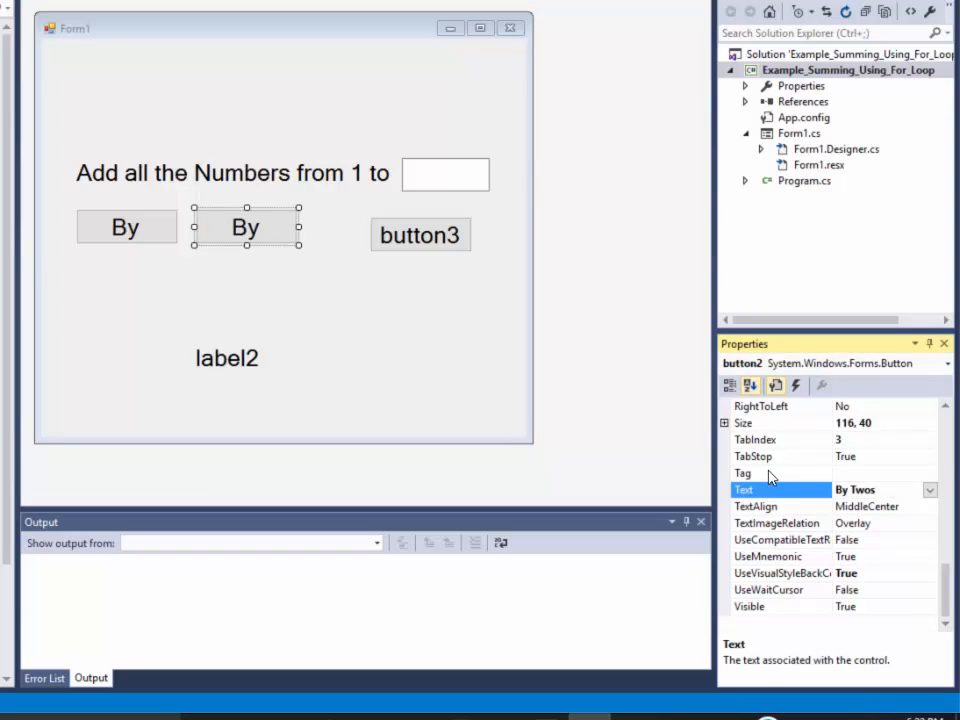
pyautogui.click(420, 235)
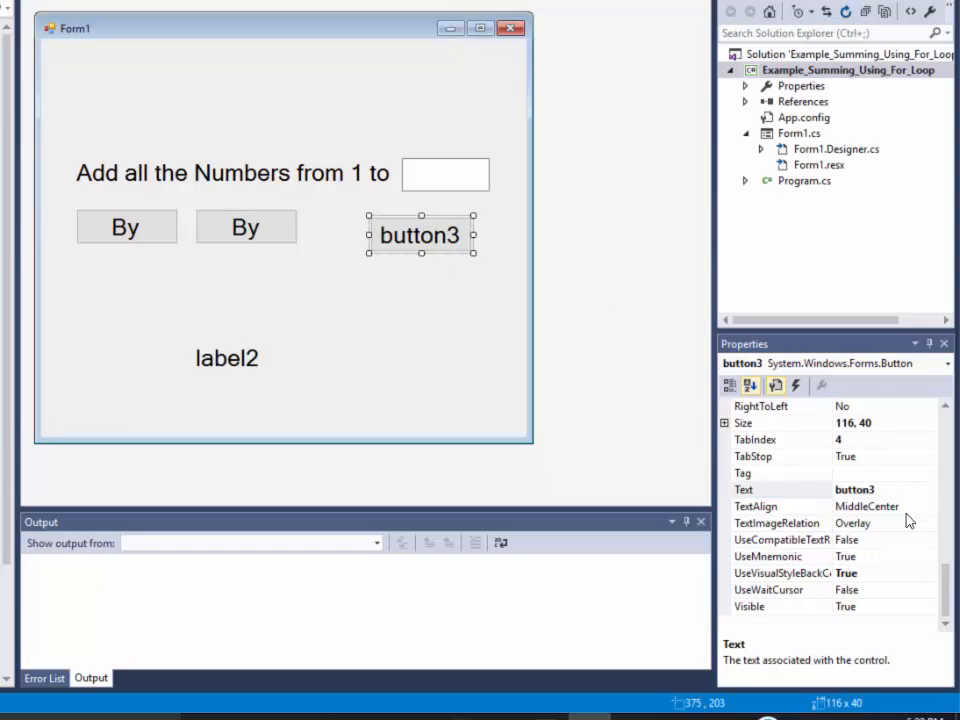
pyautogui.click(780, 489)
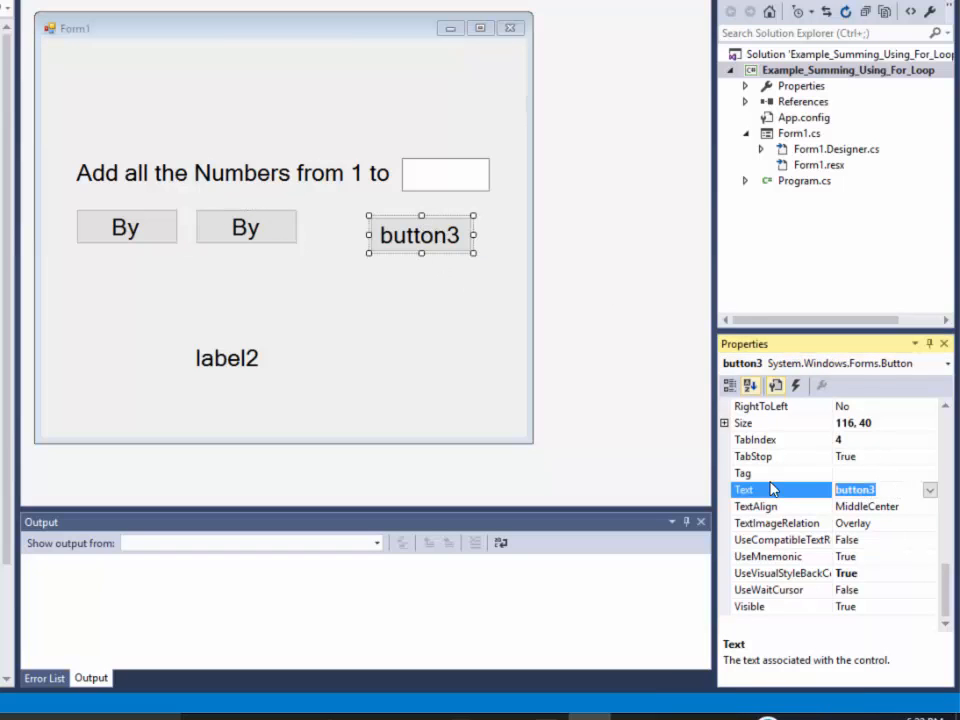
pyautogui.write("By 5's")
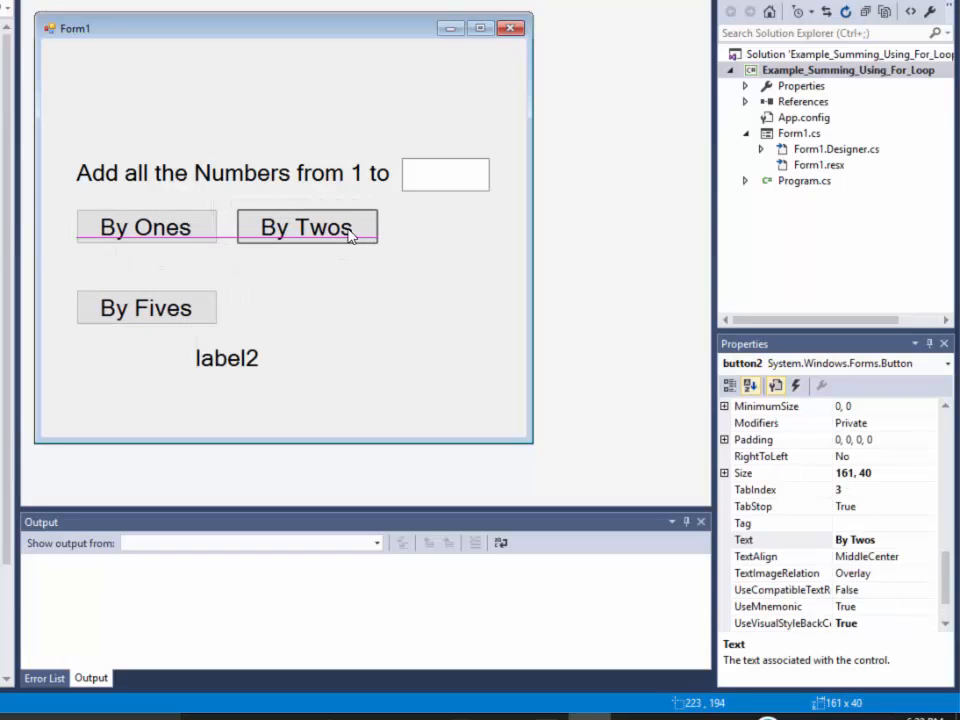
# - Move the By Fives button up into the row beside By Twos and reselect the buttons
pyautogui.click(307, 227)
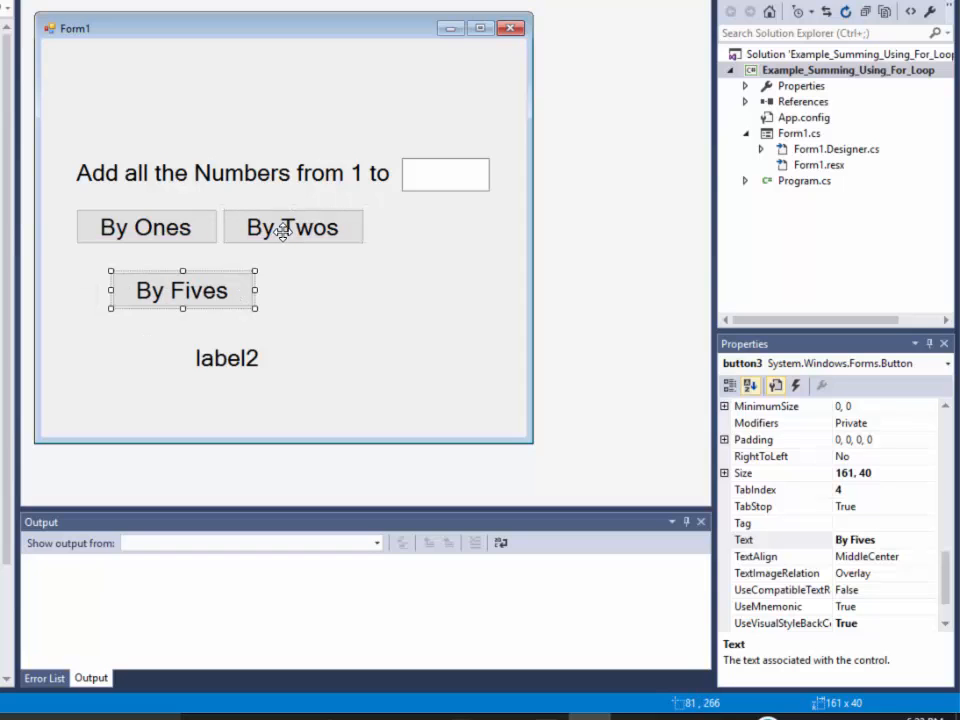
pyautogui.moveTo(182, 290); pyautogui.dragTo(445, 227)
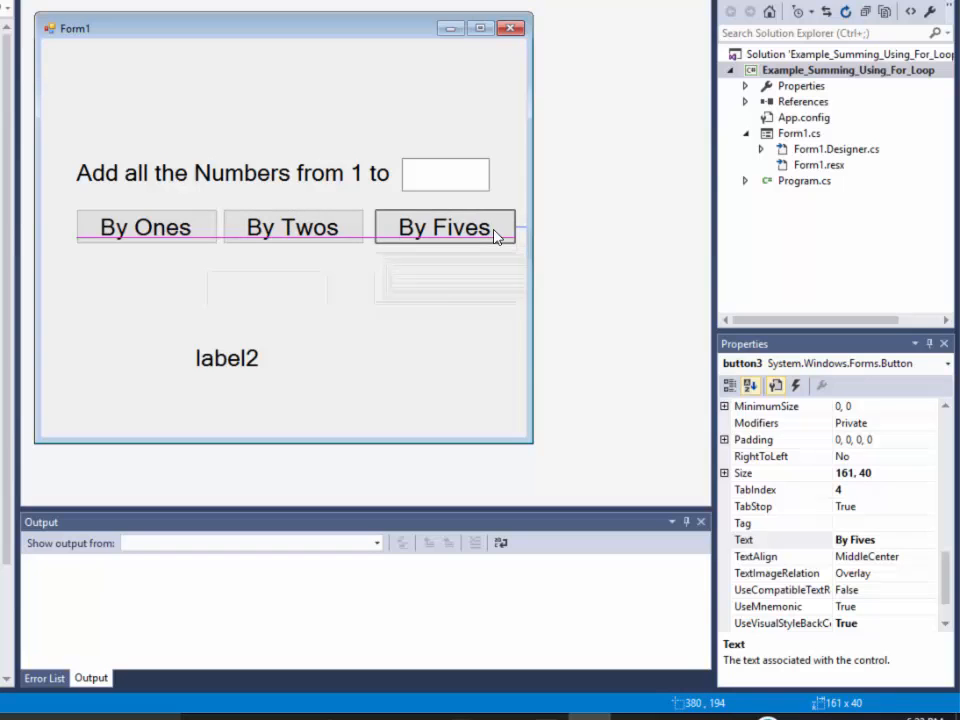
pyautogui.click(390, 278)
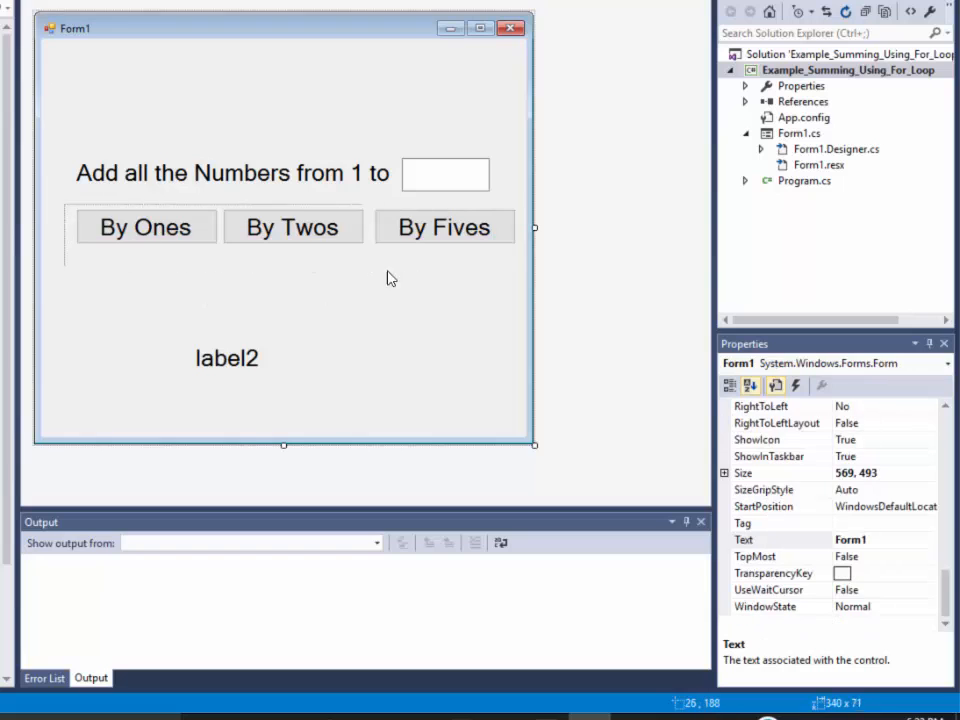
pyautogui.click(291, 227)
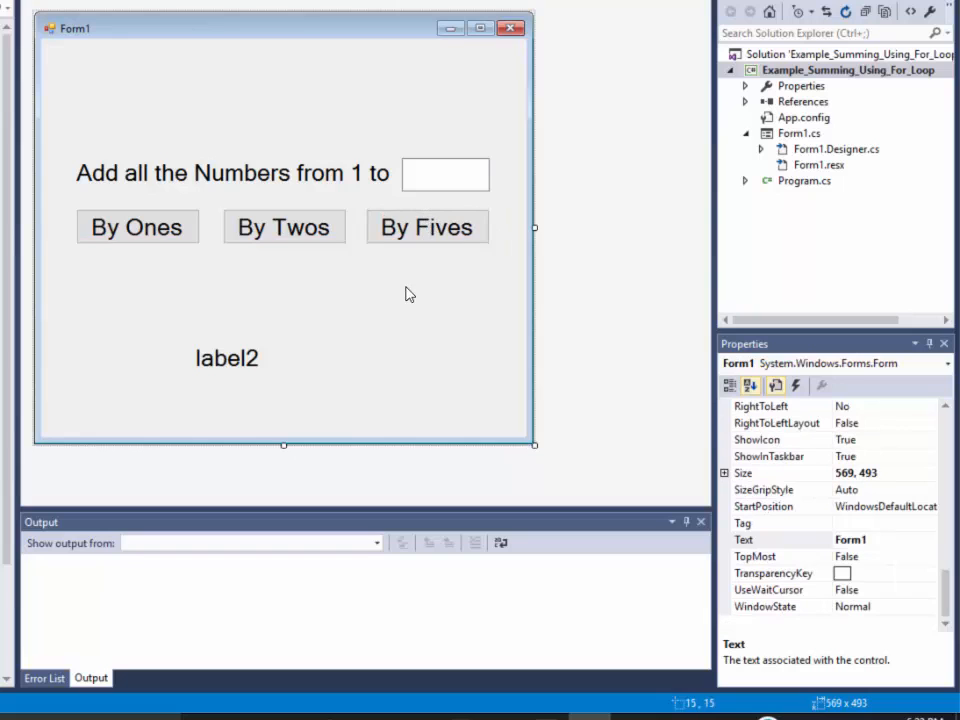
pyautogui.moveTo(421, 174)
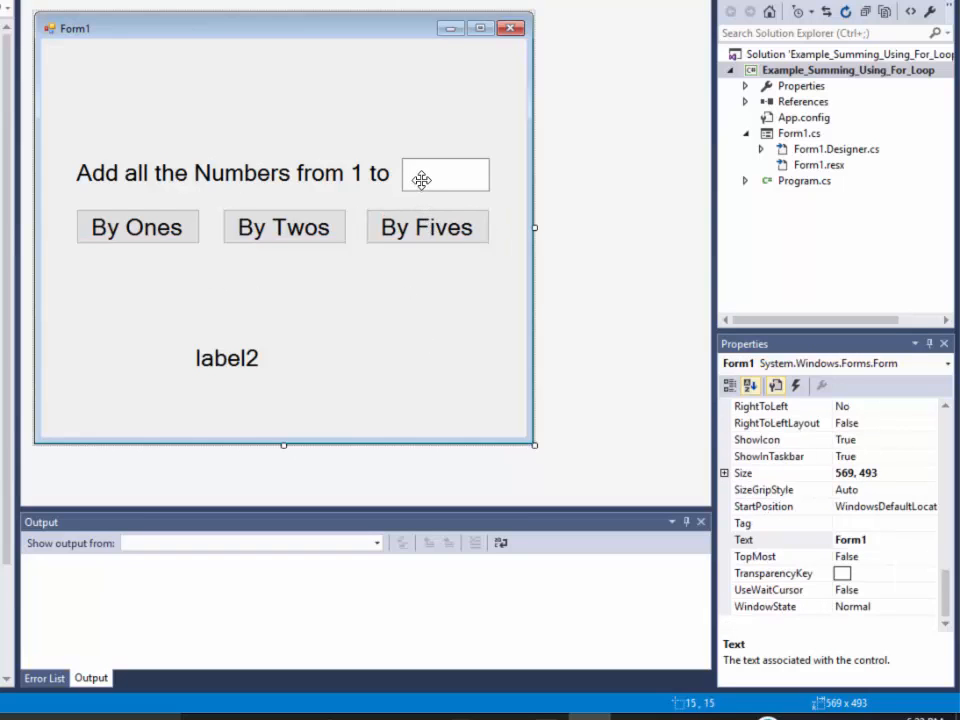
# - Rename the text box to tb_number and label2 to lb_answer
pyautogui.click(445, 174)
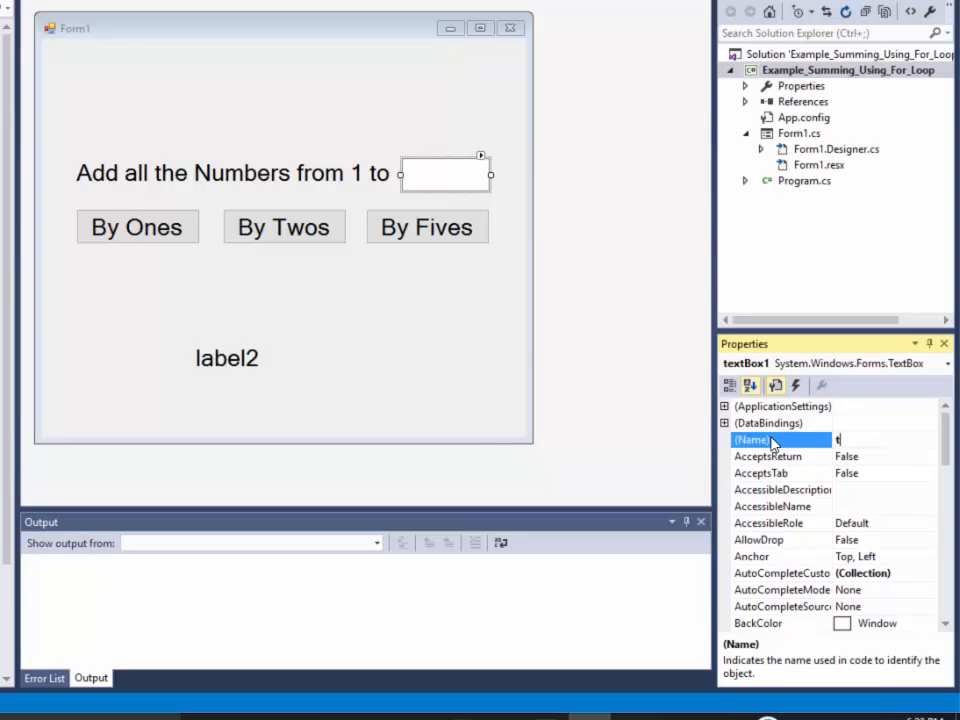
pyautogui.write('tb_number')
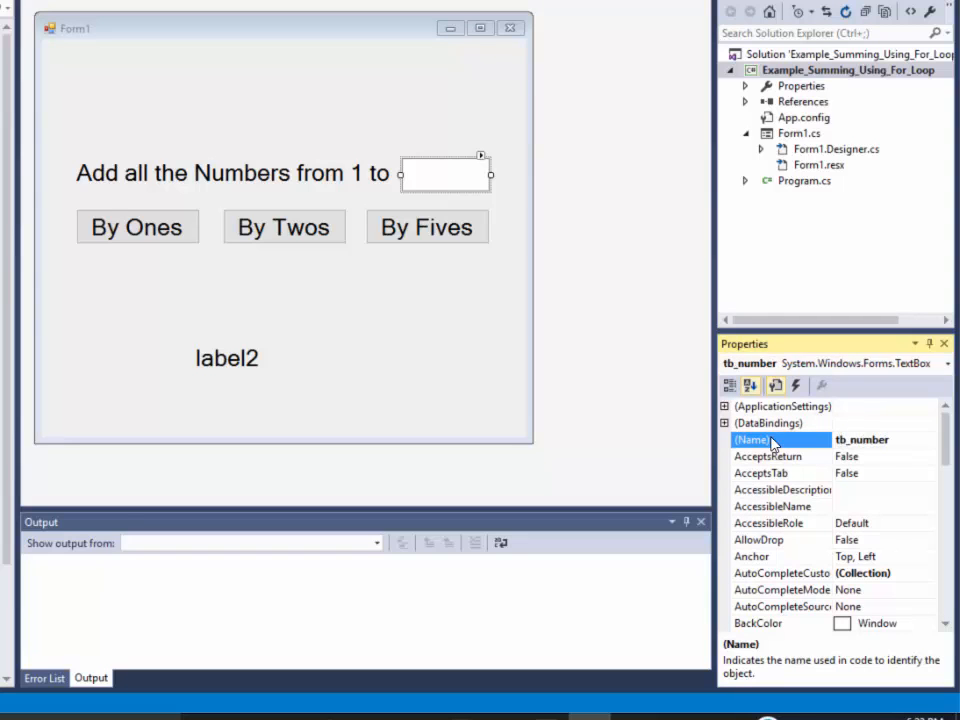
pyautogui.click(227, 358)
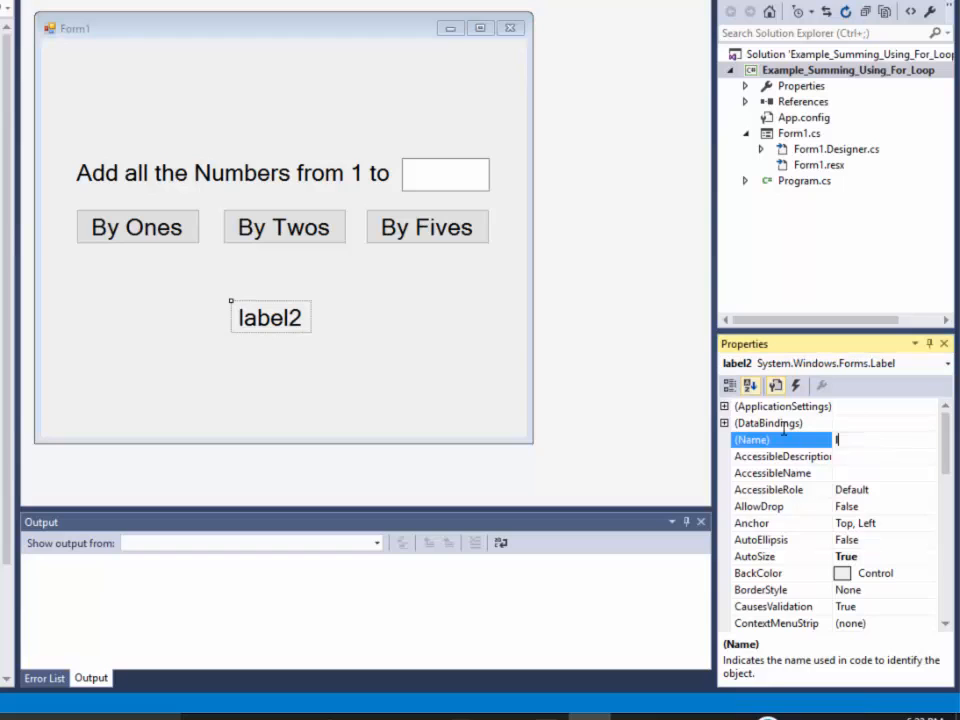
pyautogui.write('lb_answer')
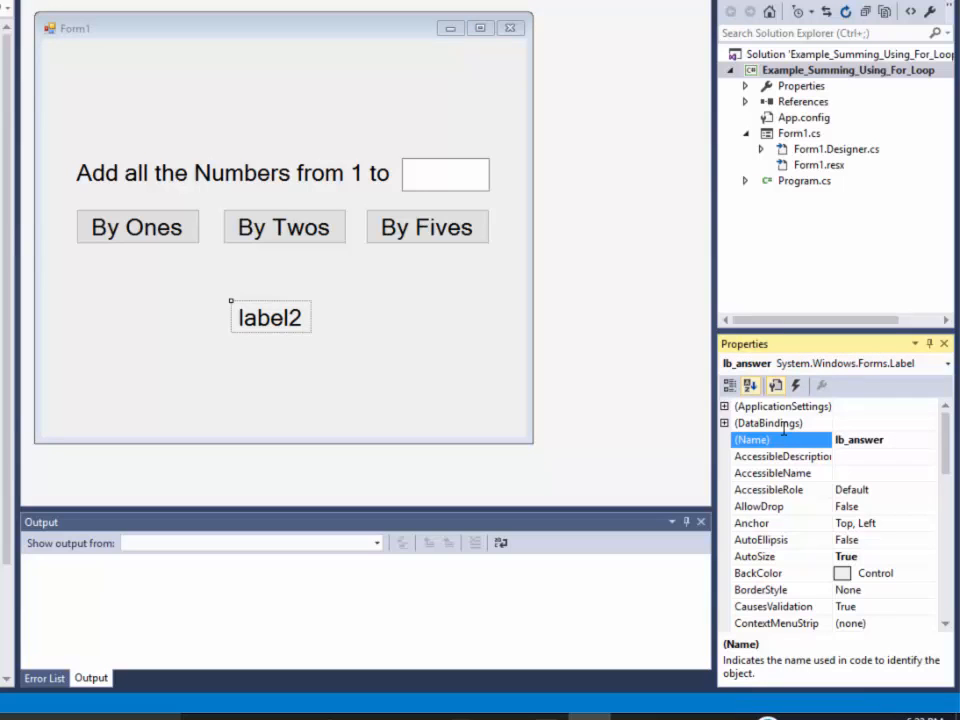
pyautogui.scroll(-3)
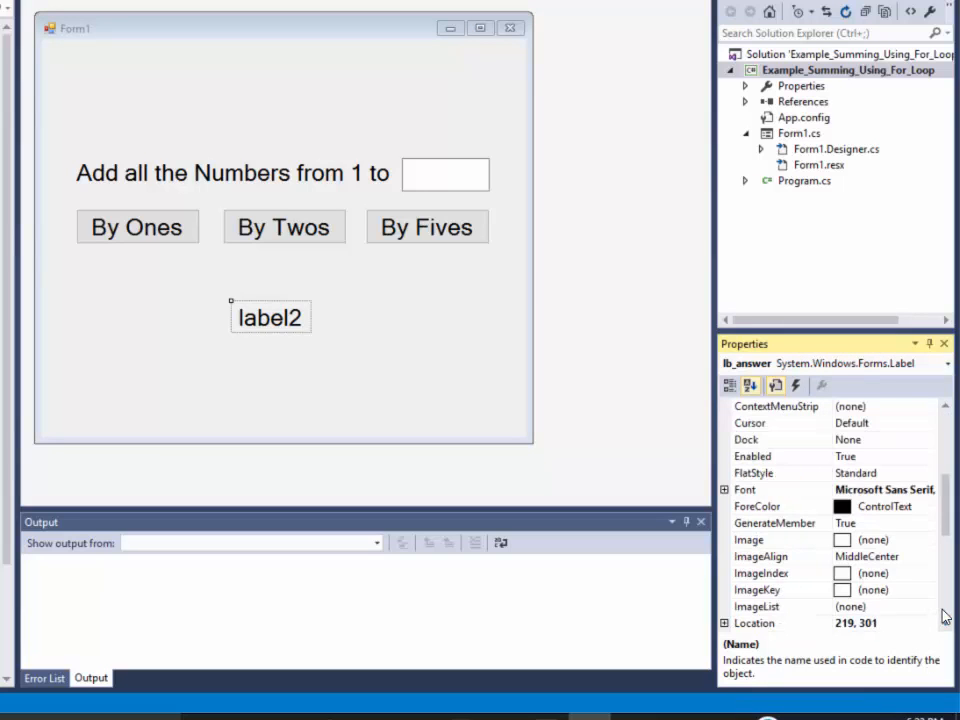
pyautogui.scroll(-3)
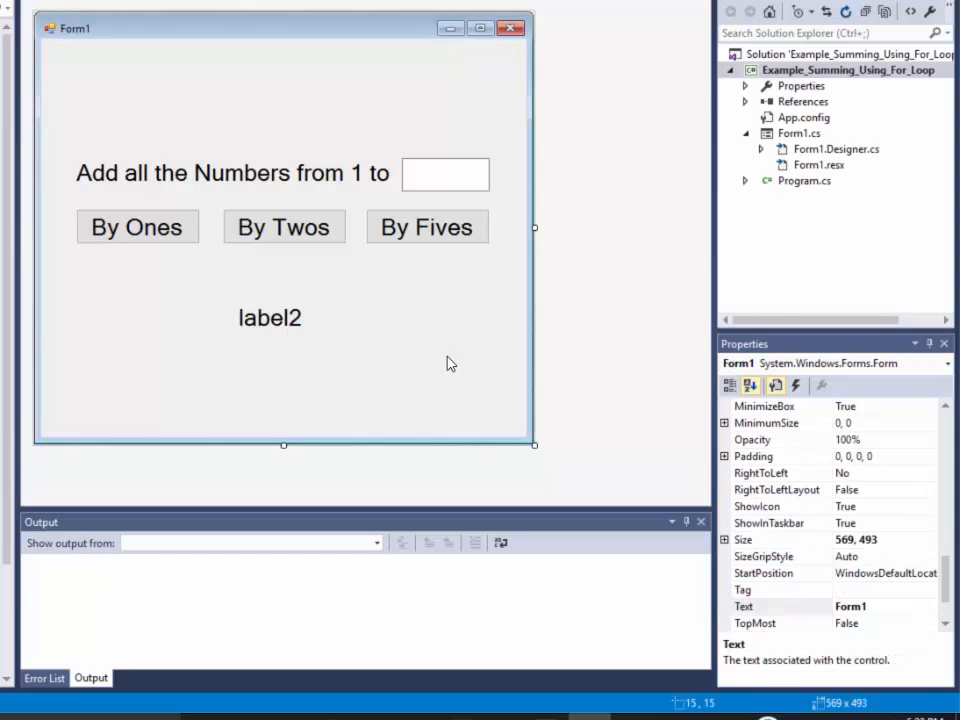
pyautogui.moveTo(410, 177)
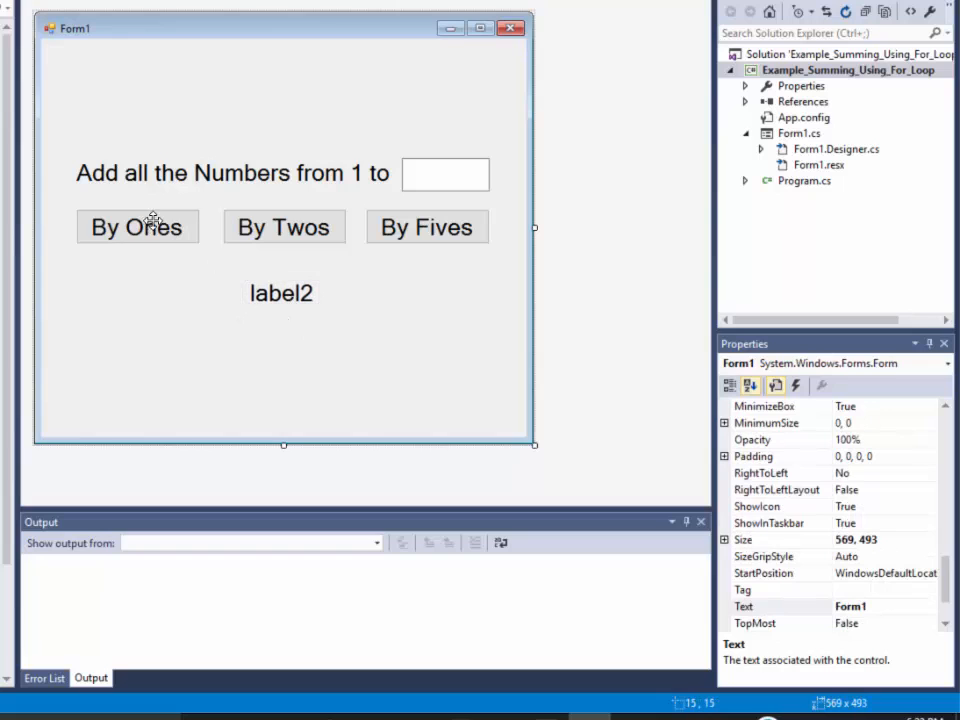
pyautogui.moveTo(168, 220)
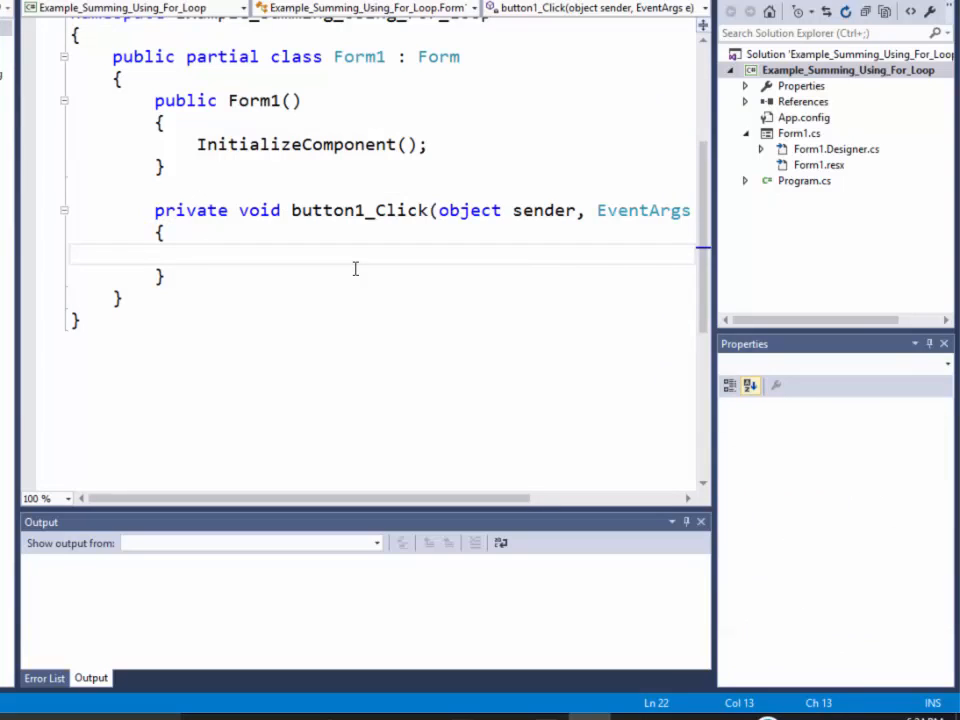
# - In button1_Click, declare int sum = 0 and int number = int.Parse(tb_number.Text)
pyautogui.write('Example_Summing_Using_For_Loop')
pyautogui.write('int')
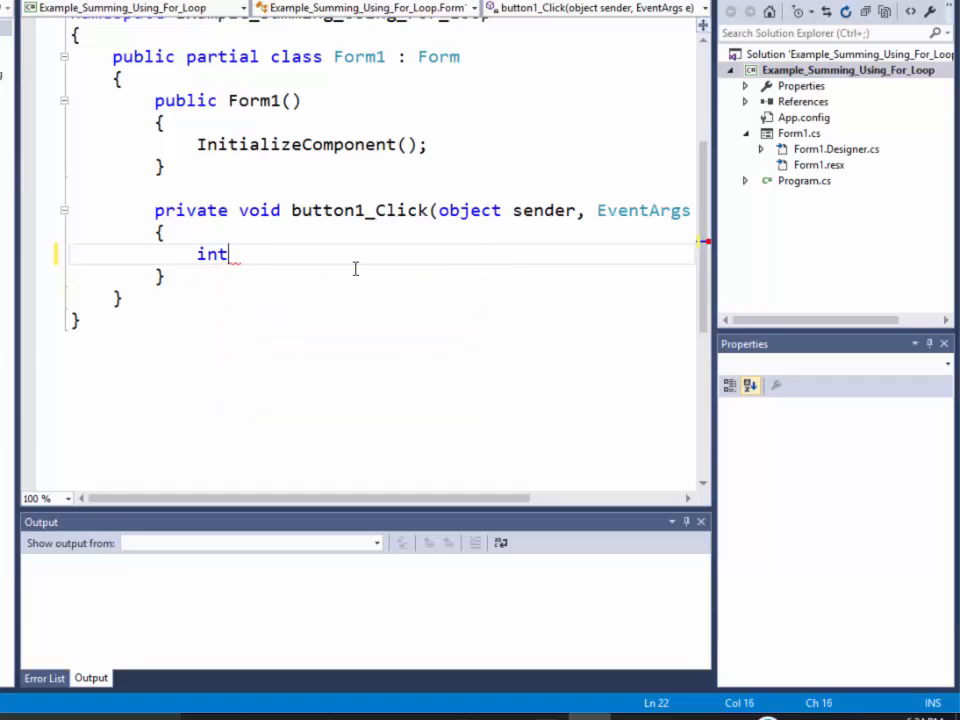
pyautogui.write('su')
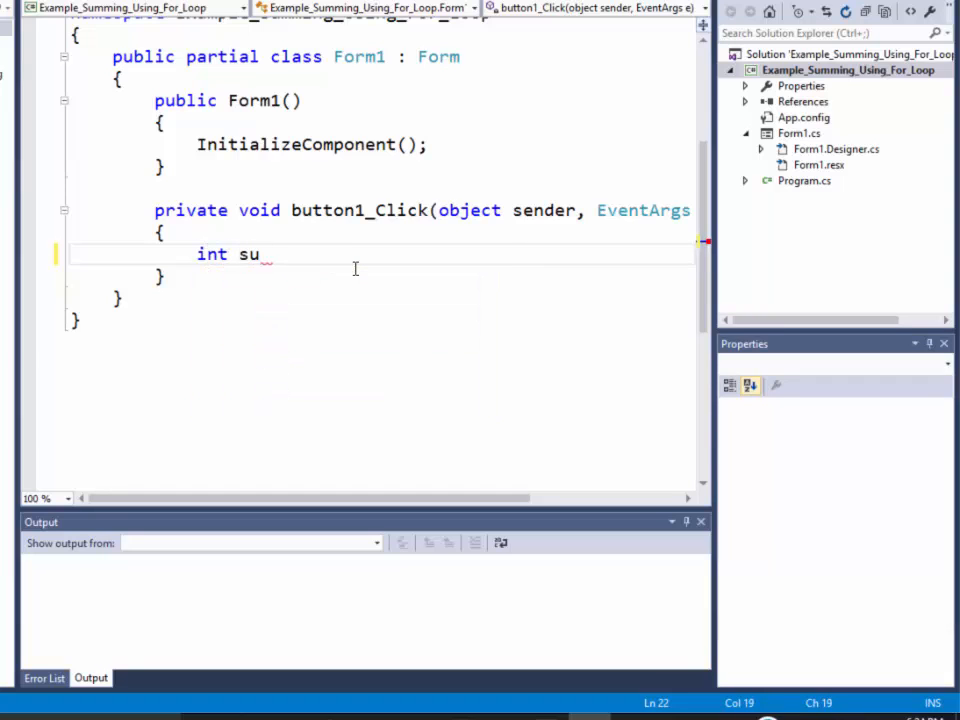
pyautogui.write('m = 0;')
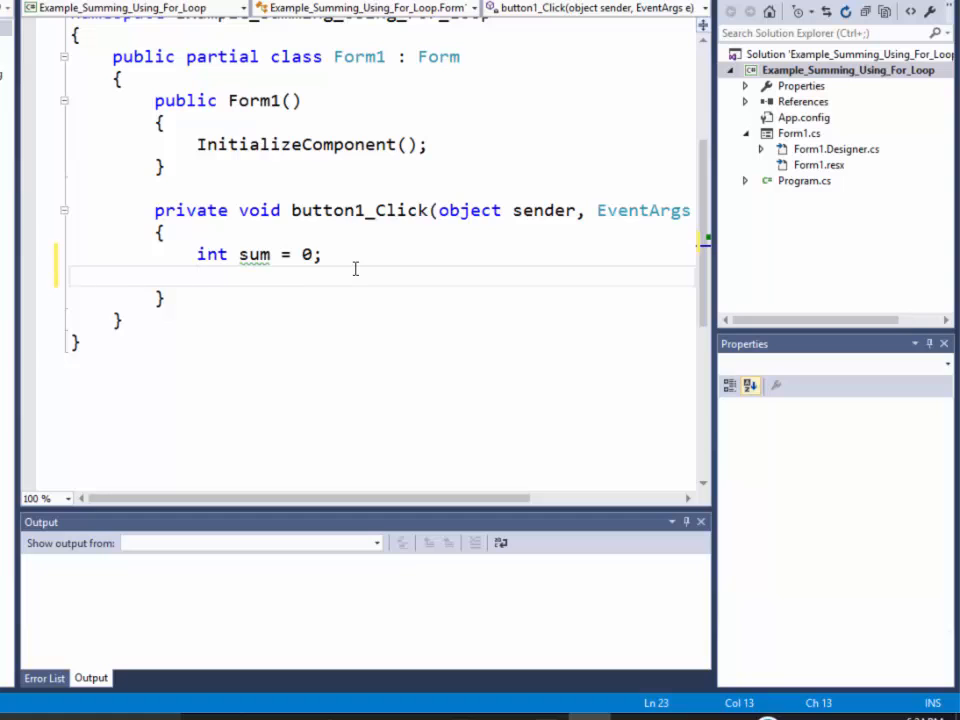
pyautogui.write('int number;')
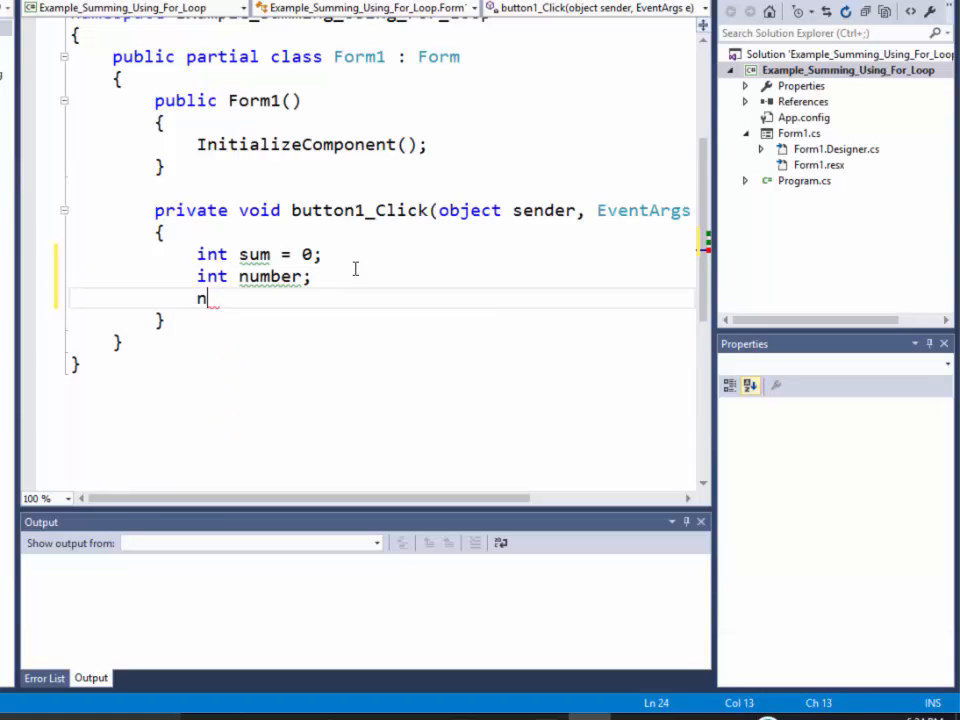
pyautogui.write('umber = int')
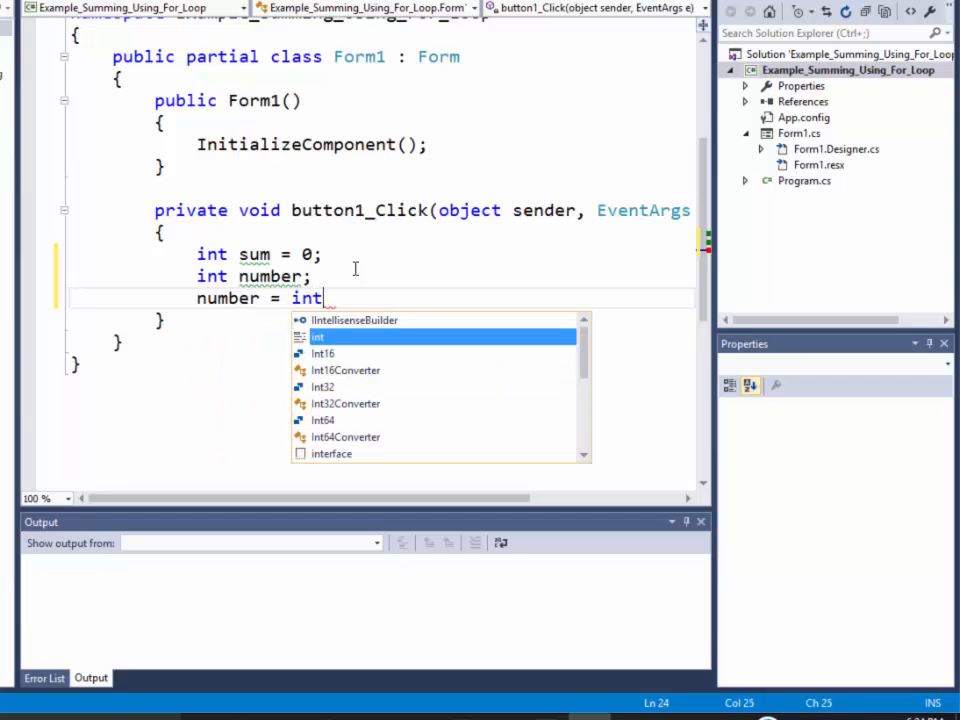
pyautogui.write('.pa')
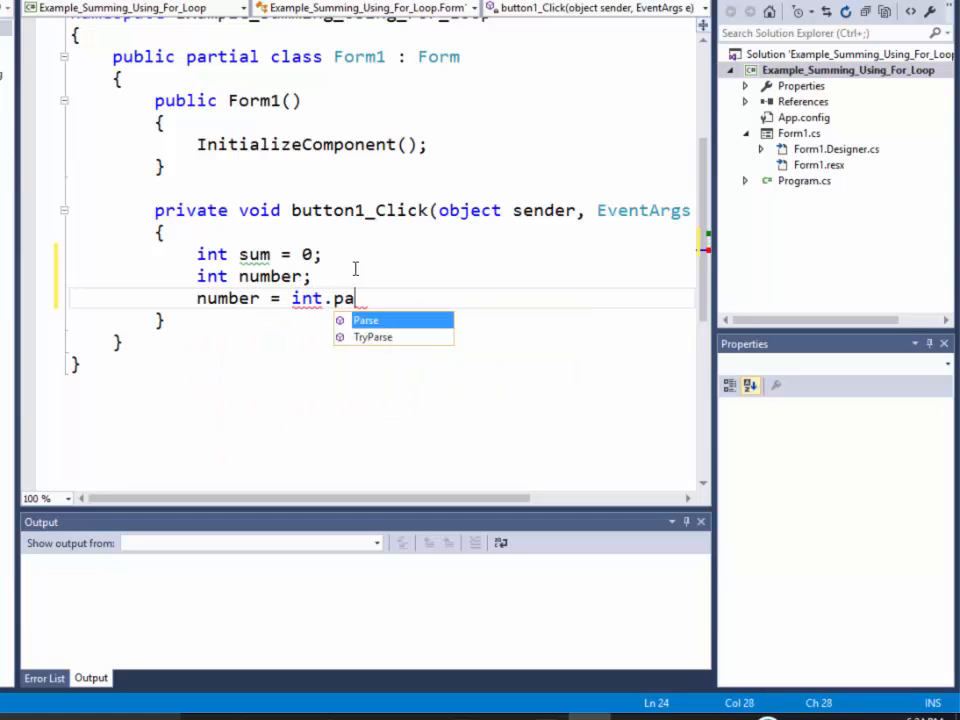
pyautogui.write('rse(tb_number.Text')
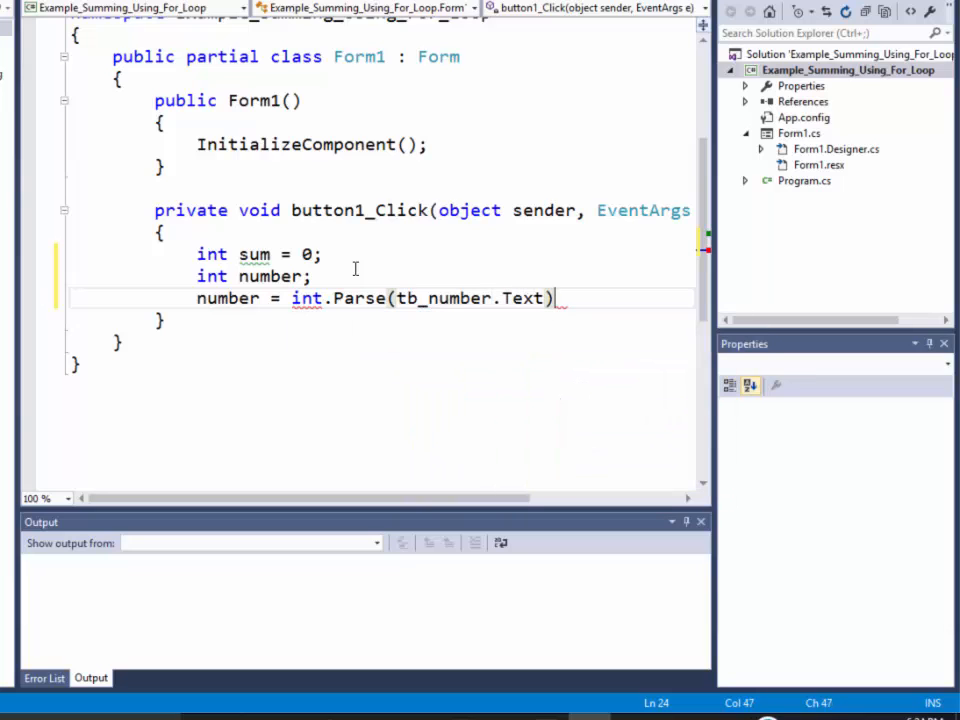
pyautogui.press('enter')
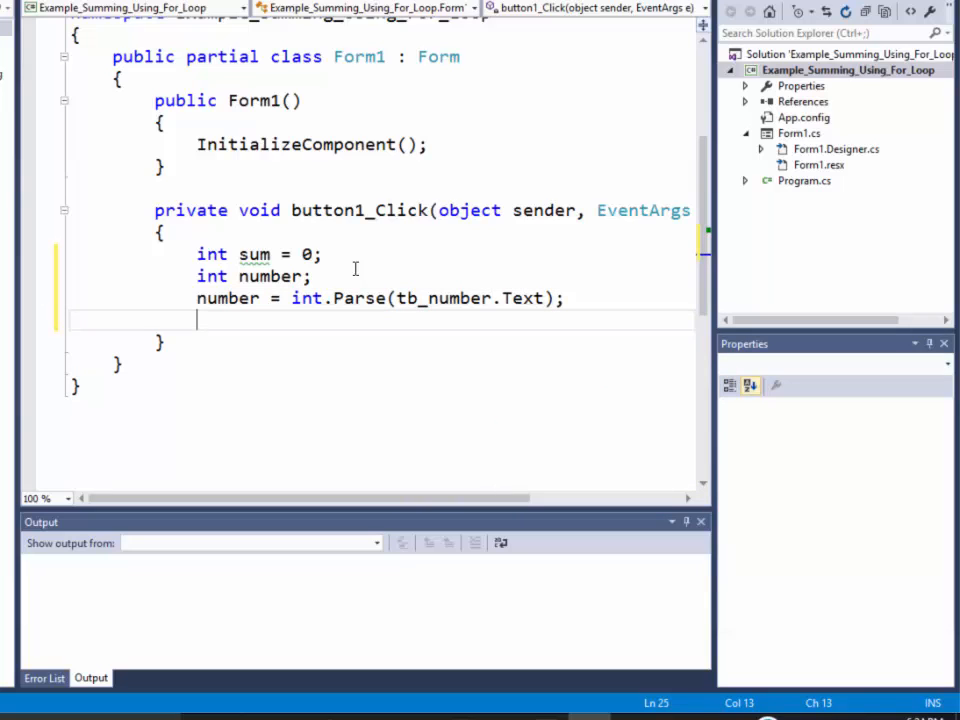
# - Add for (int index=1; index<=number; index=index+1) with body sum = sum + index;
pyautogui.write('for (')
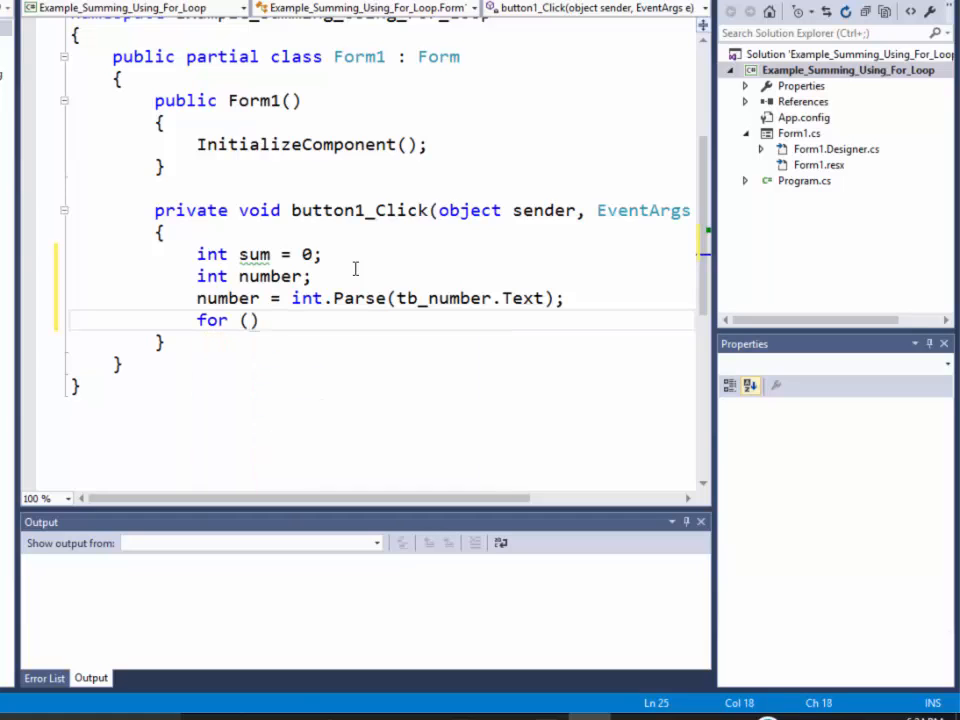
pyautogui.write('int')
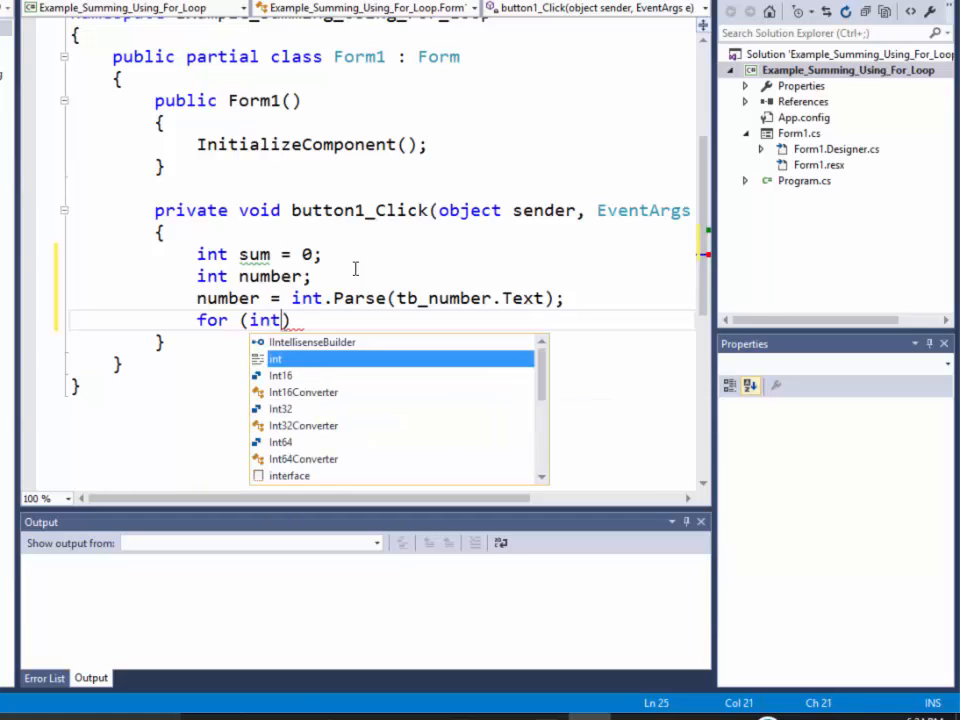
pyautogui.write('in')
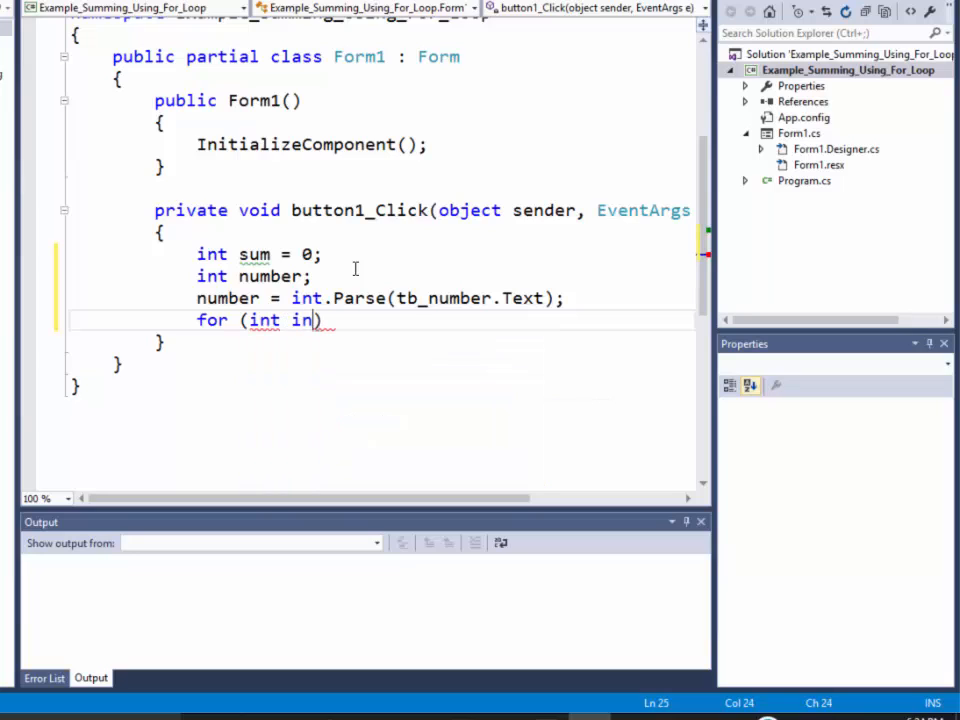
pyautogui.write('dex=1')
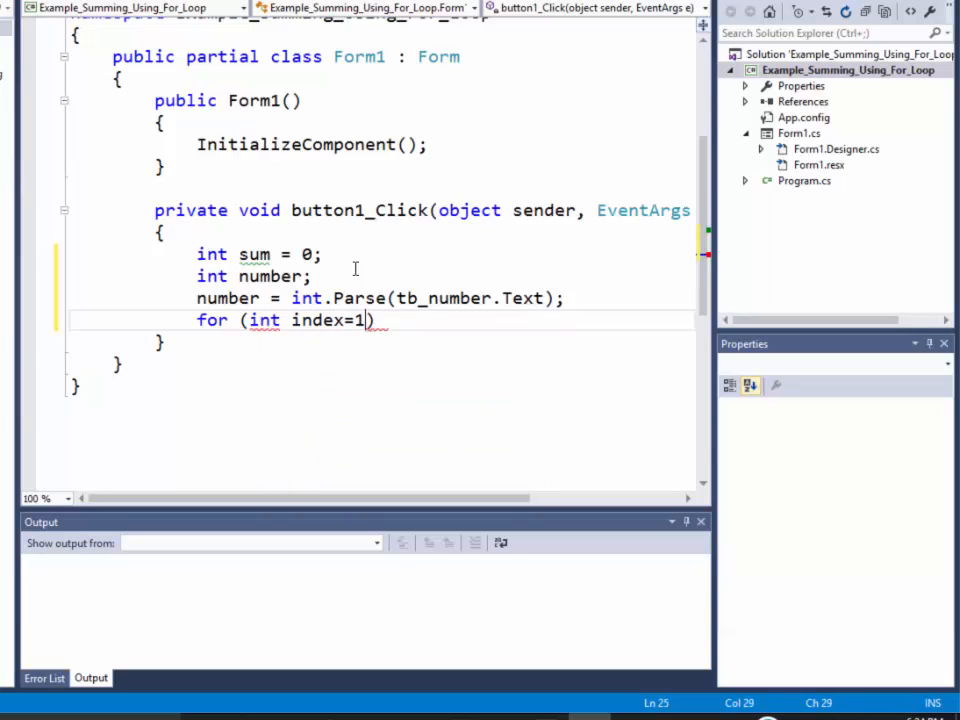
pyautogui.write(';')
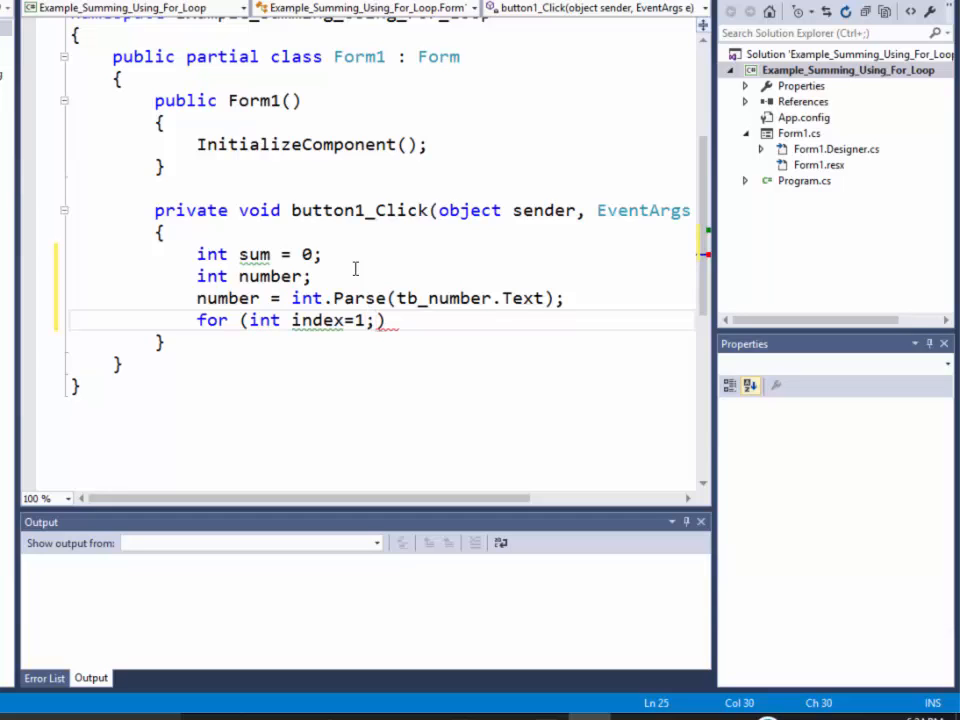
pyautogui.write('index')
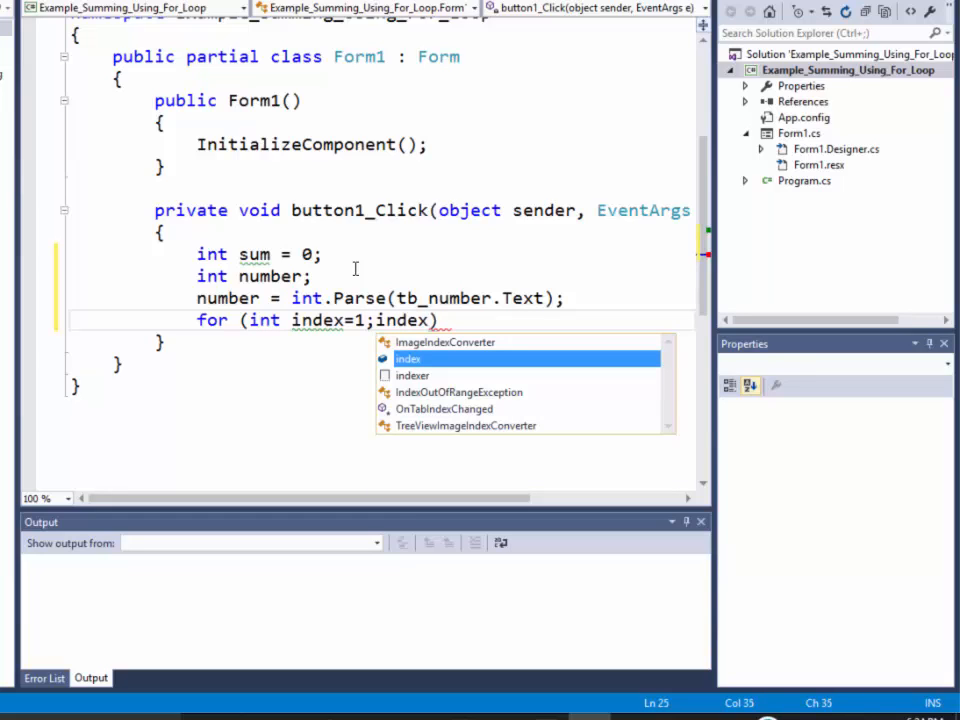
pyautogui.write('<')
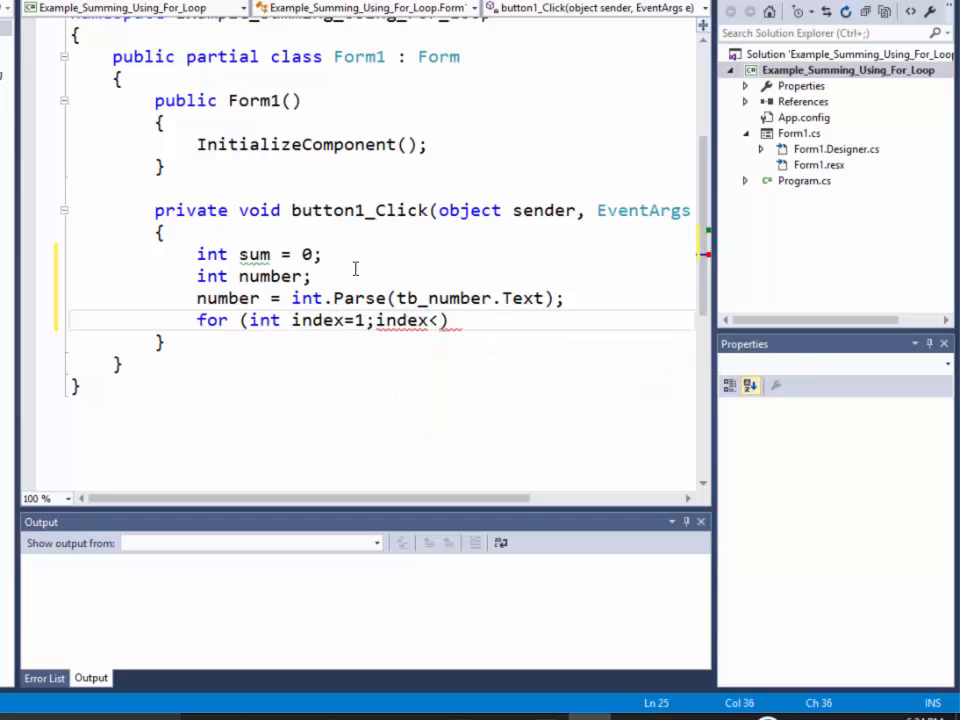
pyautogui.write('<=number;index=inde')
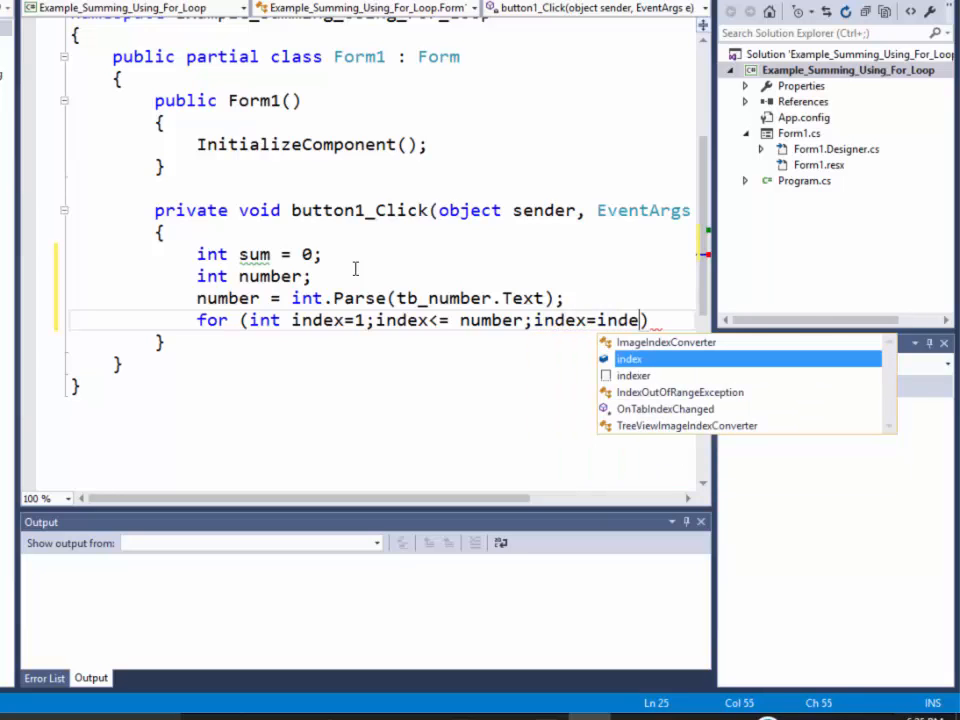
pyautogui.write('x+1)')
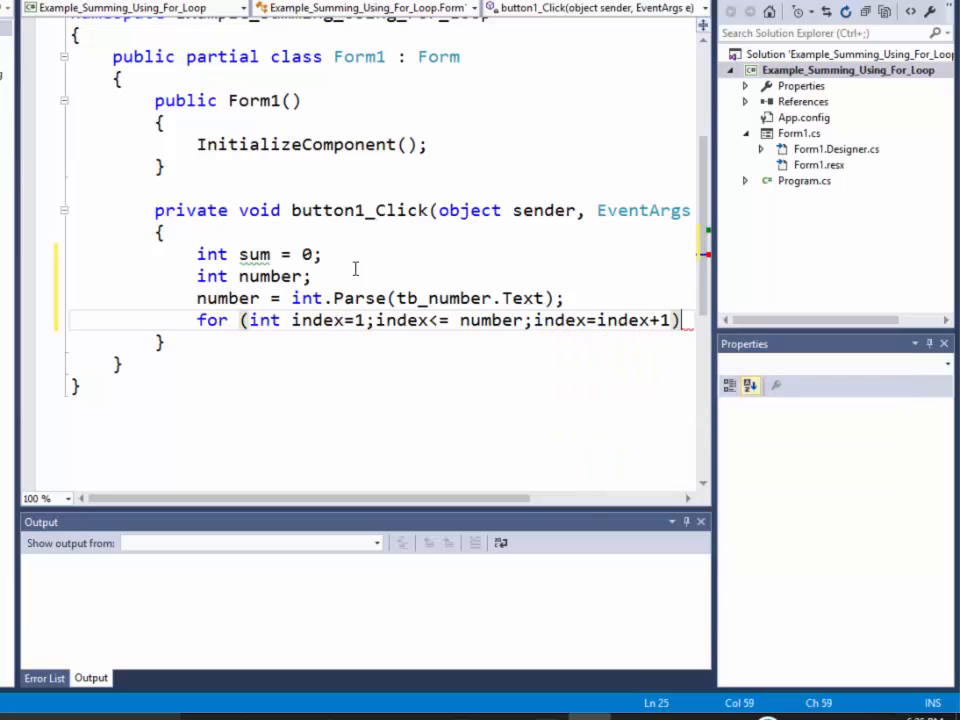
pyautogui.press('enter')
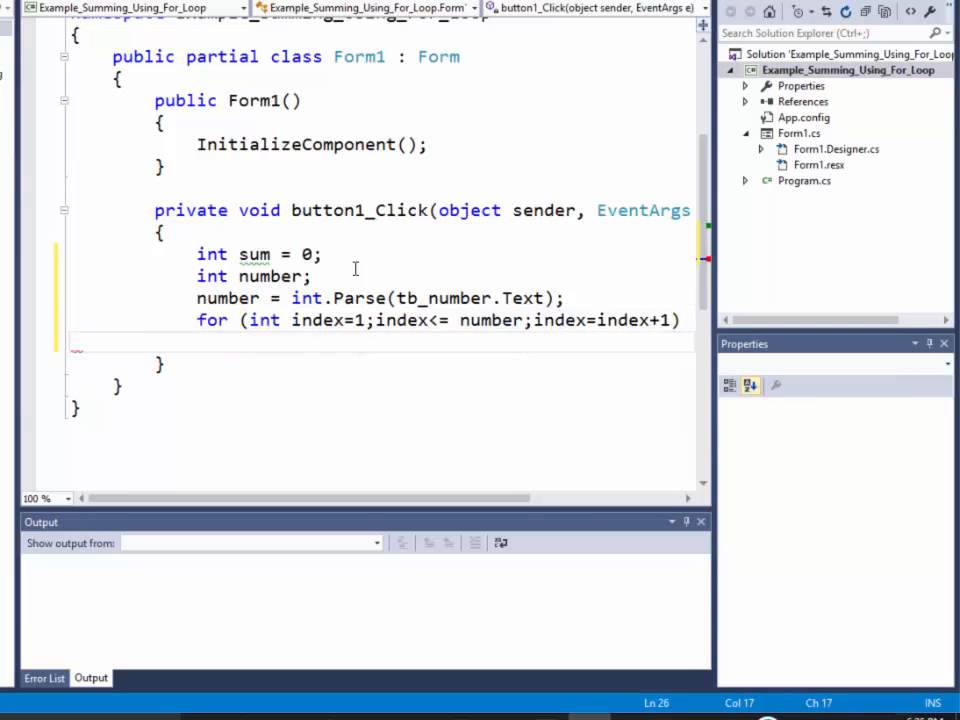
pyautogui.write('sum = sum +')
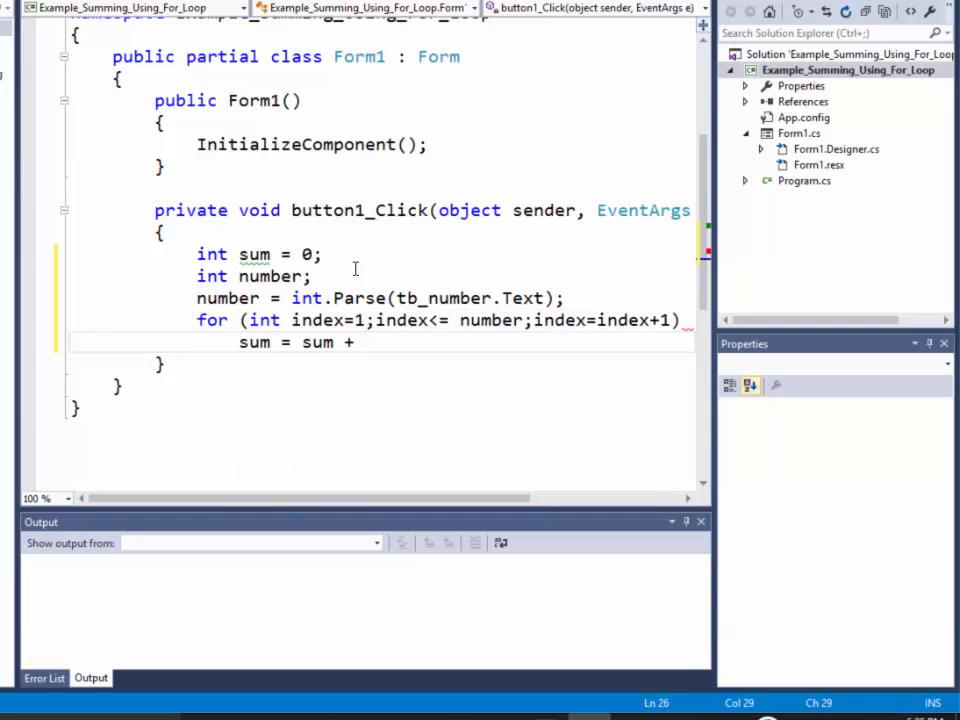
pyautogui.write('index;')
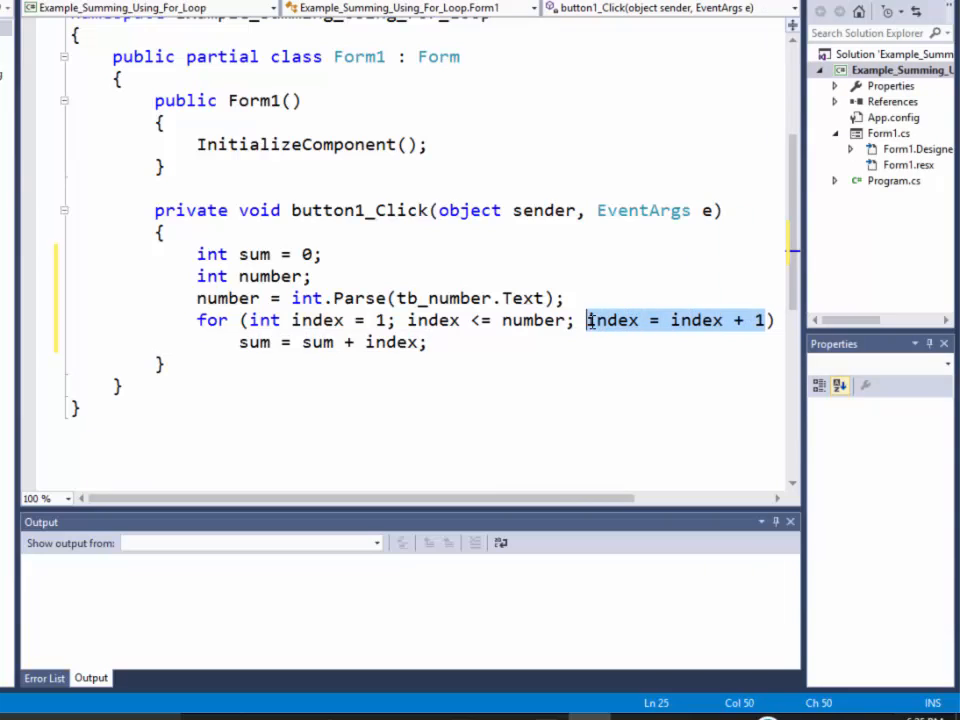
pyautogui.moveTo(612, 320)
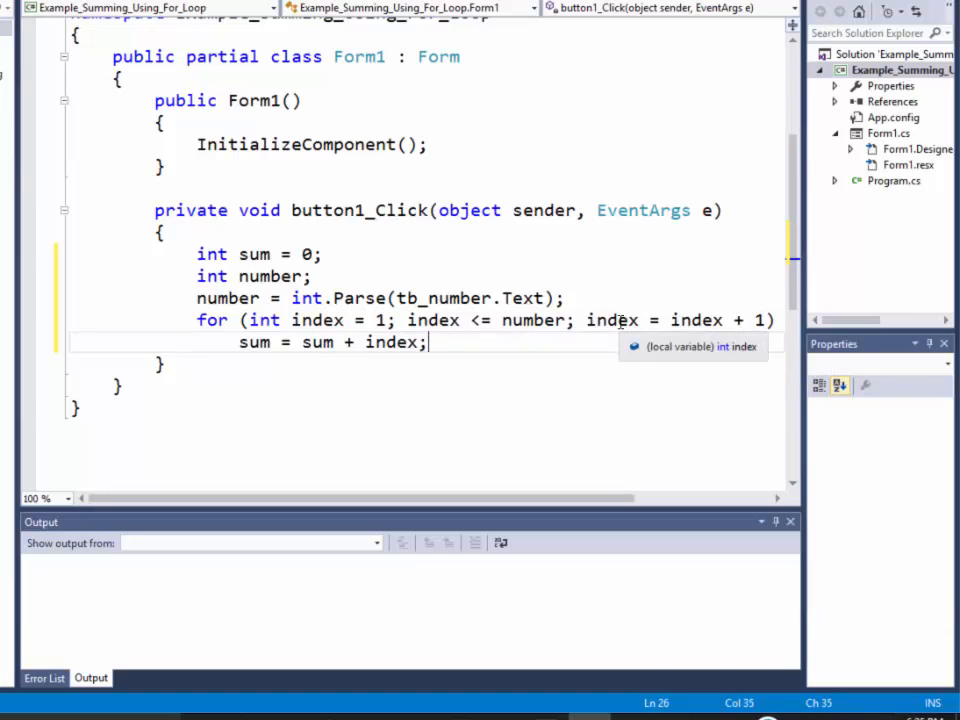
pyautogui.moveTo(738, 320)
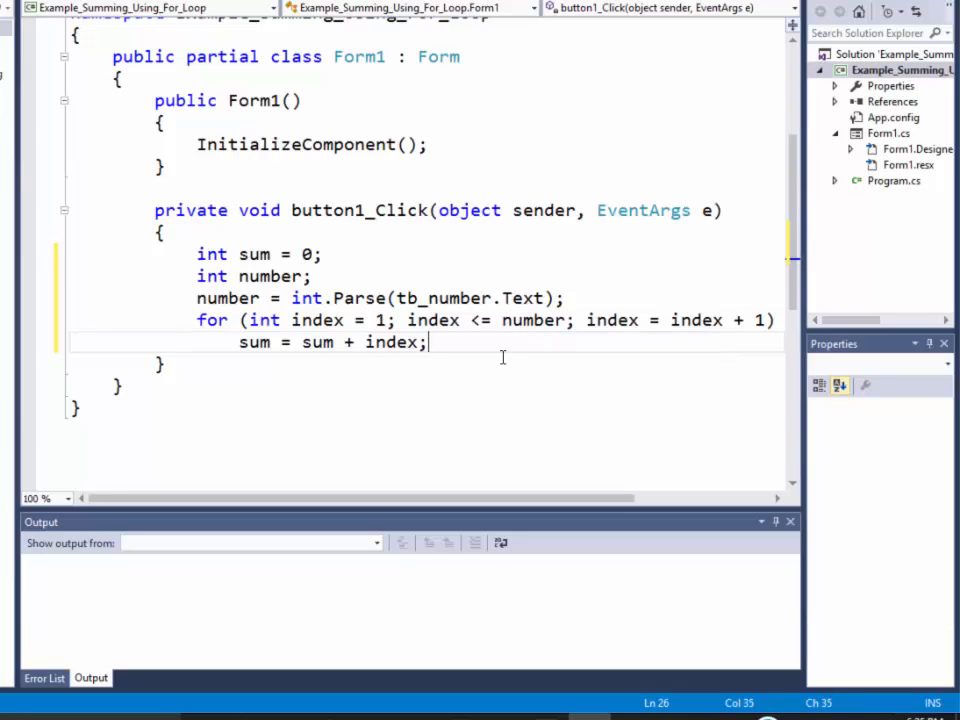
pyautogui.moveTo(593, 362)
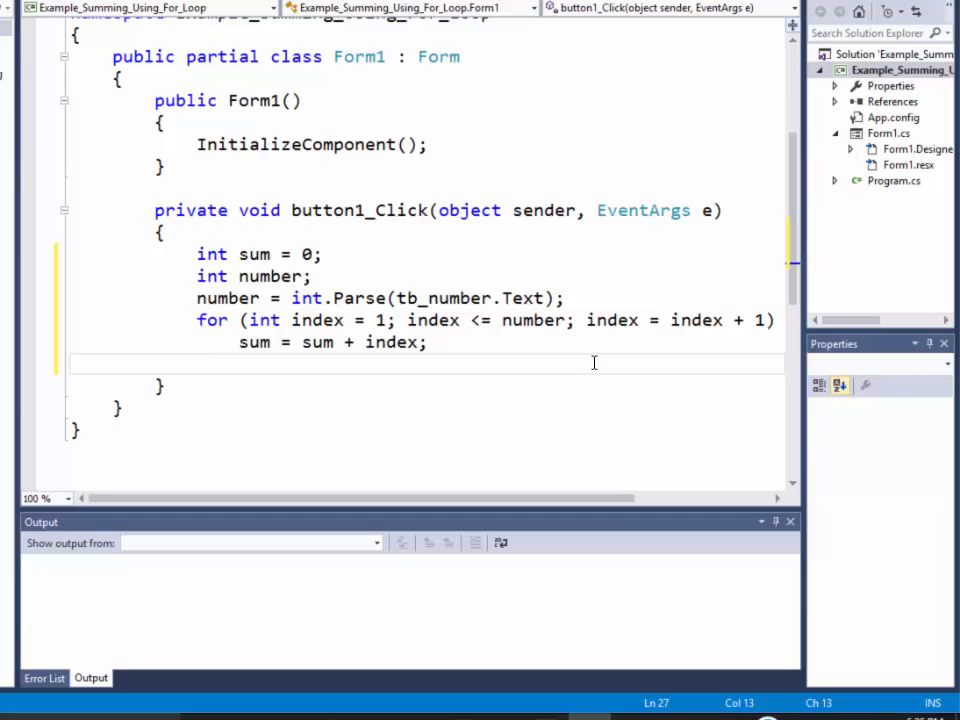
# - After the loop, add lb_answer.Text = sum.ToString(); and lb_answer.Visible = true;
pyautogui.write('lb')
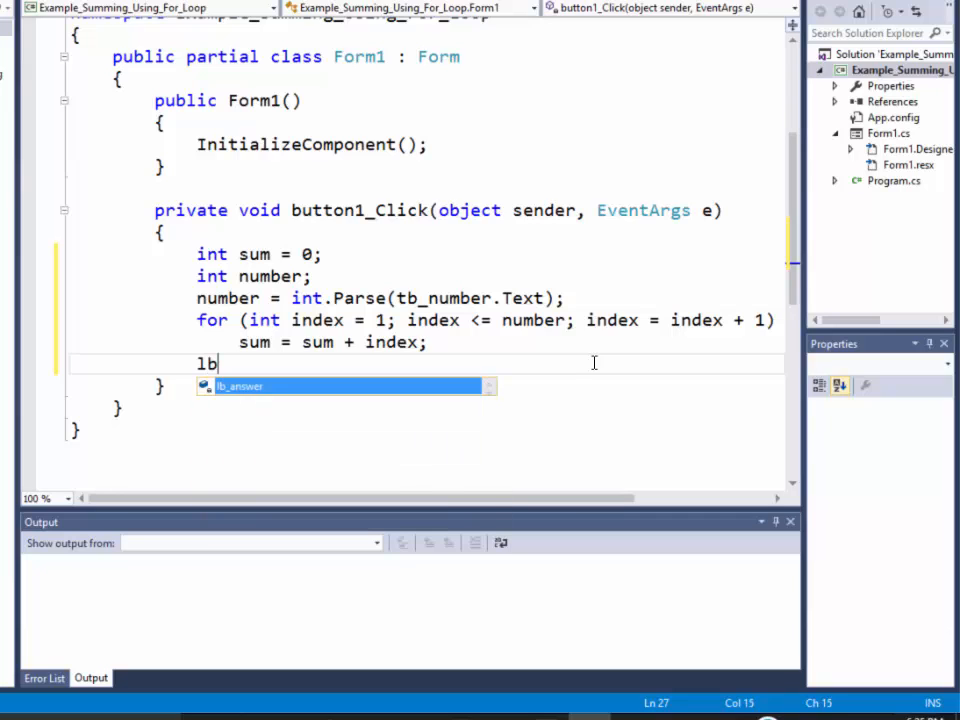
pyautogui.write('_answer.t')
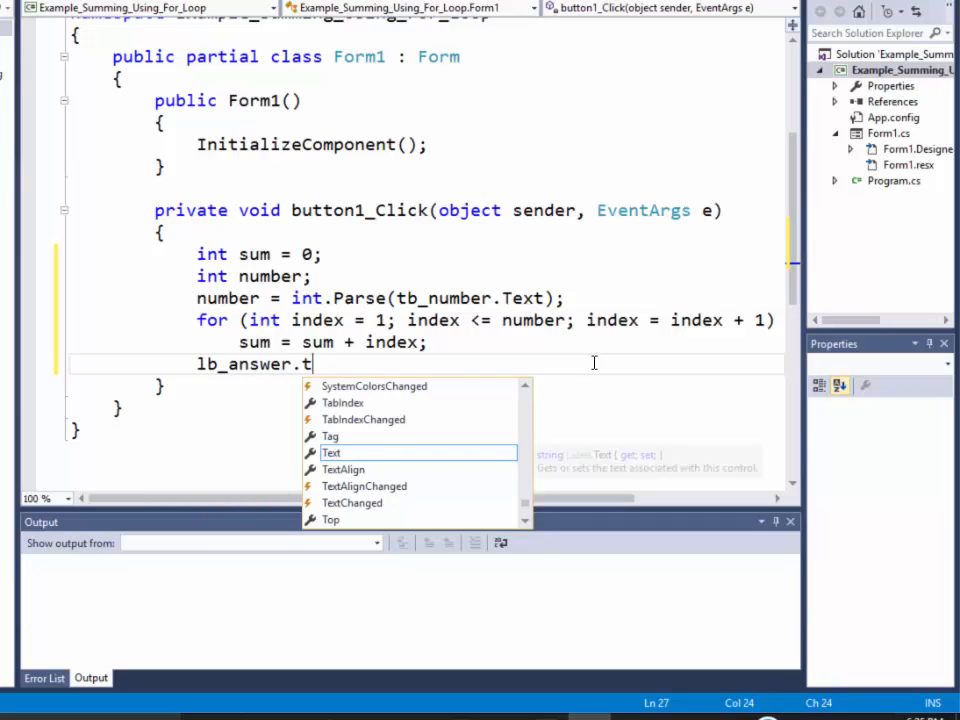
pyautogui.write('ext = sum')
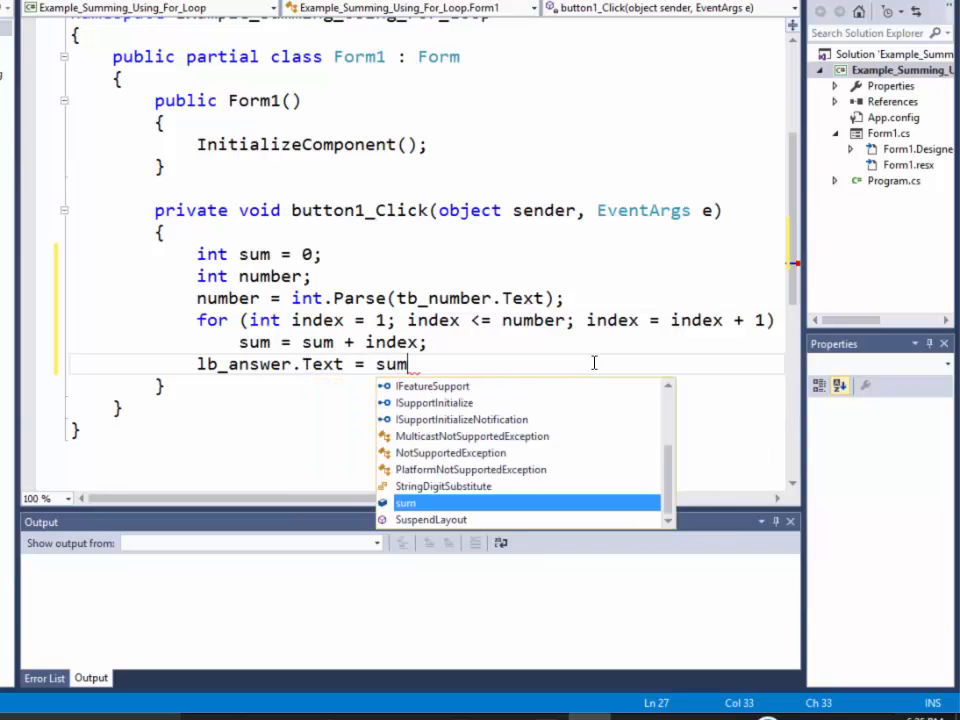
pyautogui.write('.ToString()')
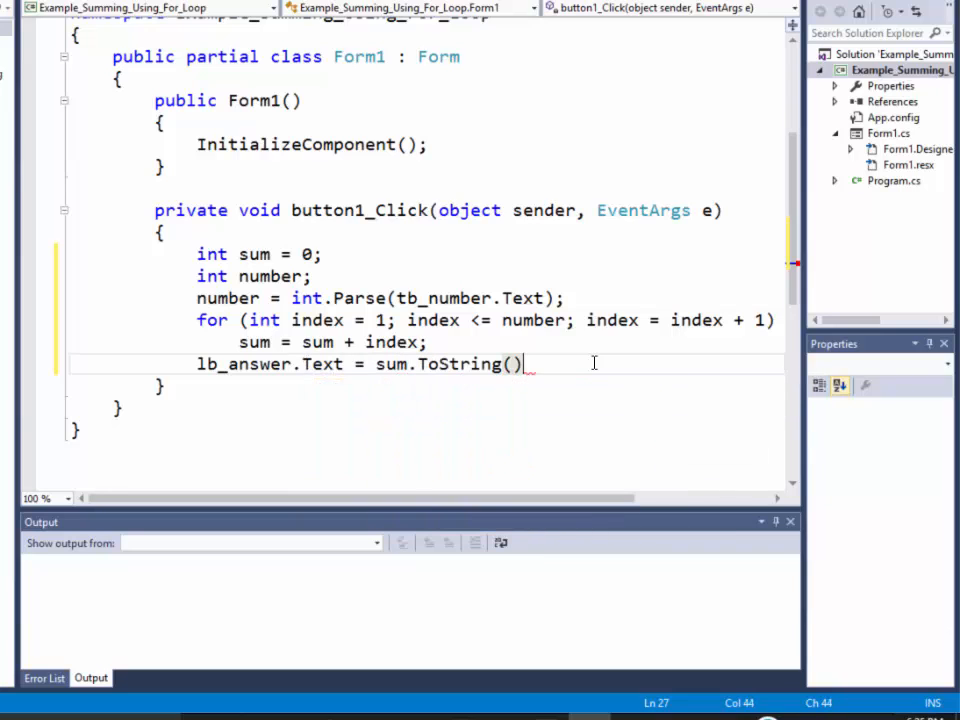
pyautogui.write('lb_answer')
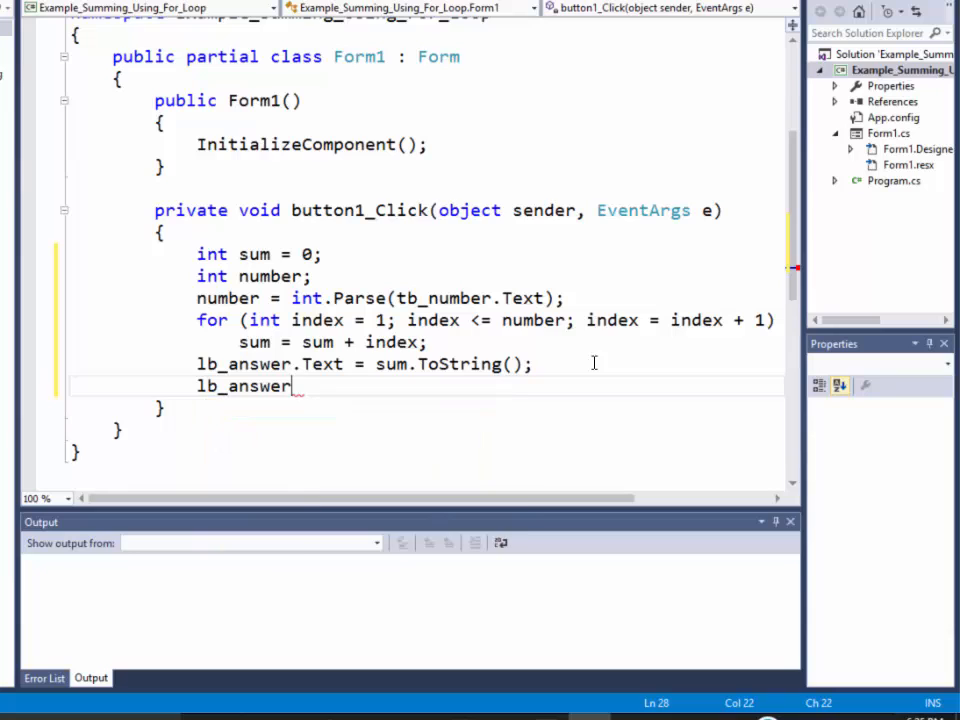
pyautogui.write('.vis')
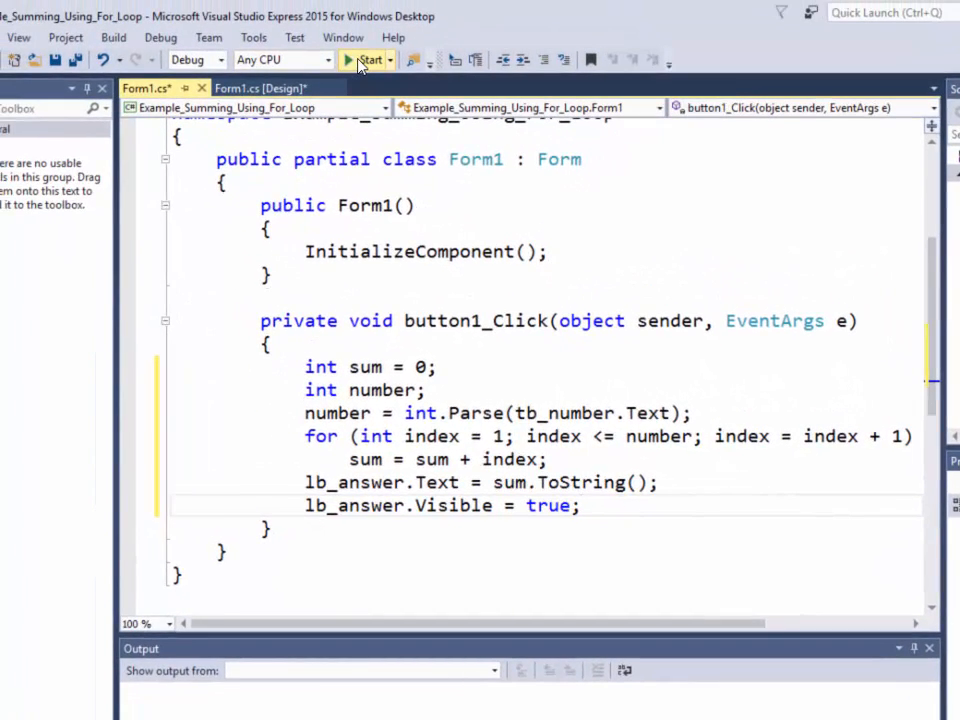
# - Run the app, enter 5, and sum by ones
pyautogui.click(367, 59)
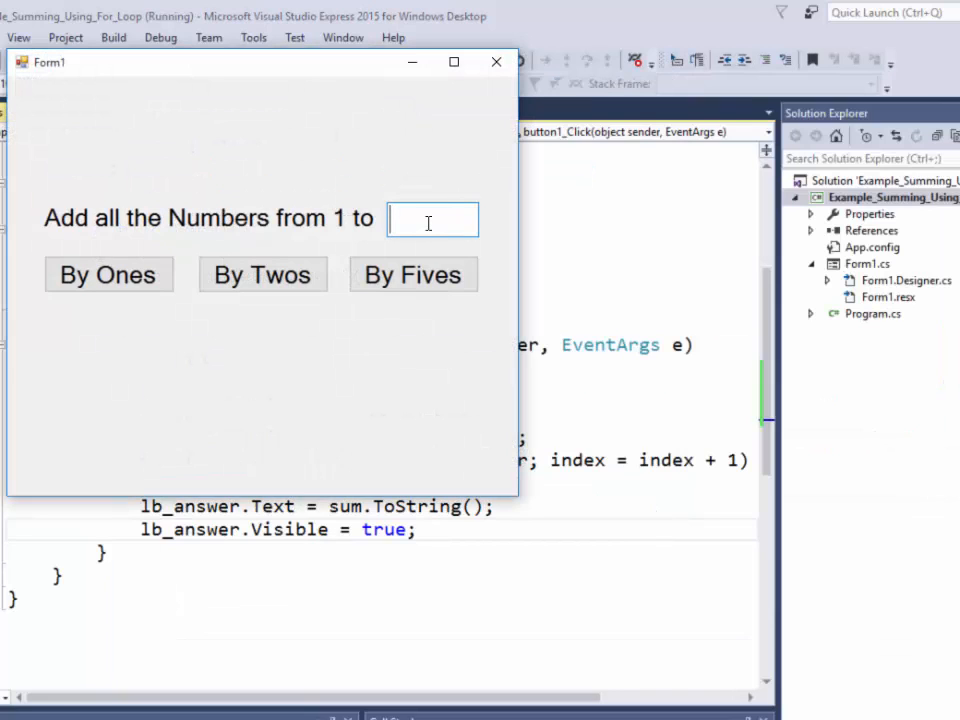
pyautogui.write('5')
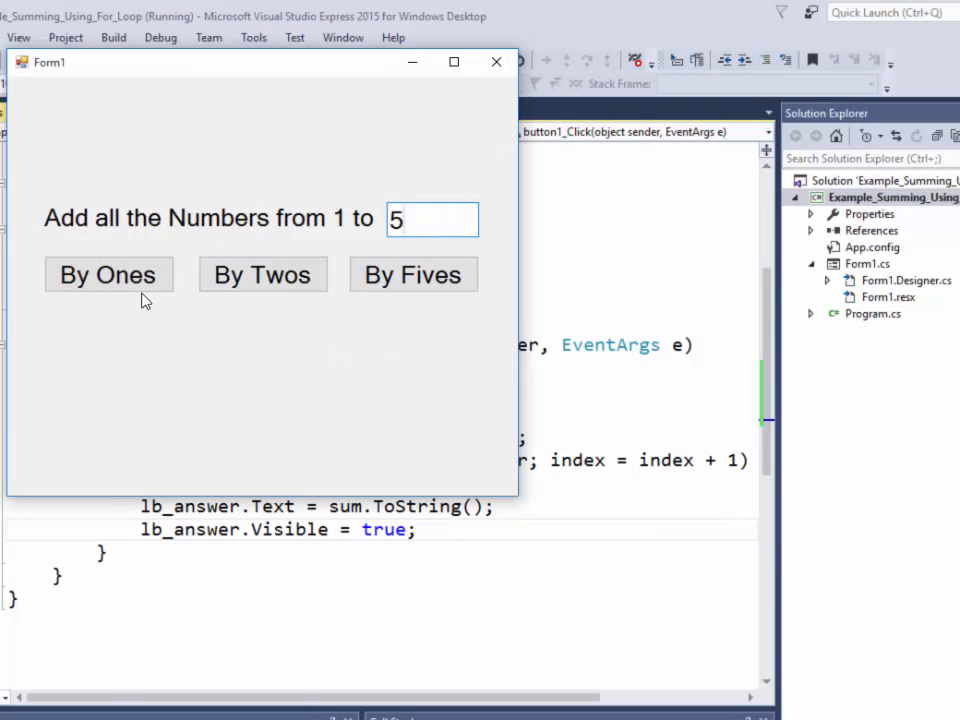
pyautogui.click(108, 274)
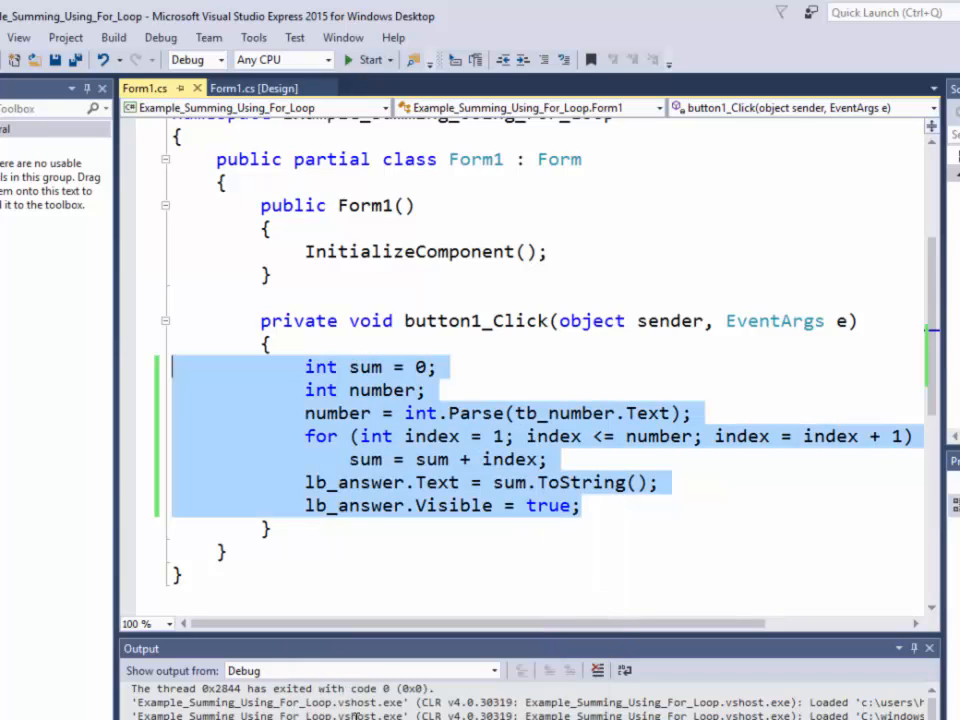
# - Paste the summing loop into button2_Click and button3_Click with index steps of 2 and 5
pyautogui.click(253, 88)
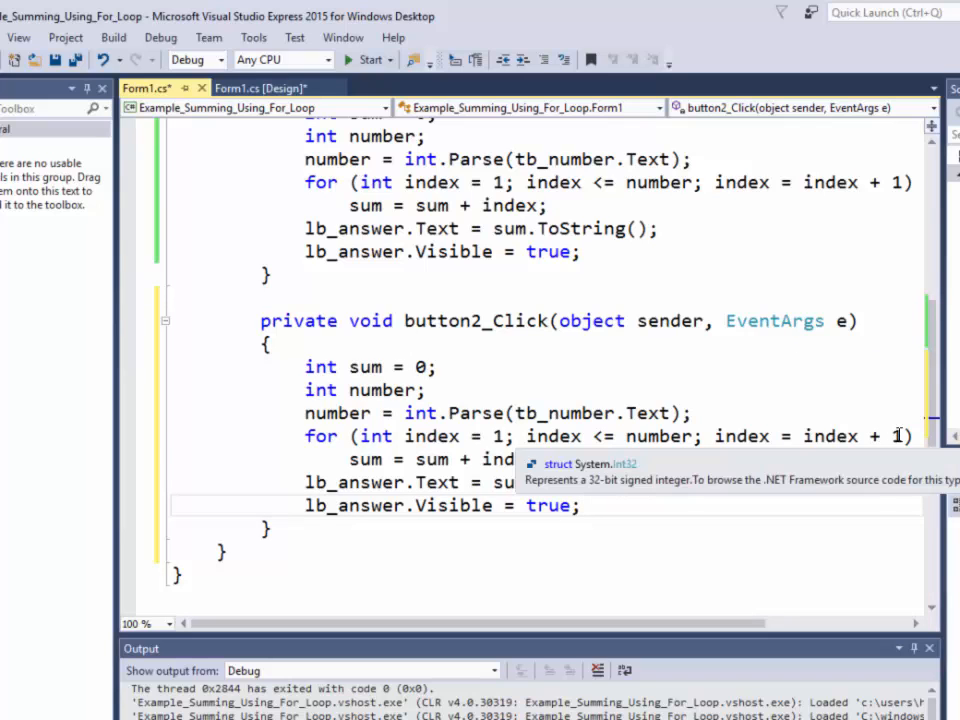
pyautogui.write('2')
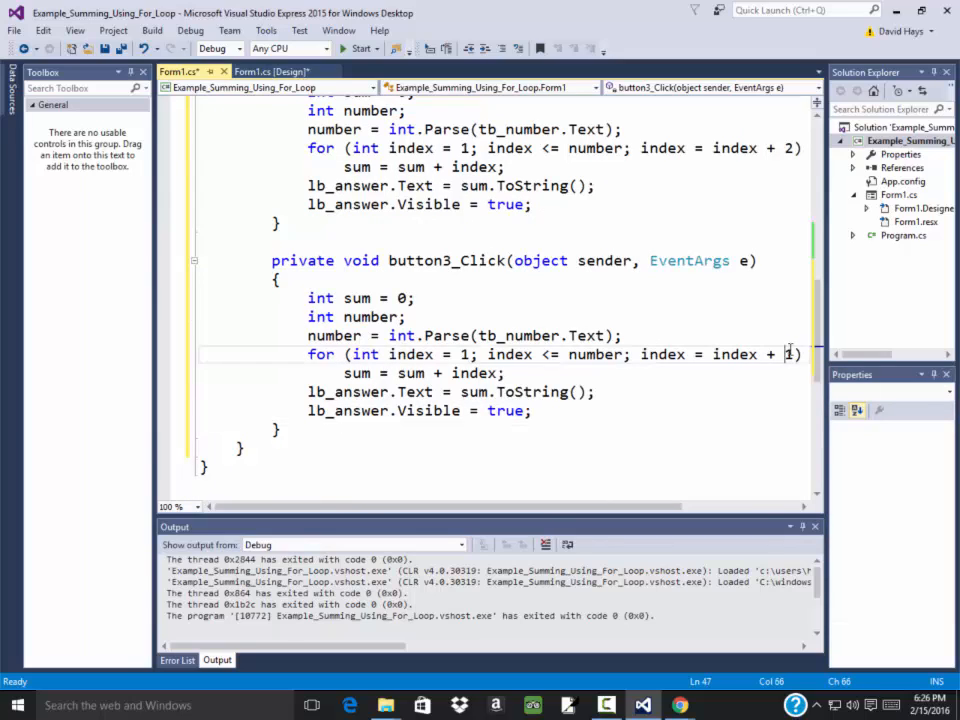
pyautogui.write('5')
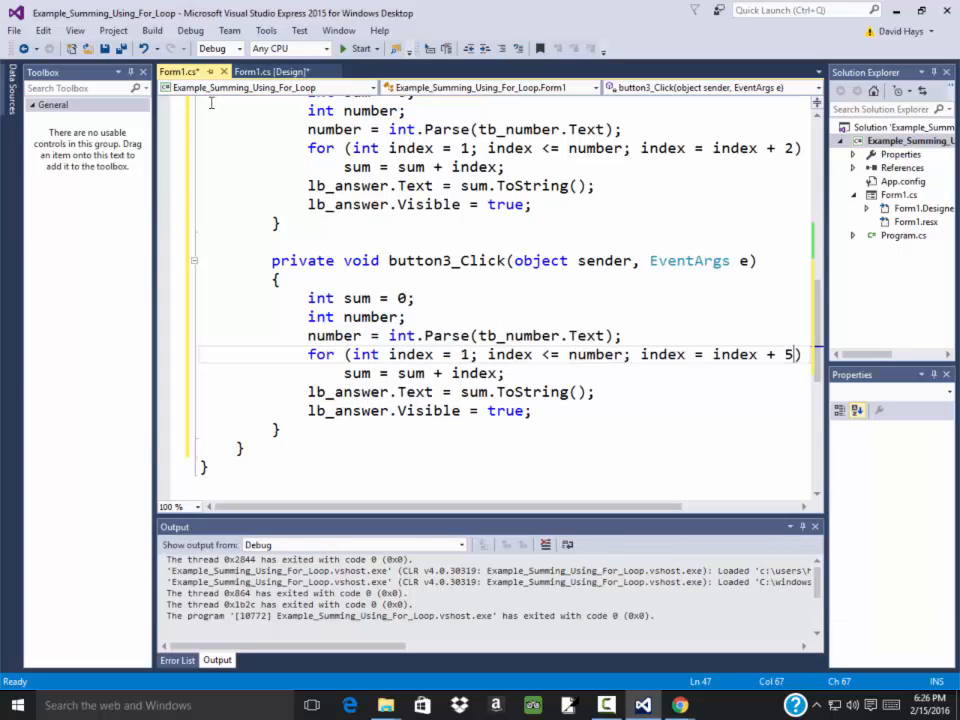
# - Run the app again, enter 10, and click By Fives to get 7
pyautogui.click(360, 48)
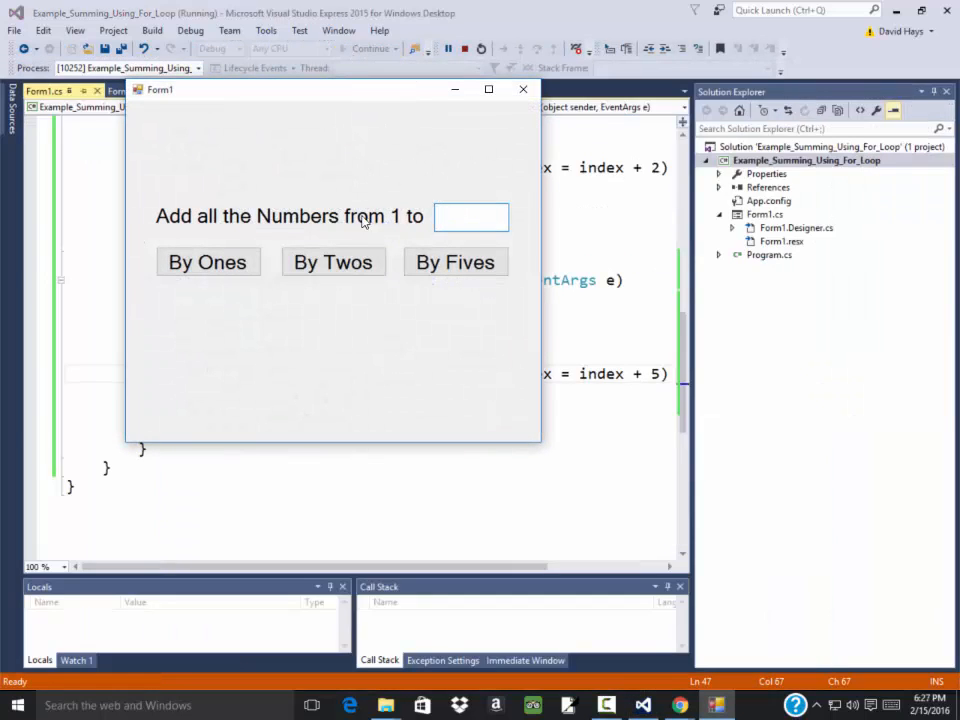
pyautogui.write('1')
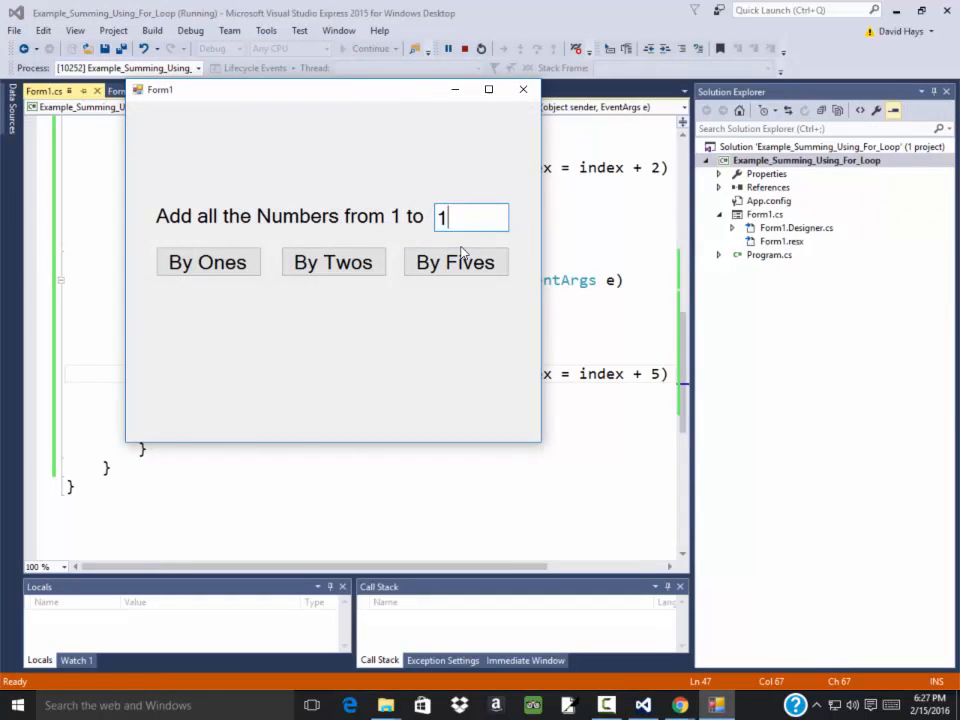
pyautogui.write('0')
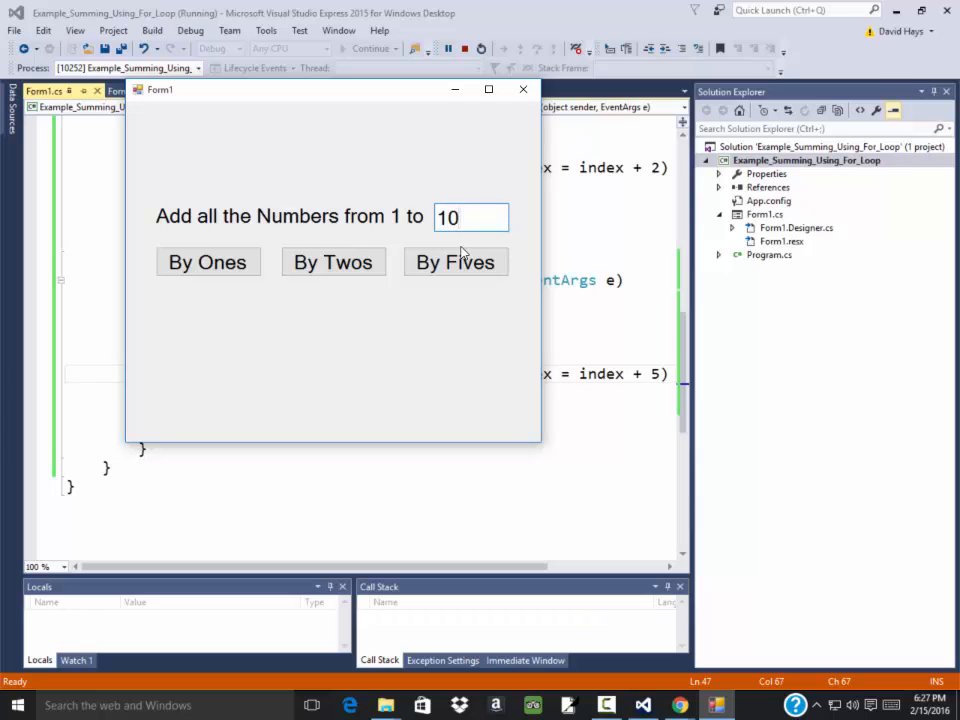
pyautogui.click(455, 261)
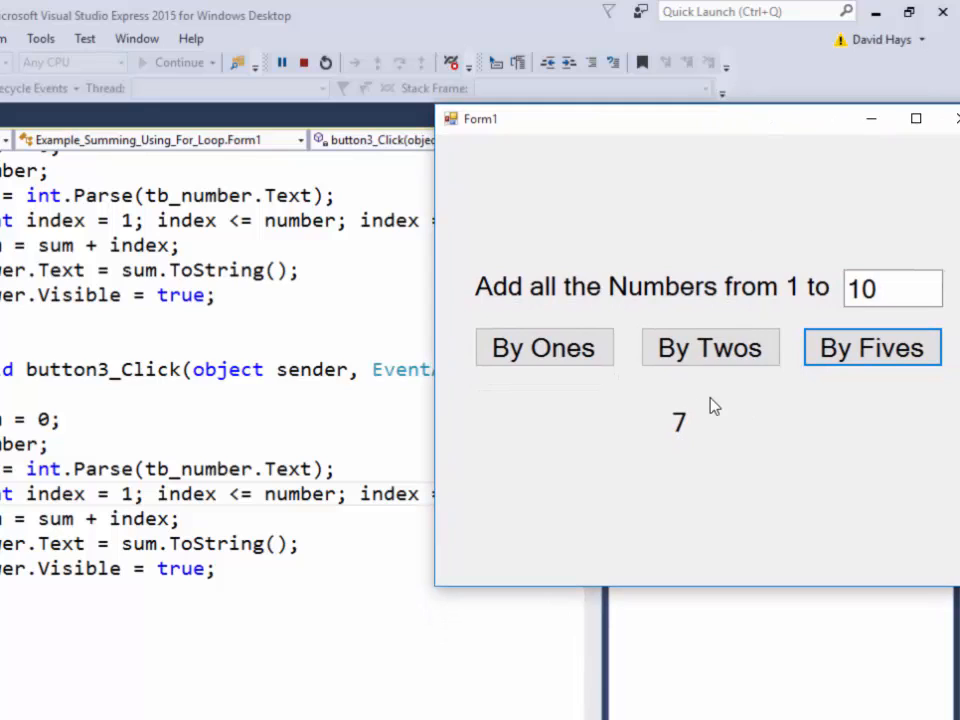
pyautogui.moveTo(120, 493)
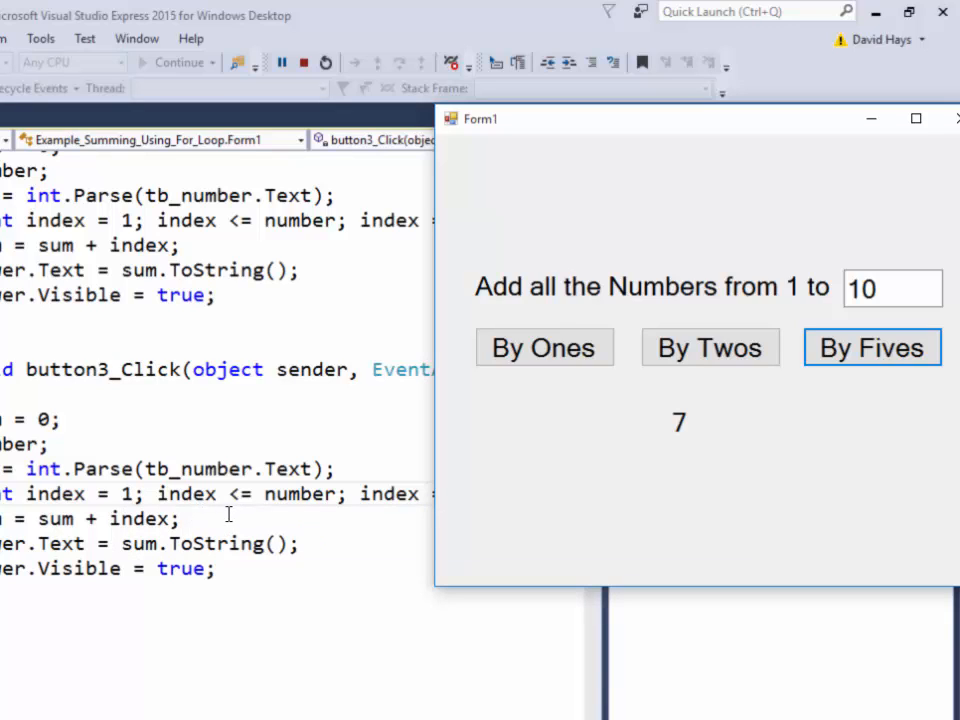
pyautogui.moveTo(300, 493)
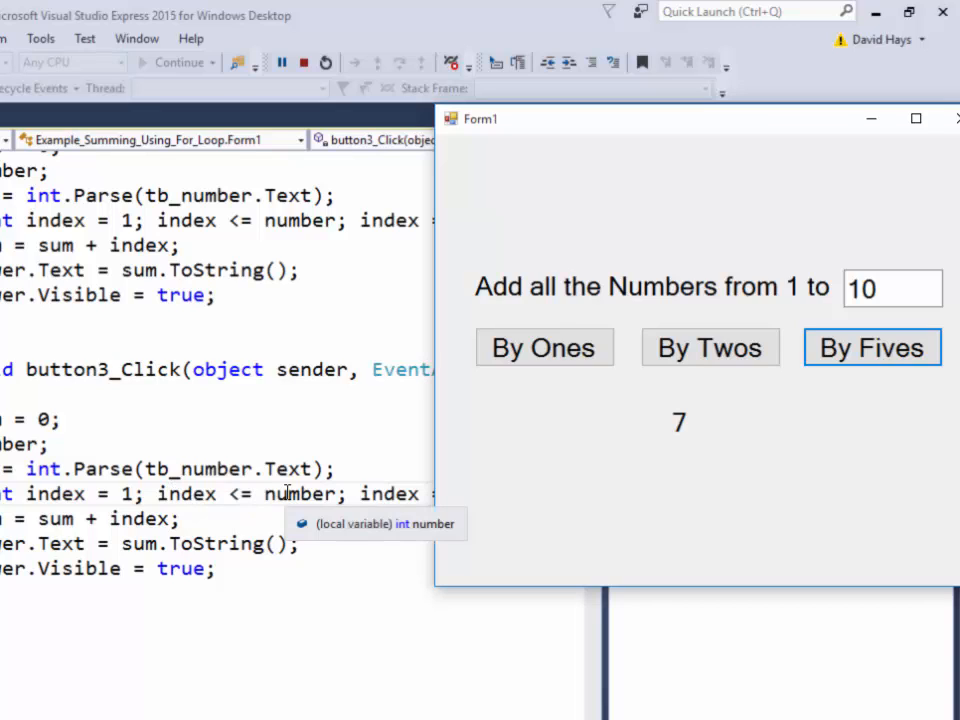
pyautogui.moveTo(97, 500)
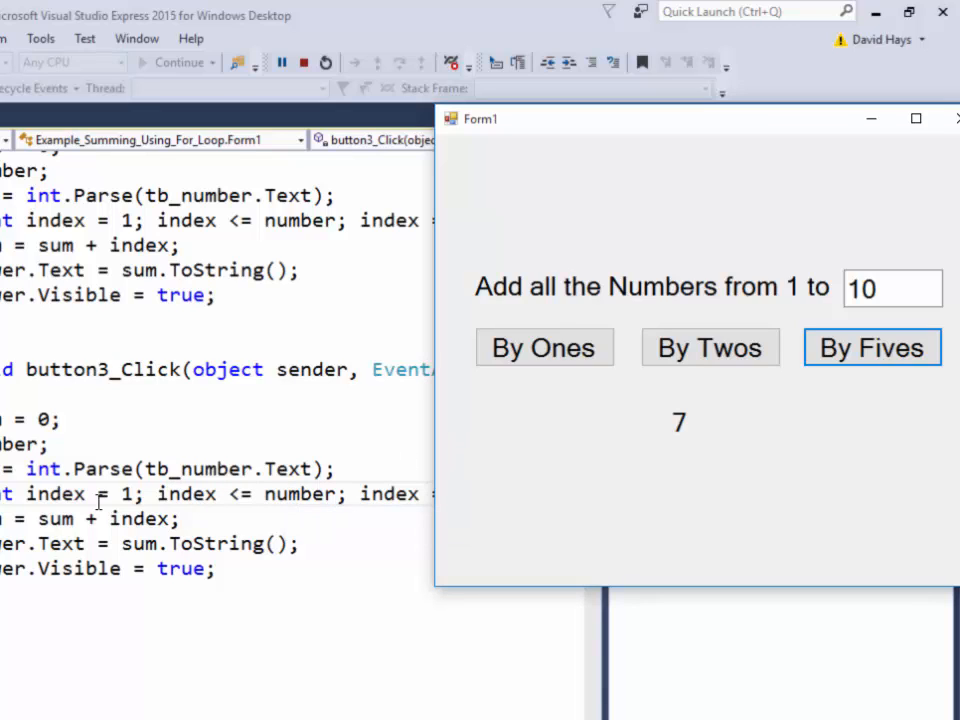
pyautogui.moveTo(64, 493)
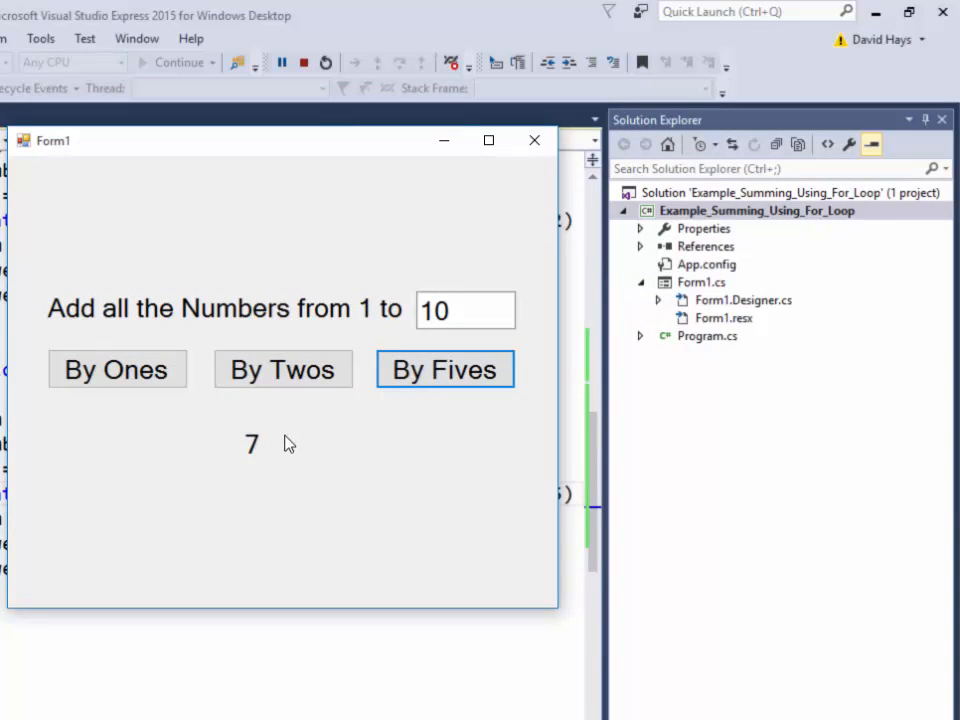
pyautogui.moveTo(367, 414)
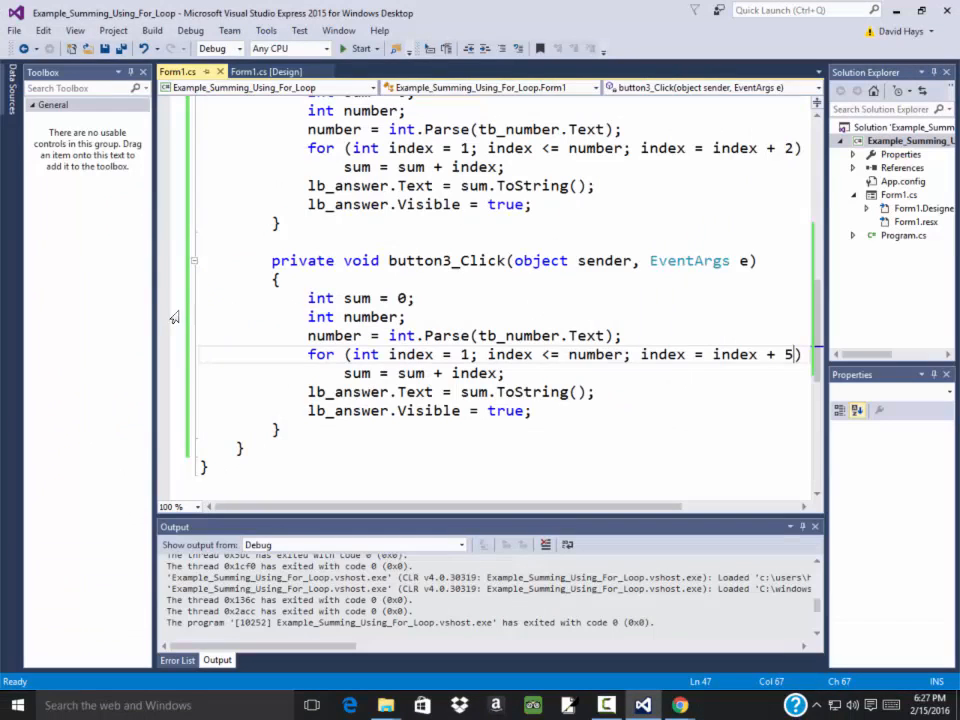
pyautogui.moveTo(163, 304)
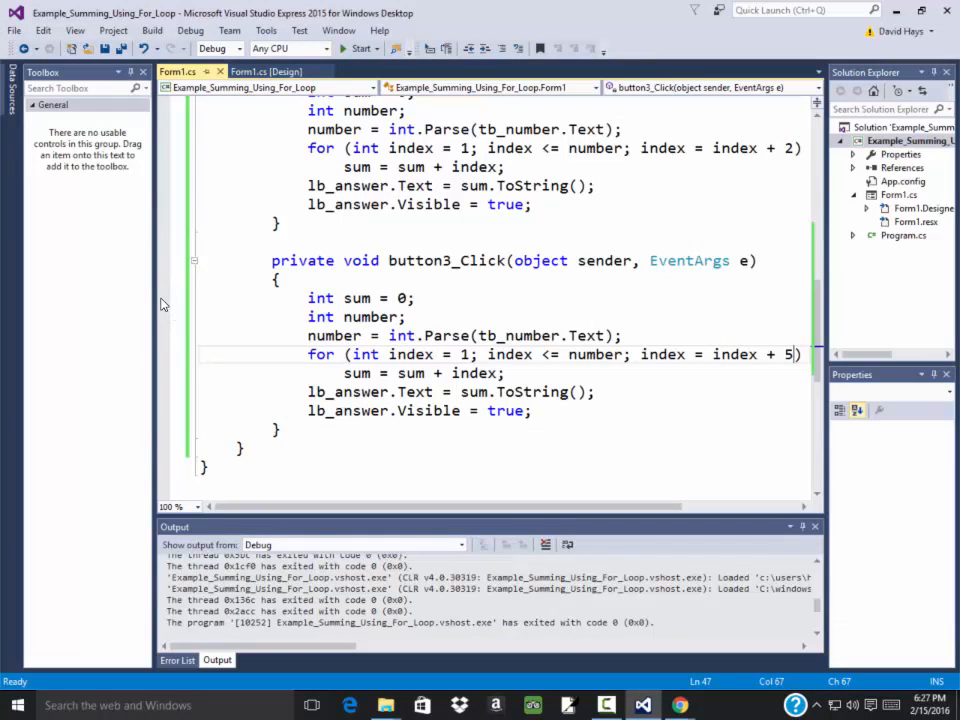
# - Break on 'int sum = 0;', then run the app with 10 and click By Fives
pyautogui.click(166, 297)
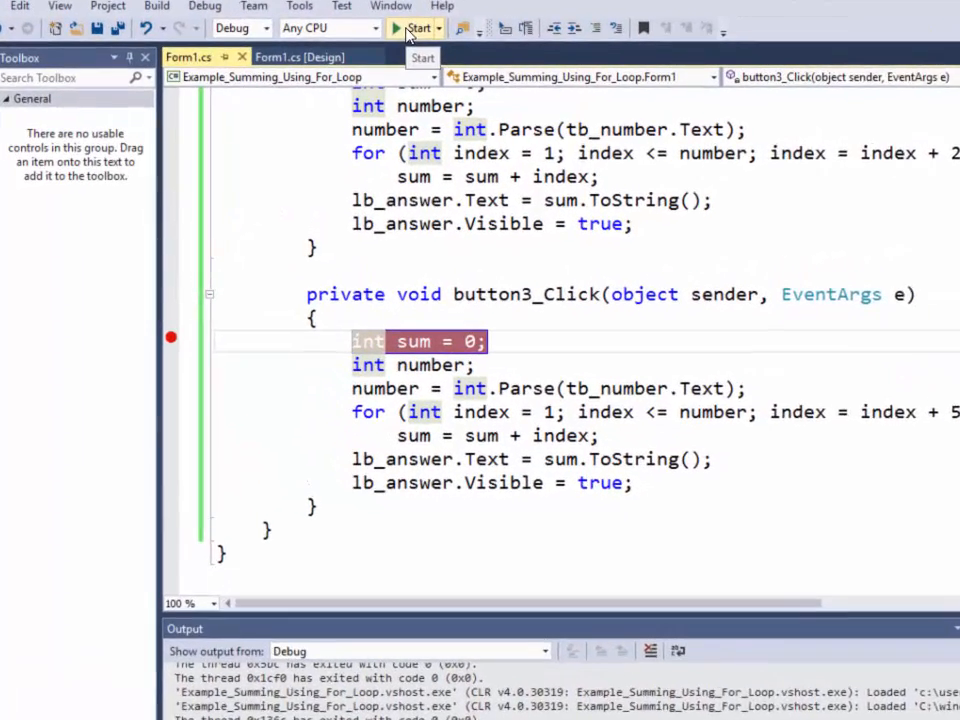
pyautogui.click(416, 28)
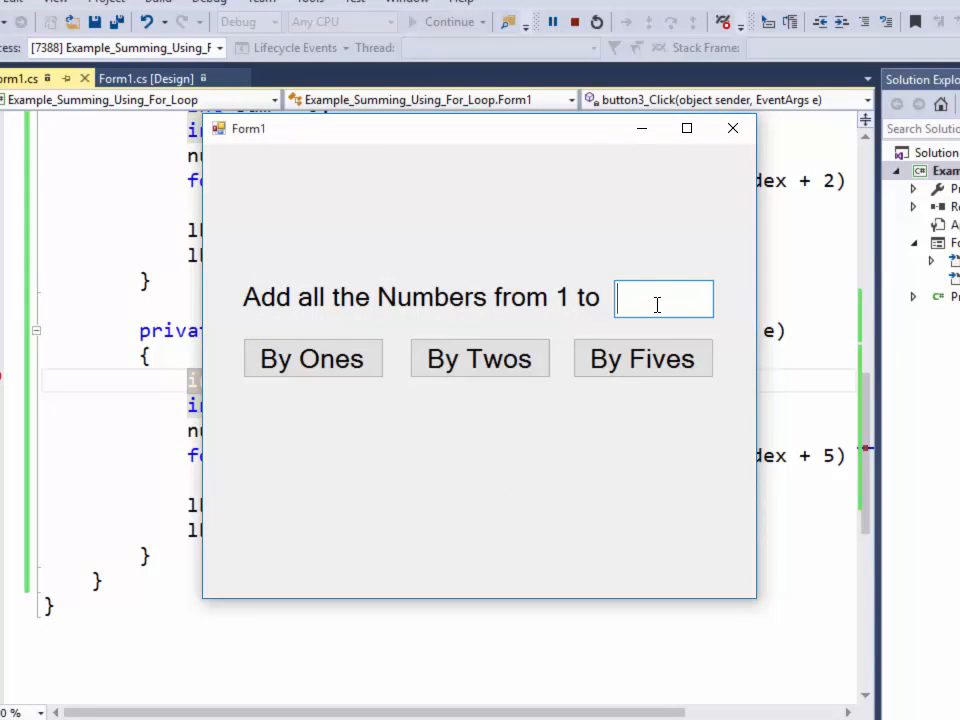
pyautogui.write('10')
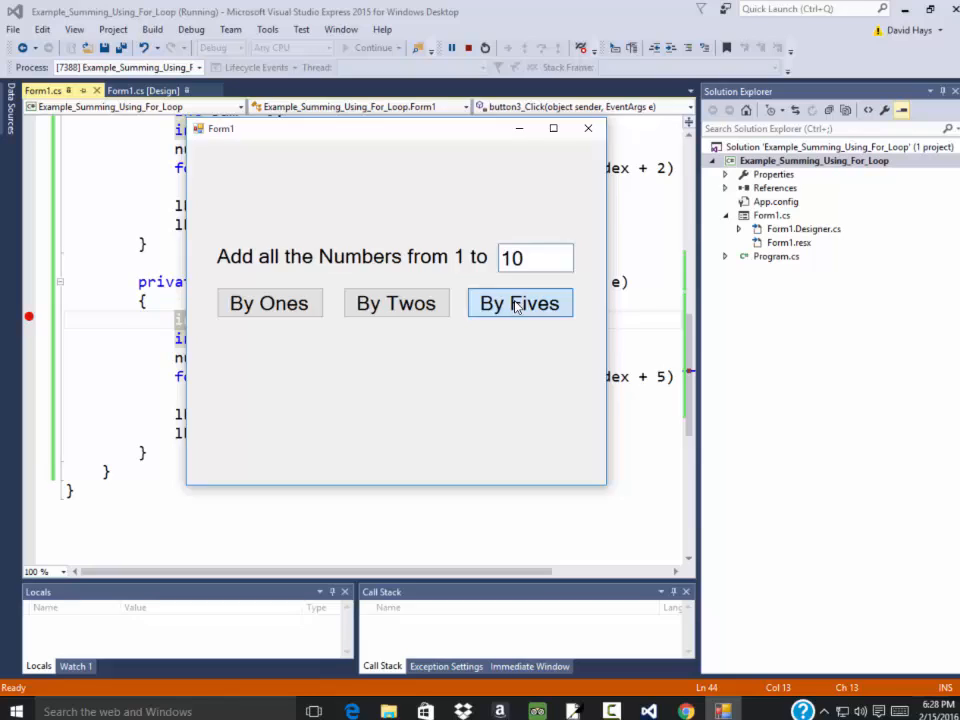
pyautogui.click(519, 302)
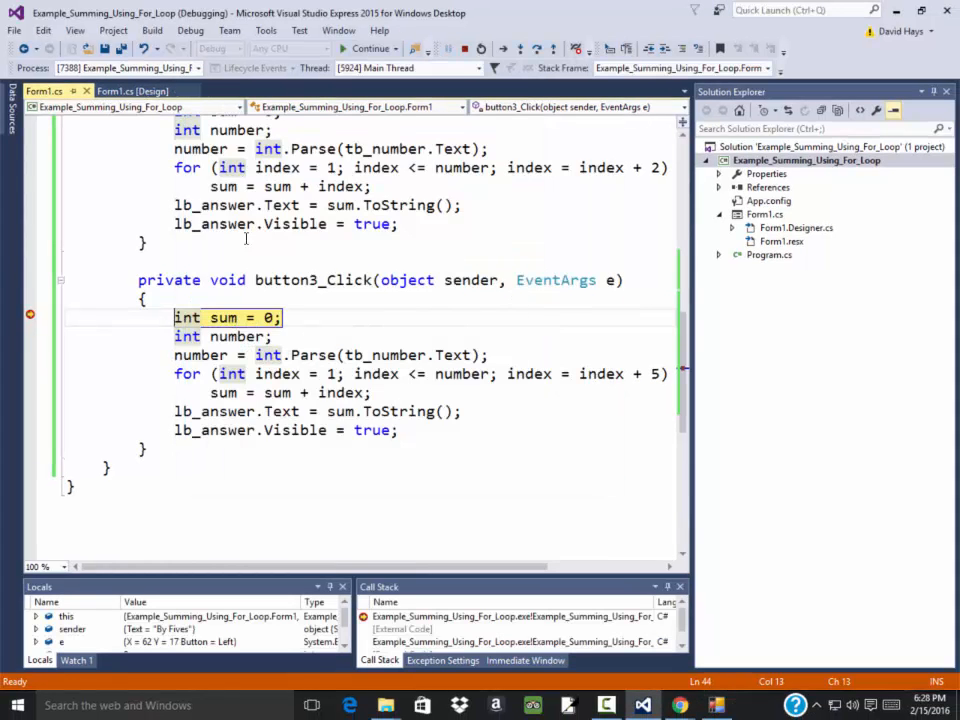
# - Step Over through the By Fives loop to index 11 and sum 7, then continue
pyautogui.click(190, 30)
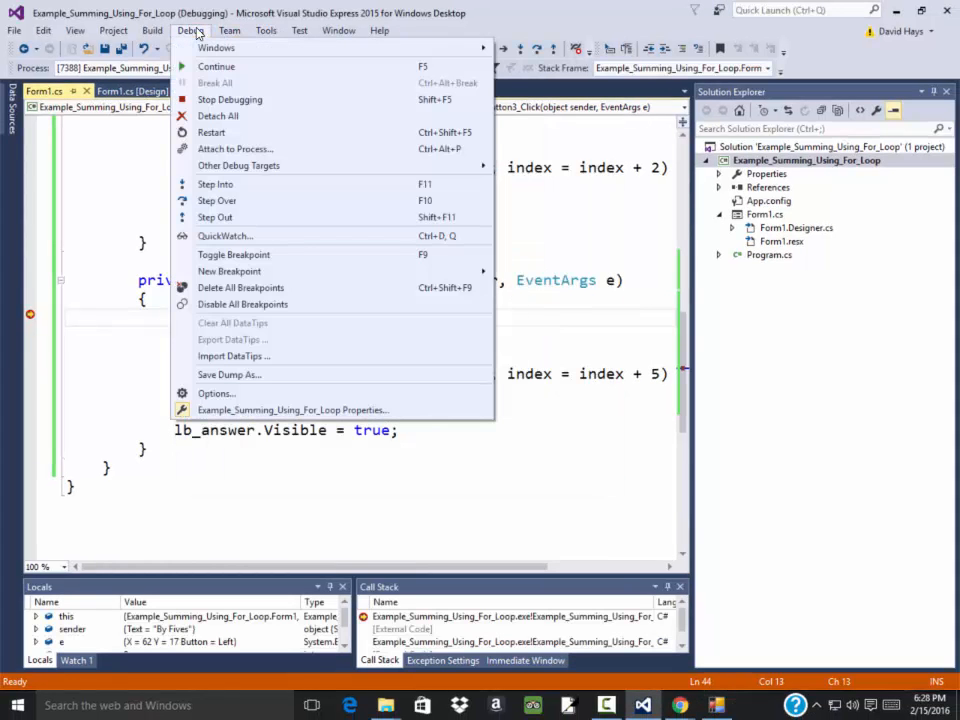
pyautogui.moveTo(217, 200)
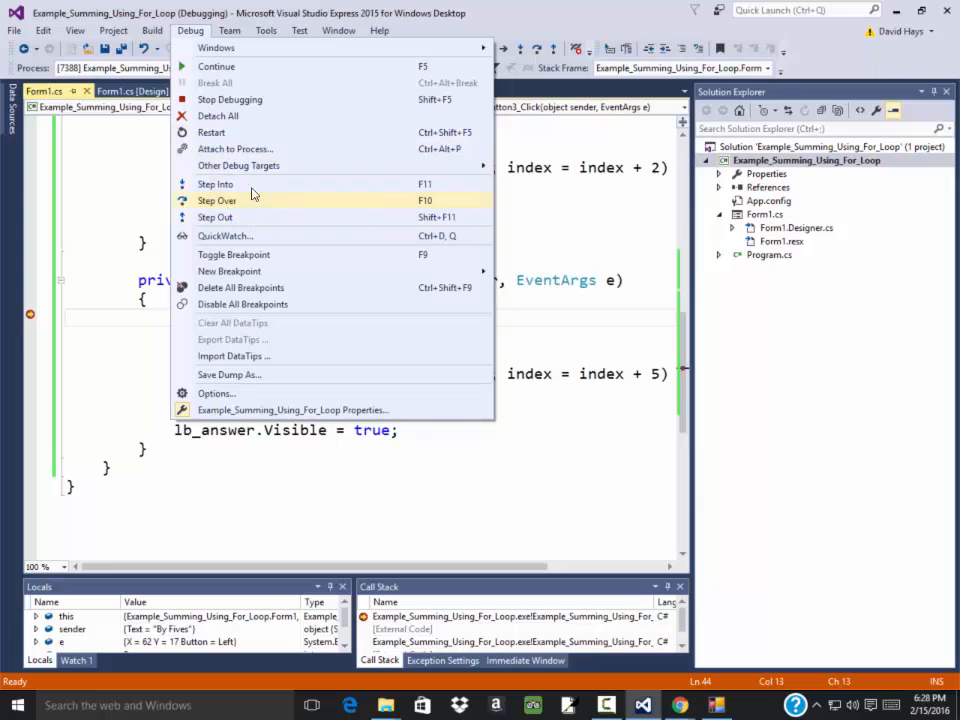
pyautogui.click(217, 201)
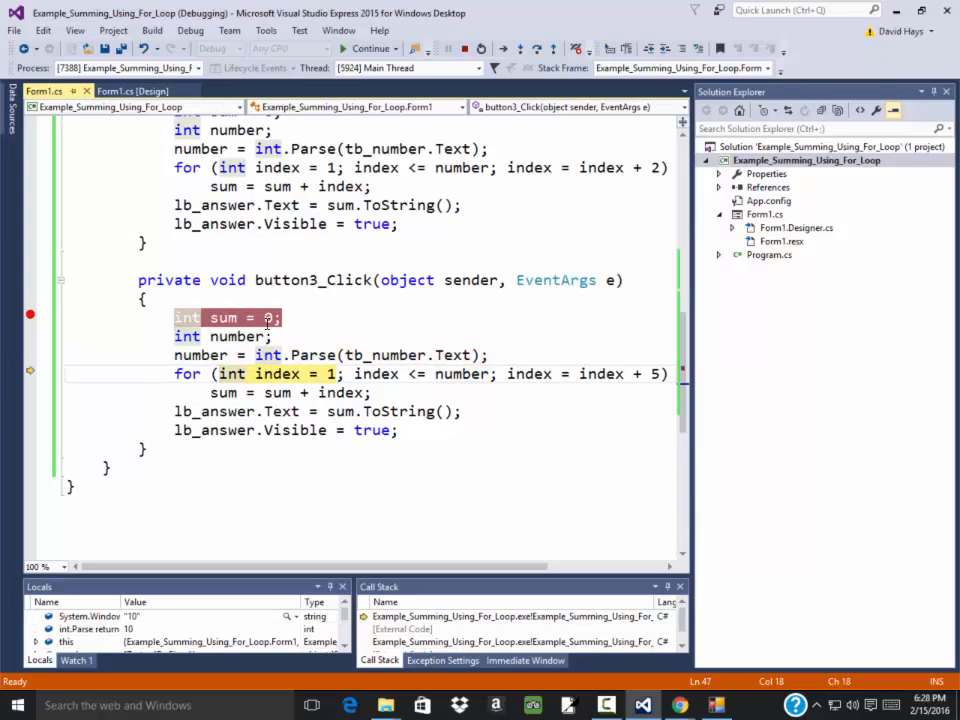
pyautogui.moveTo(213, 373)
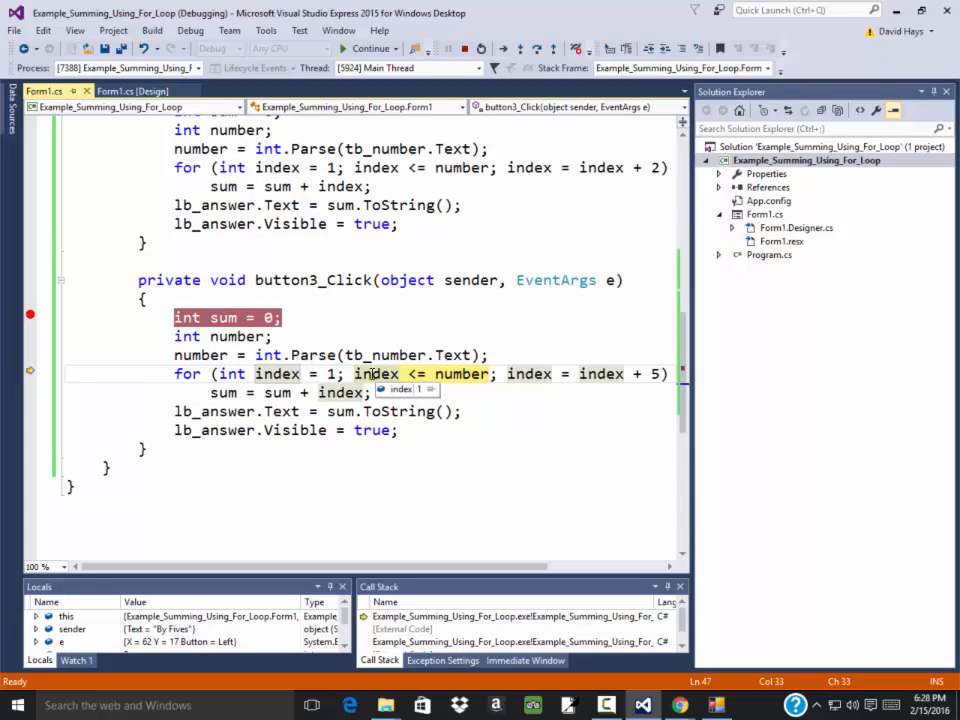
pyautogui.moveTo(458, 373)
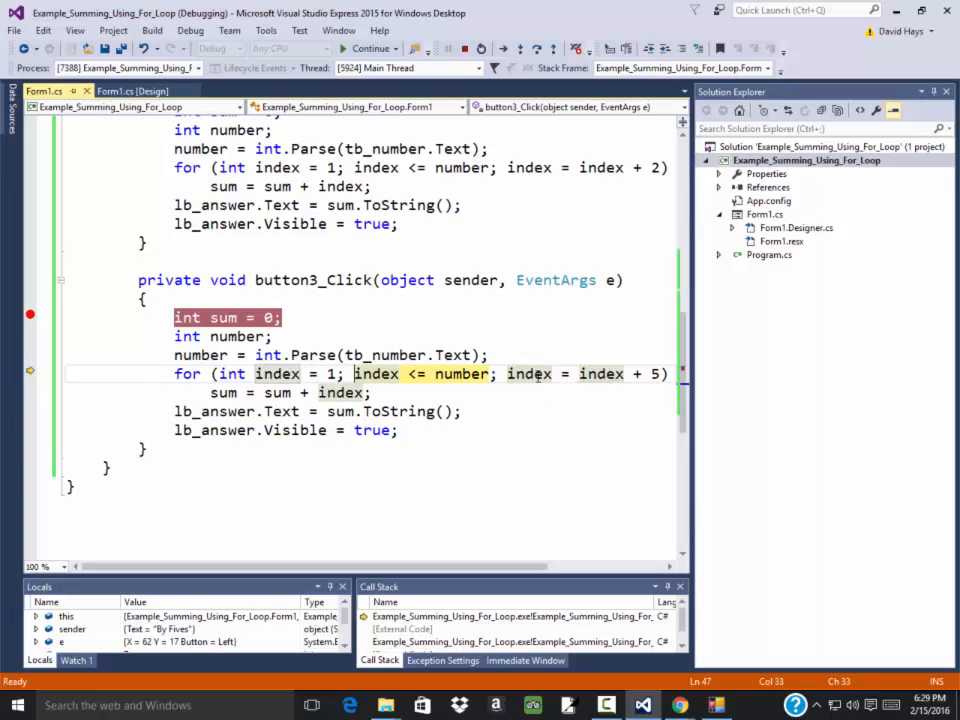
pyautogui.moveTo(530, 373)
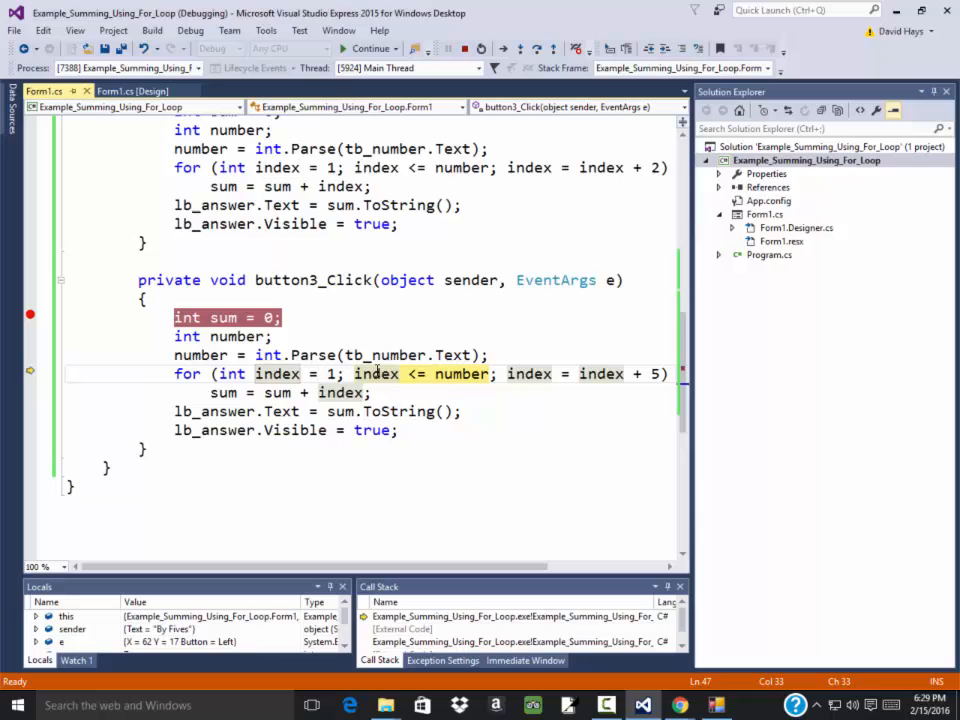
pyautogui.moveTo(376, 373)
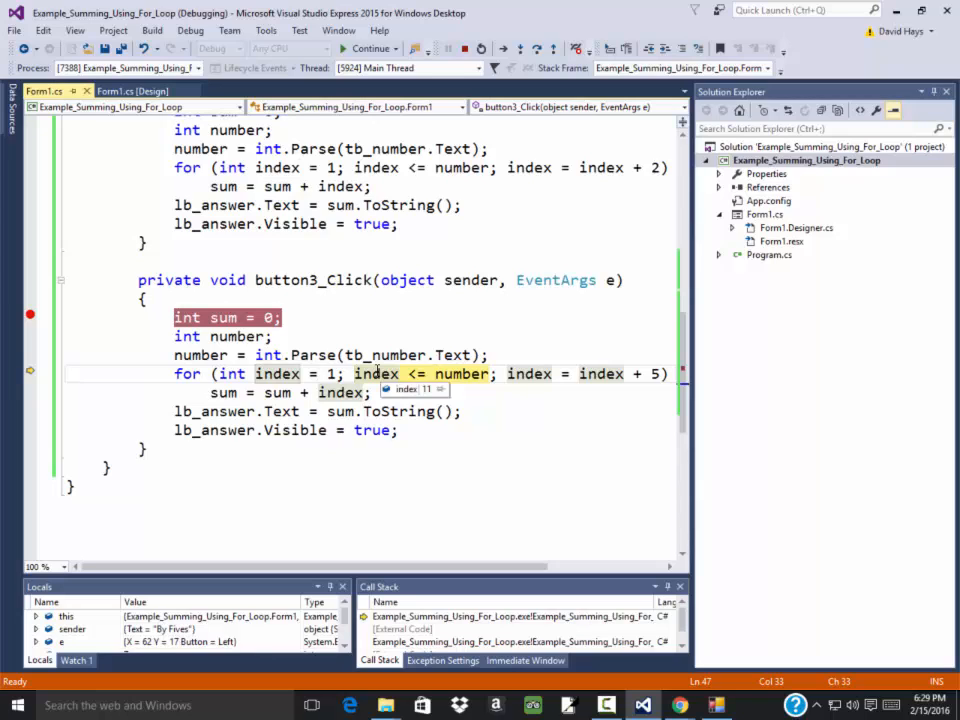
pyautogui.moveTo(408, 373)
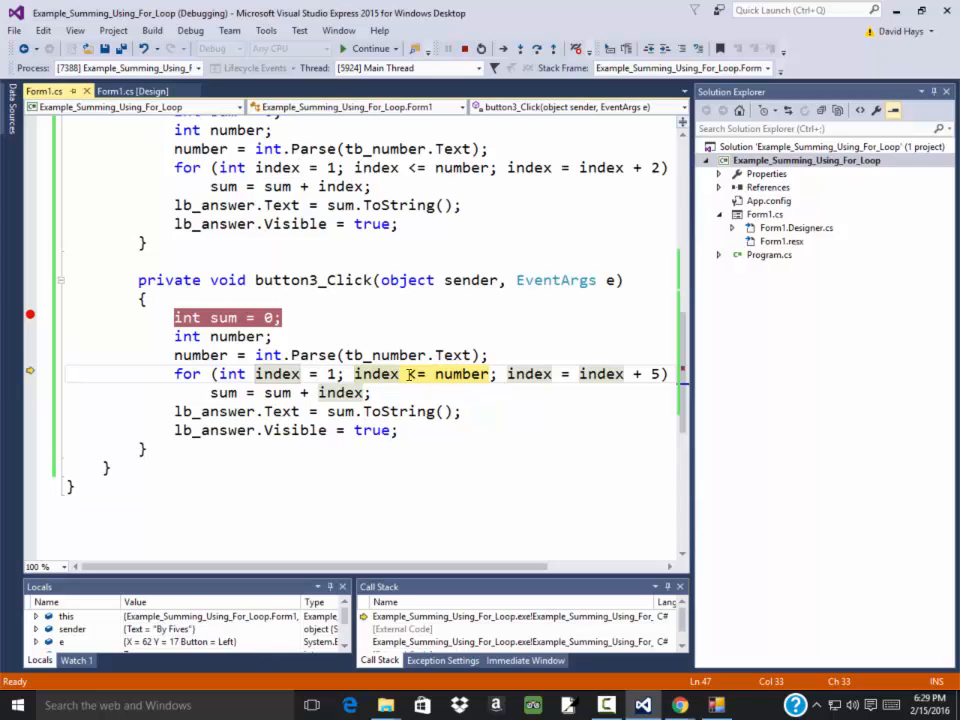
pyautogui.moveTo(440, 373)
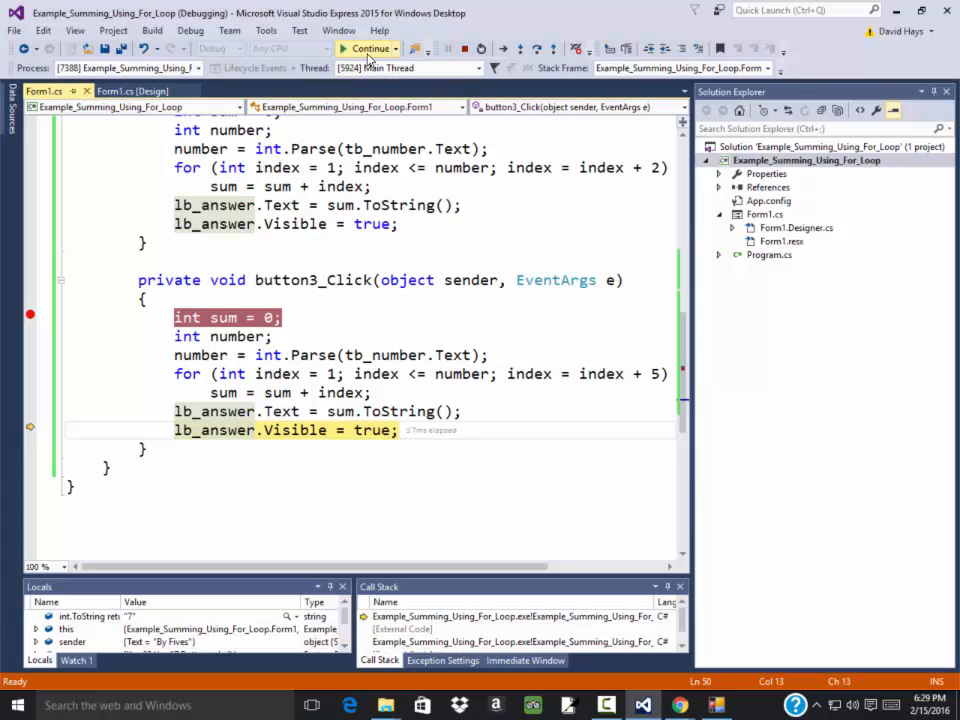
pyautogui.click(367, 48)
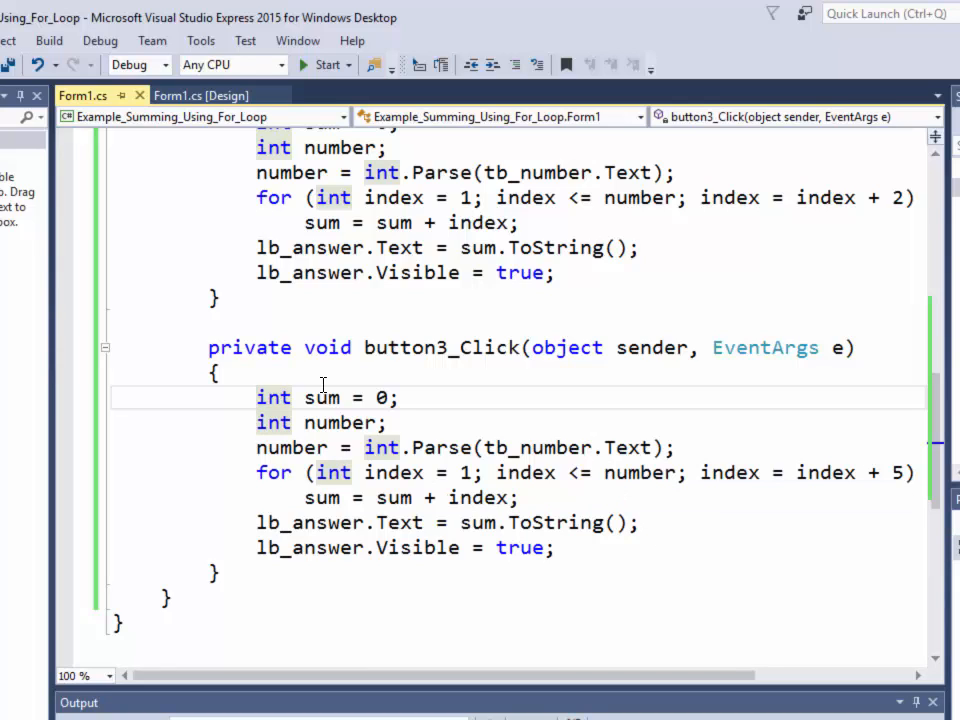
pyautogui.moveTo(307, 497)
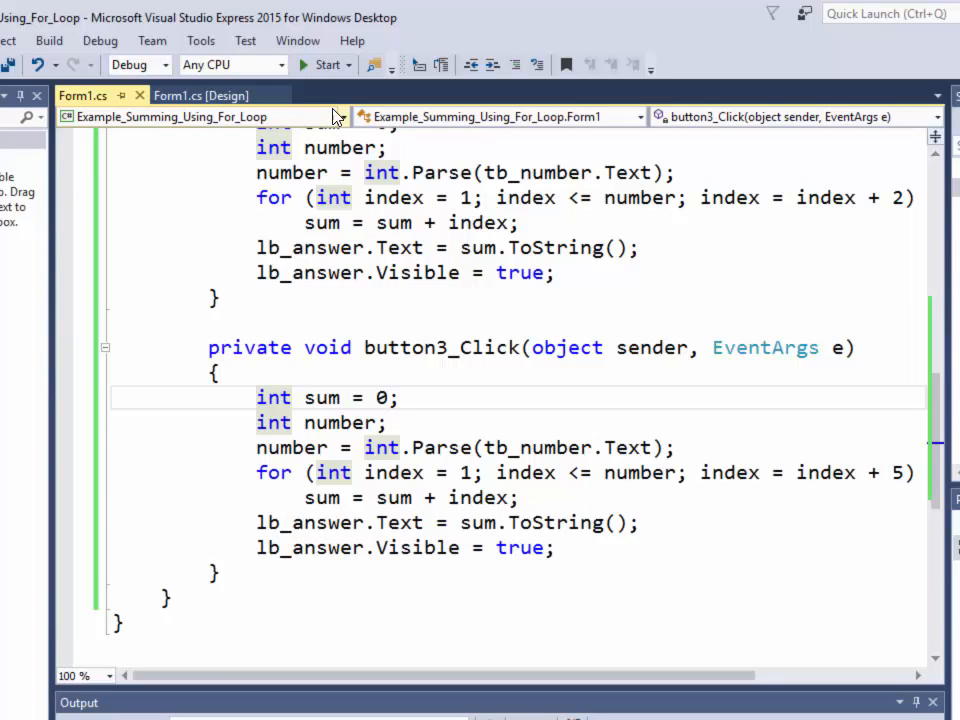
pyautogui.moveTo(320, 65)
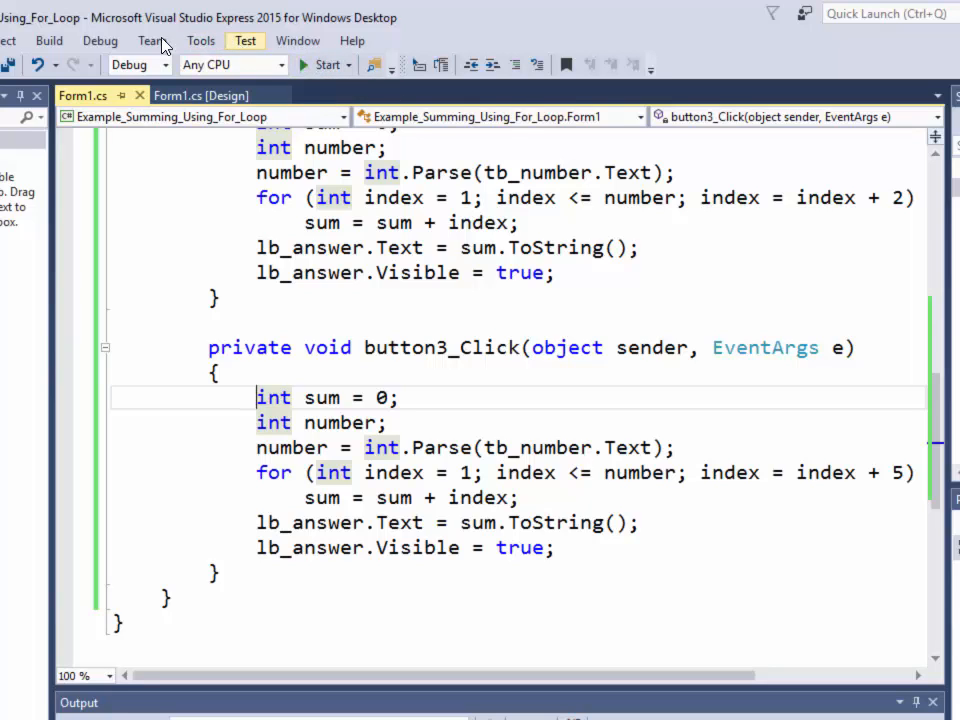
# - Move breakpoints from sum = 0 to the int.Parse and lb_answer.Text lines
pyautogui.click(99, 41)
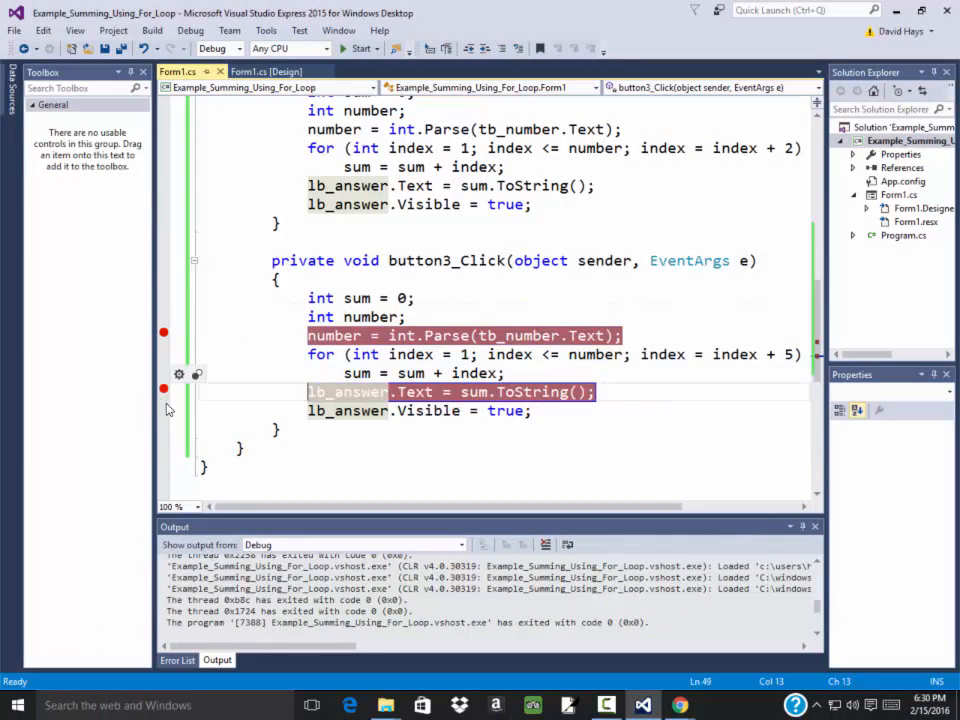
# - Run with 10 on By Fives, continuing from the parse breakpoint to the answer line
pyautogui.click(360, 48)
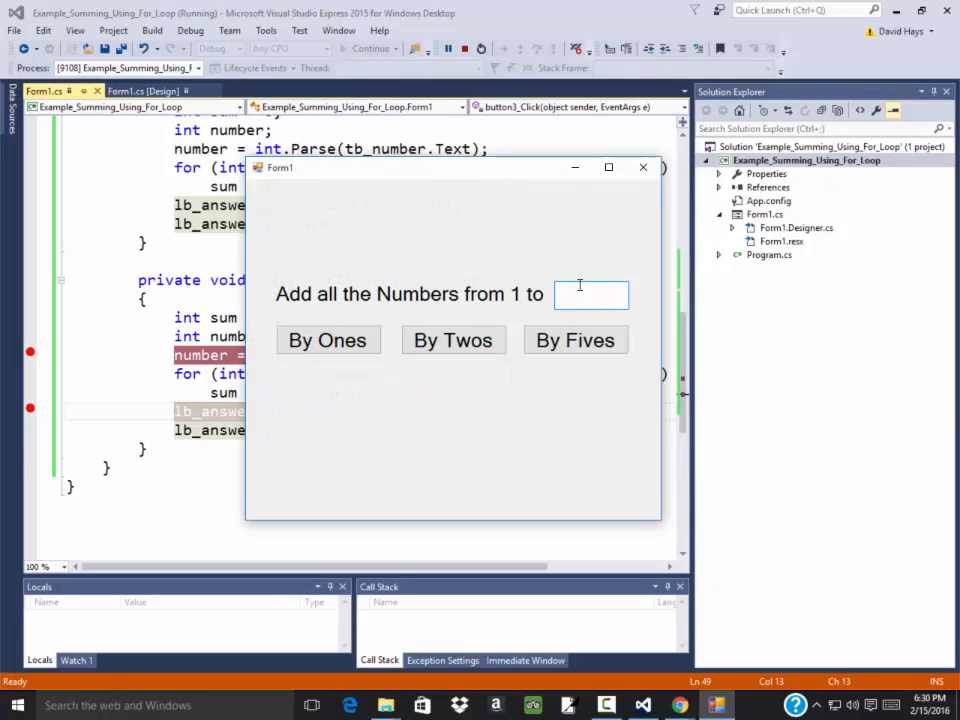
pyautogui.click(591, 293)
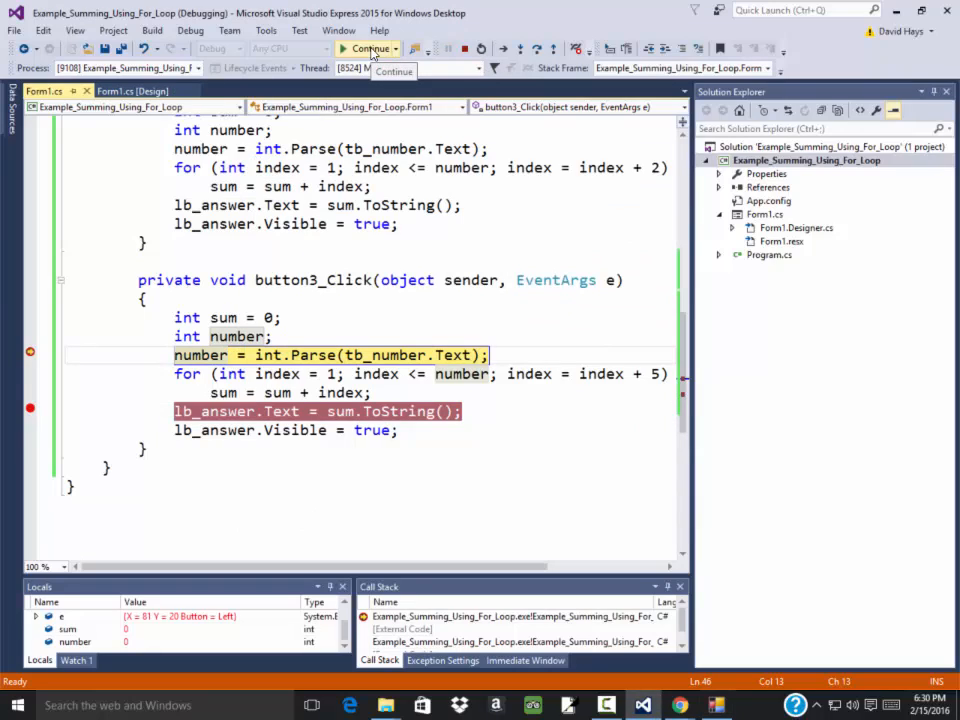
pyautogui.click(370, 49)
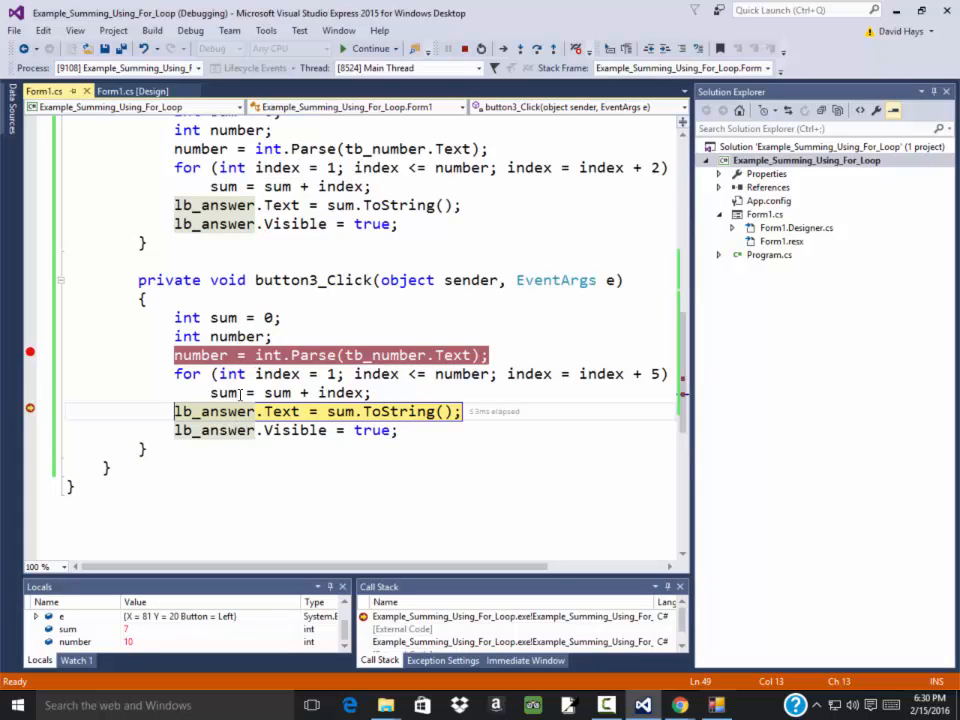
pyautogui.moveTo(225, 391)
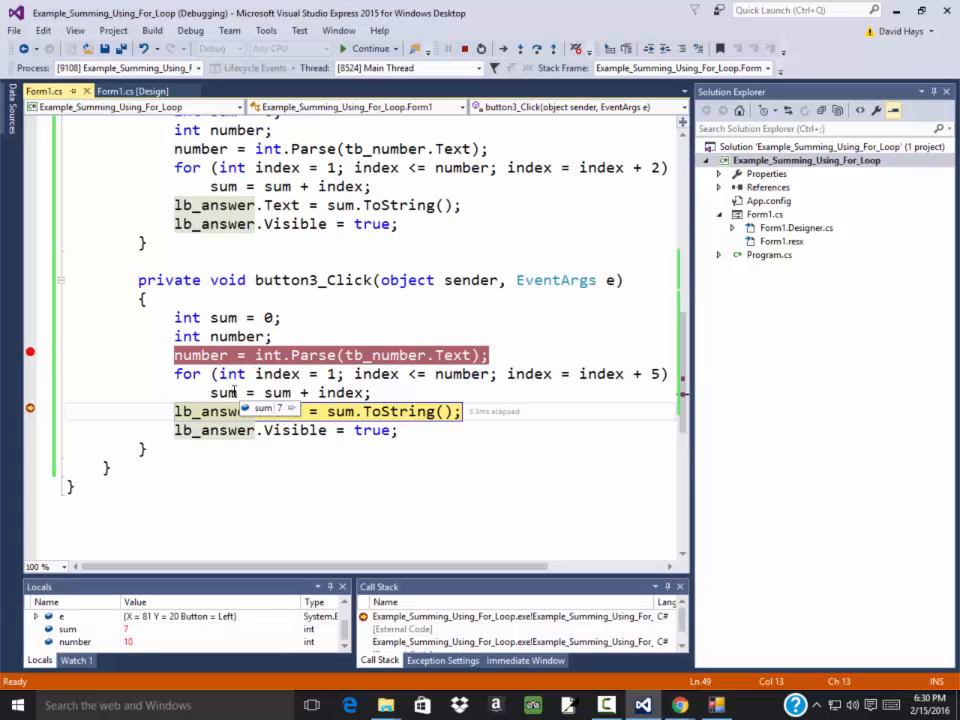